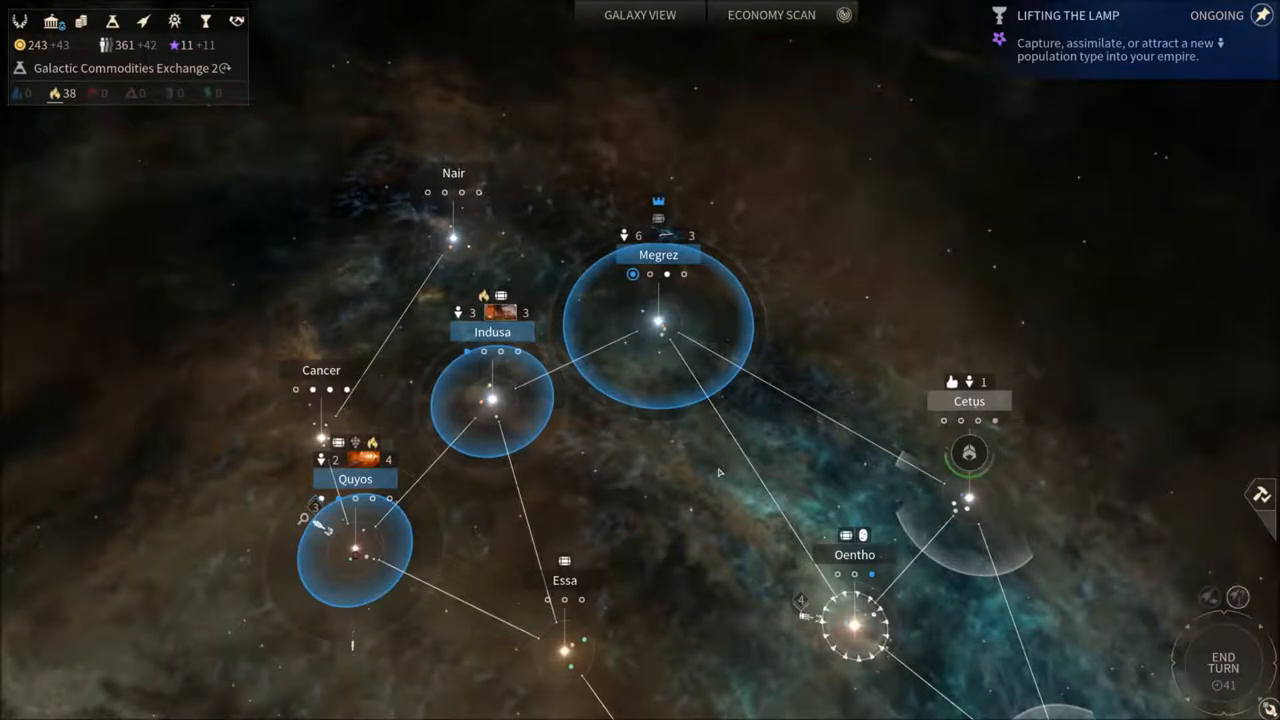
{"action": "mouse_move", "coordinate": [736, 500]}
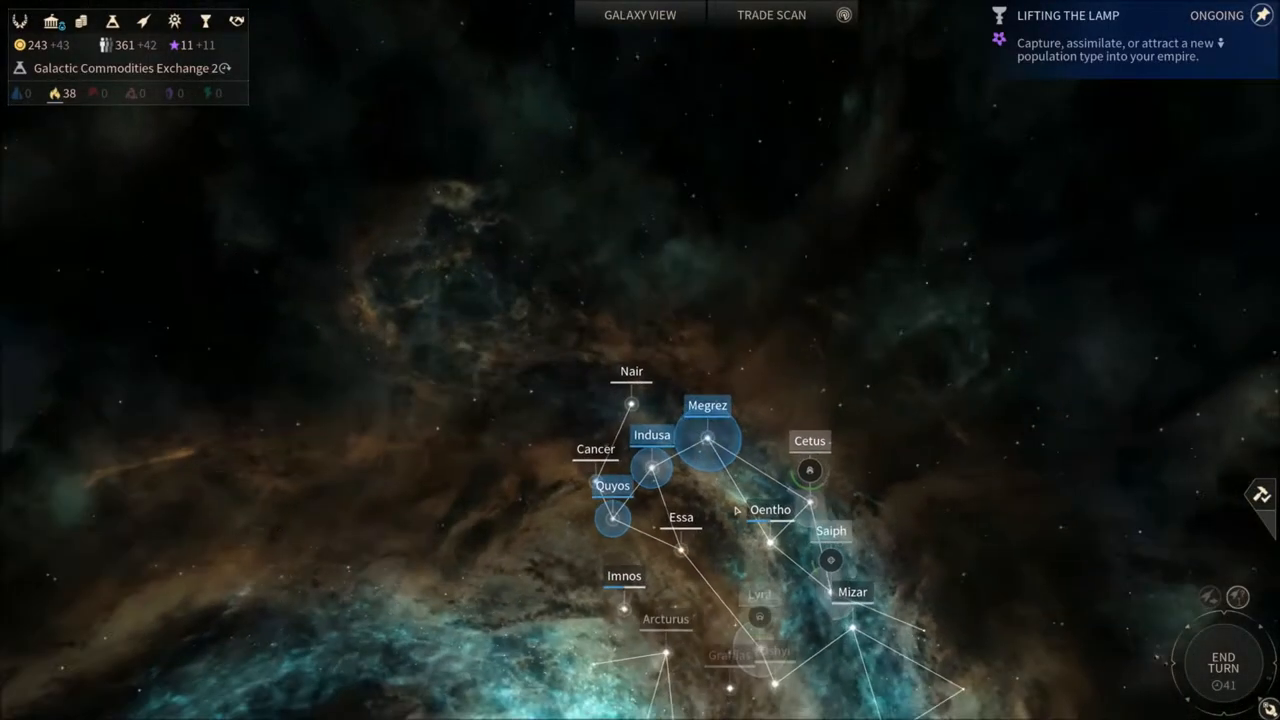
- Select the three-Detector explorer fleet near Ghykra to show its fleet panel
{"action": "scroll", "scroll_direction": "up", "scroll_amount": 3}
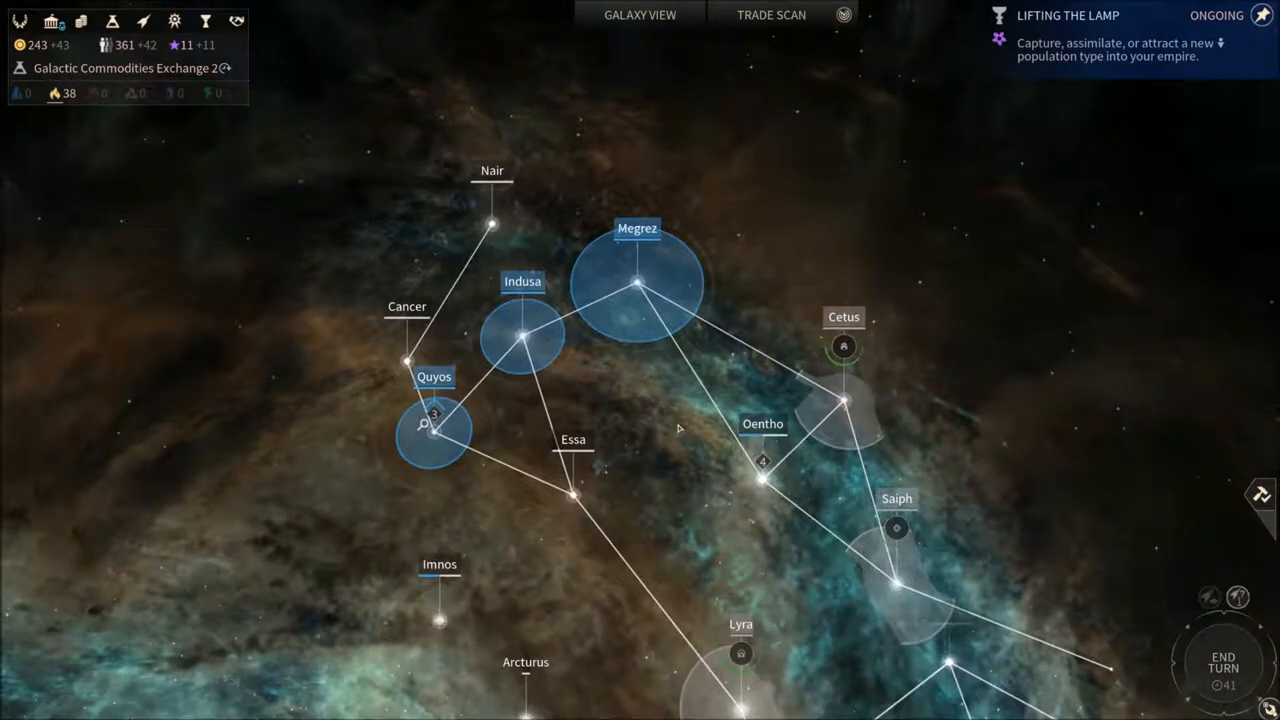
{"action": "left_click", "coordinate": [772, 14]}
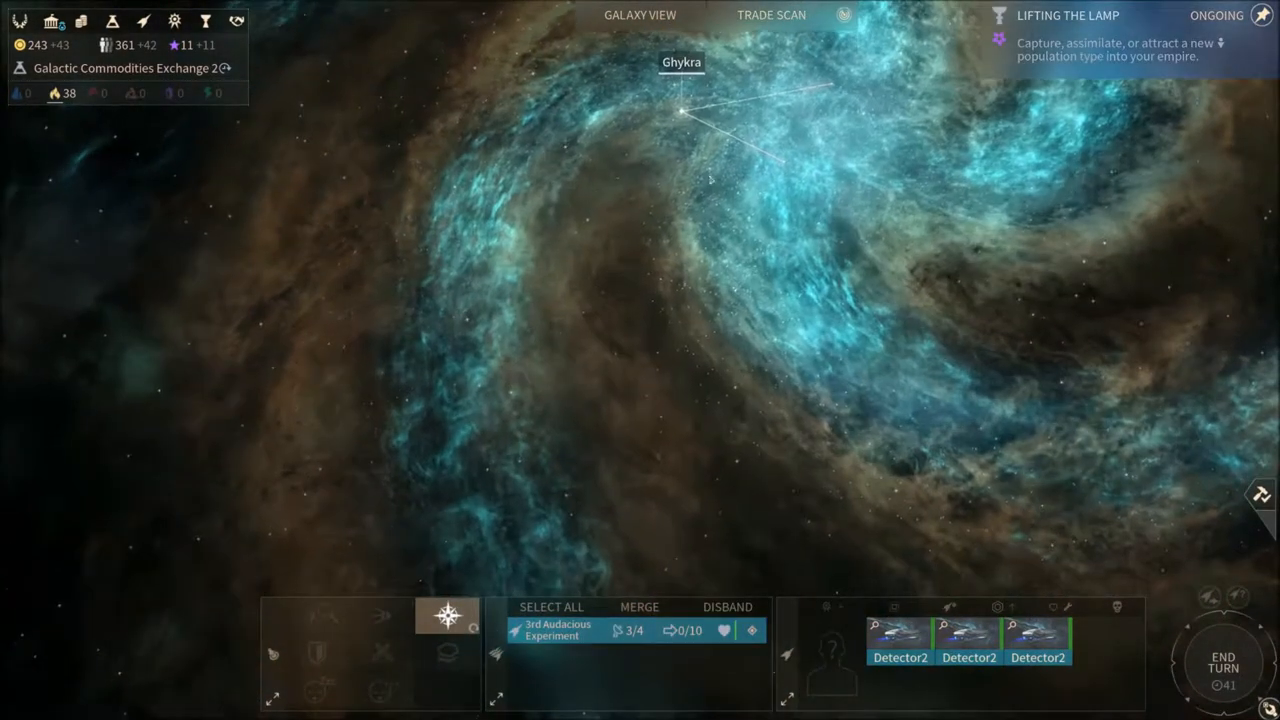
- Zoom the galaxy map to show the home constellation down to Jundur
{"action": "scroll", "scroll_direction": "up", "scroll_amount": 3}
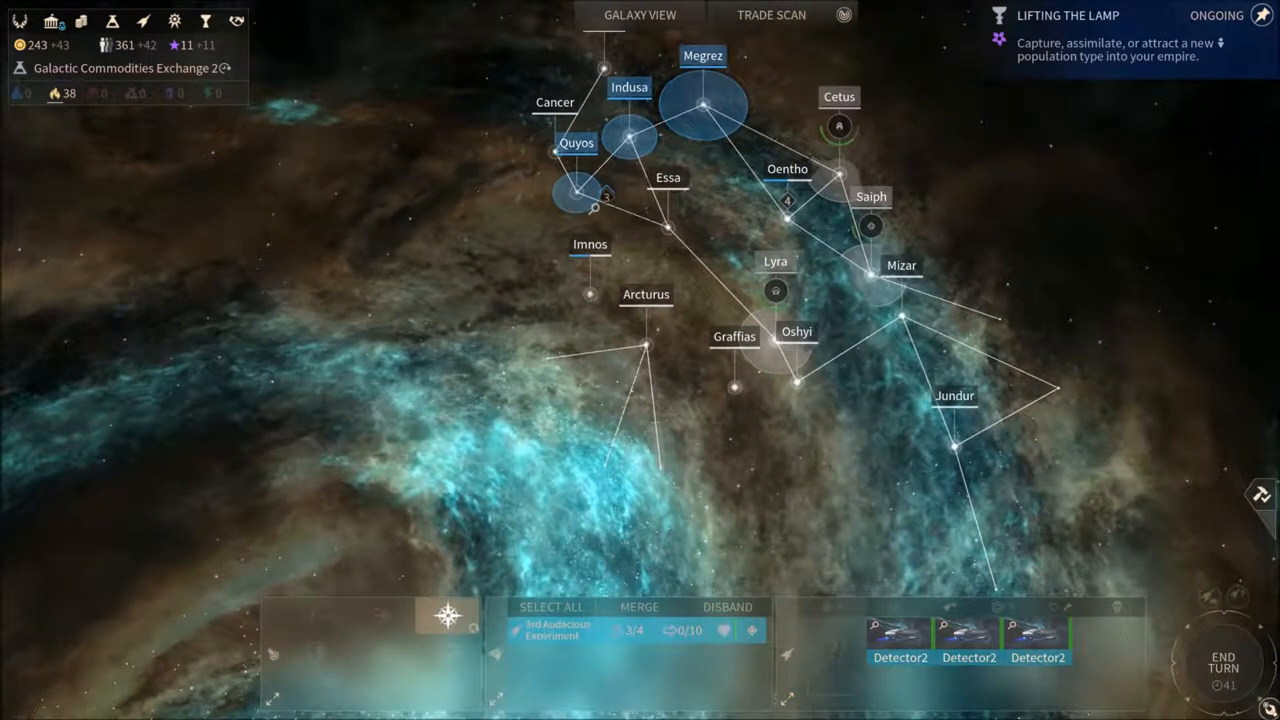
{"action": "mouse_move", "coordinate": [732, 258]}
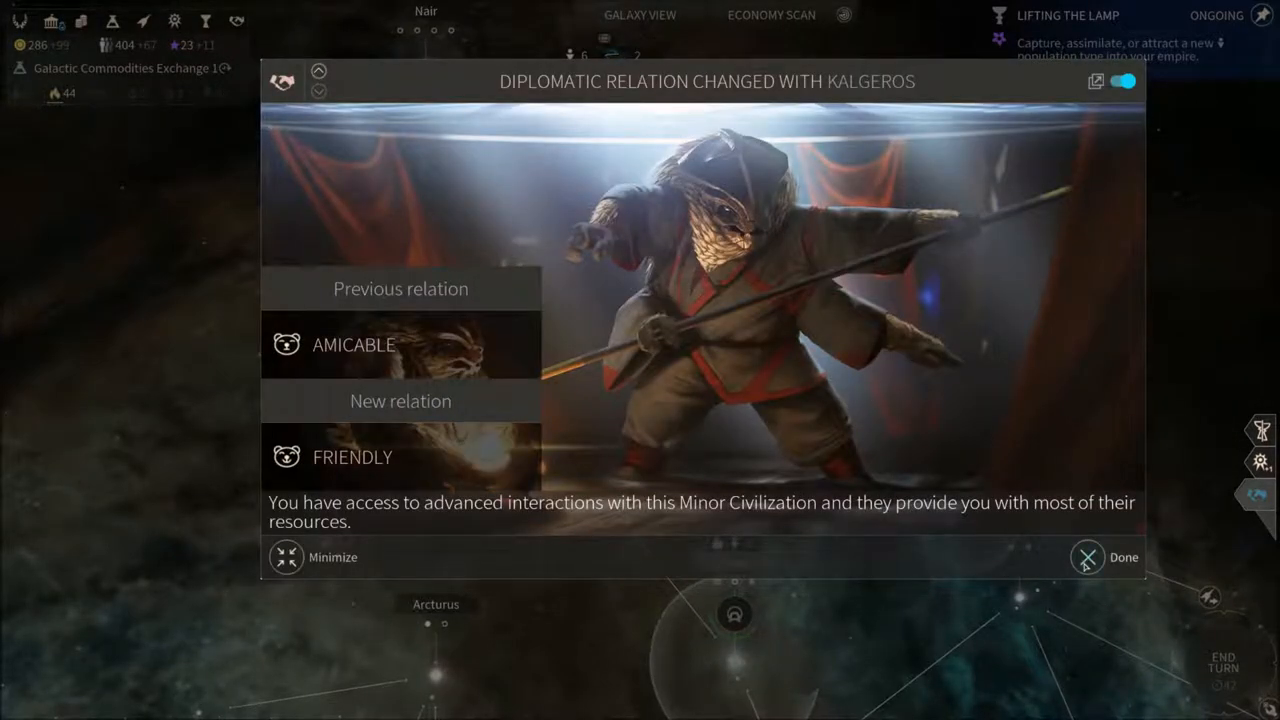
{"action": "left_click", "coordinate": [1088, 556]}
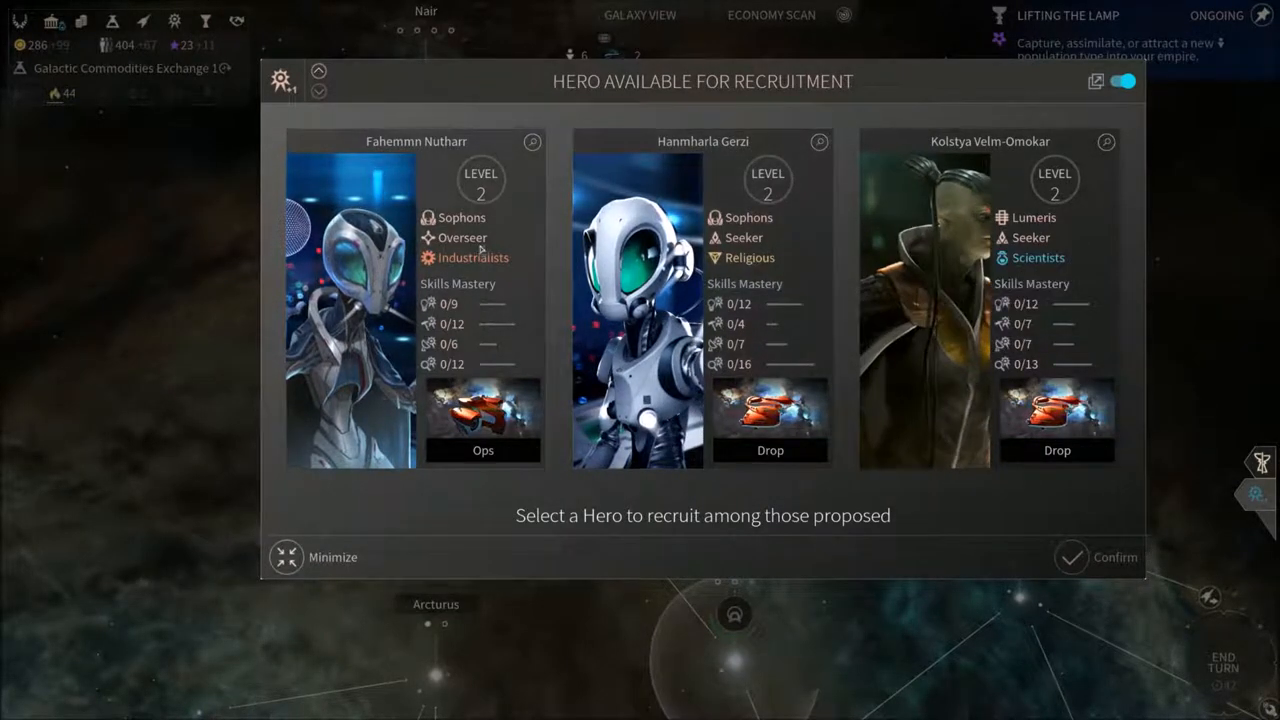
{"action": "mouse_move", "coordinate": [462, 236]}
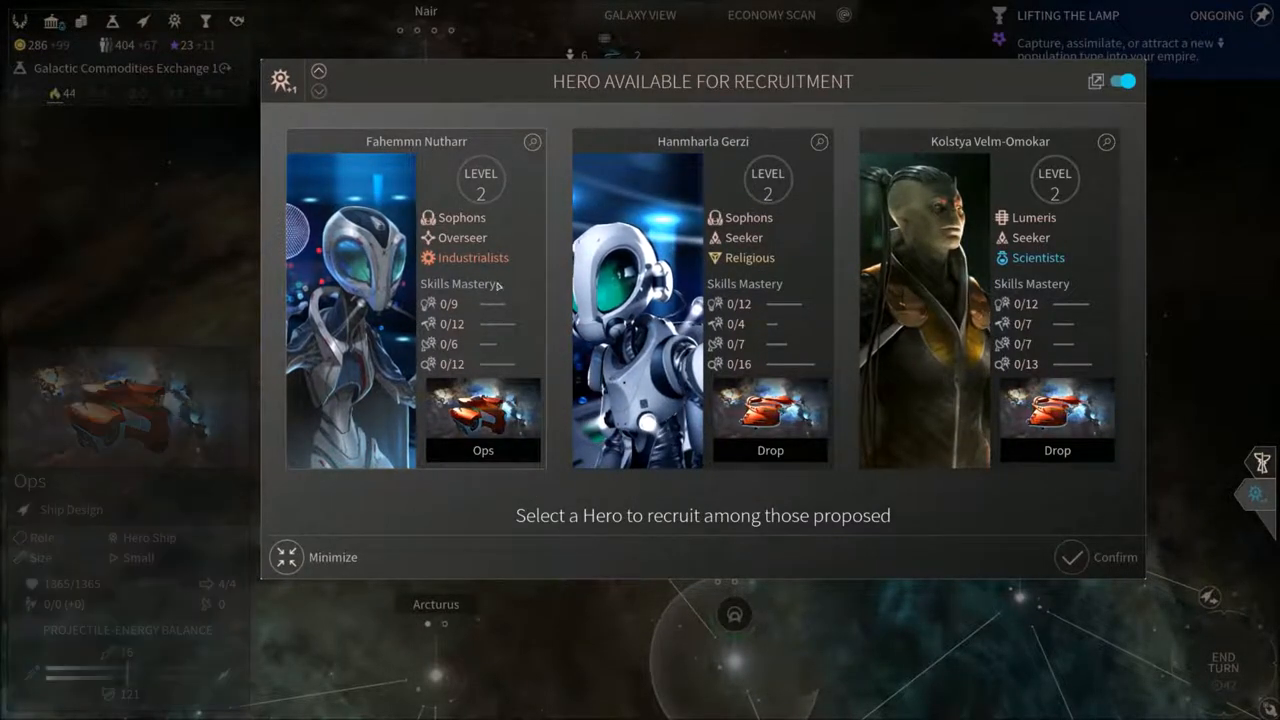
{"action": "mouse_move", "coordinate": [462, 236]}
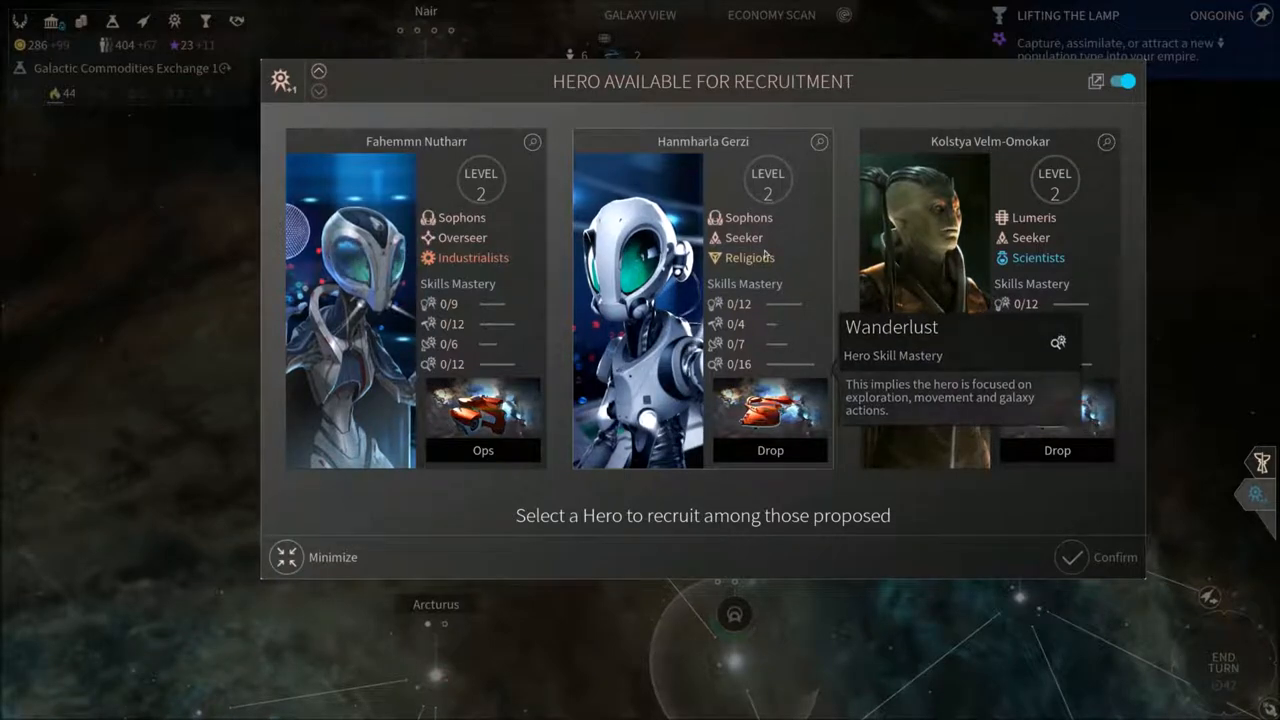
{"action": "mouse_move", "coordinate": [744, 236]}
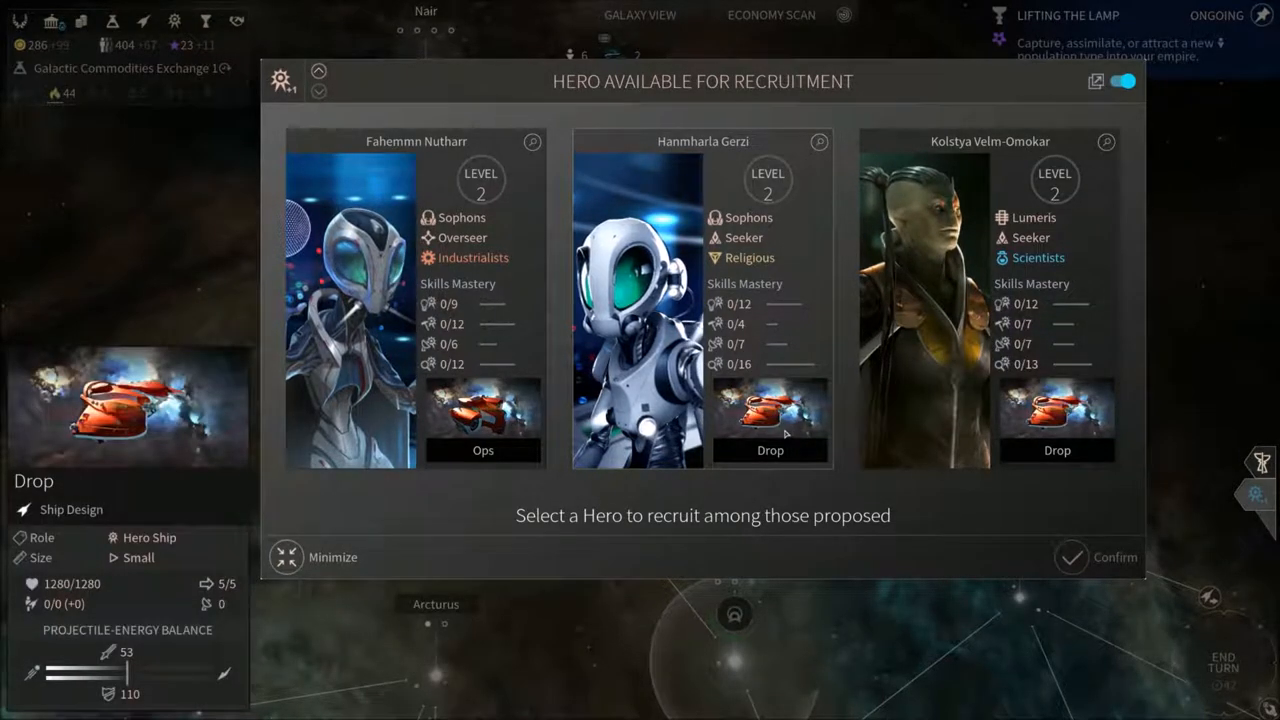
{"action": "mouse_move", "coordinate": [784, 432]}
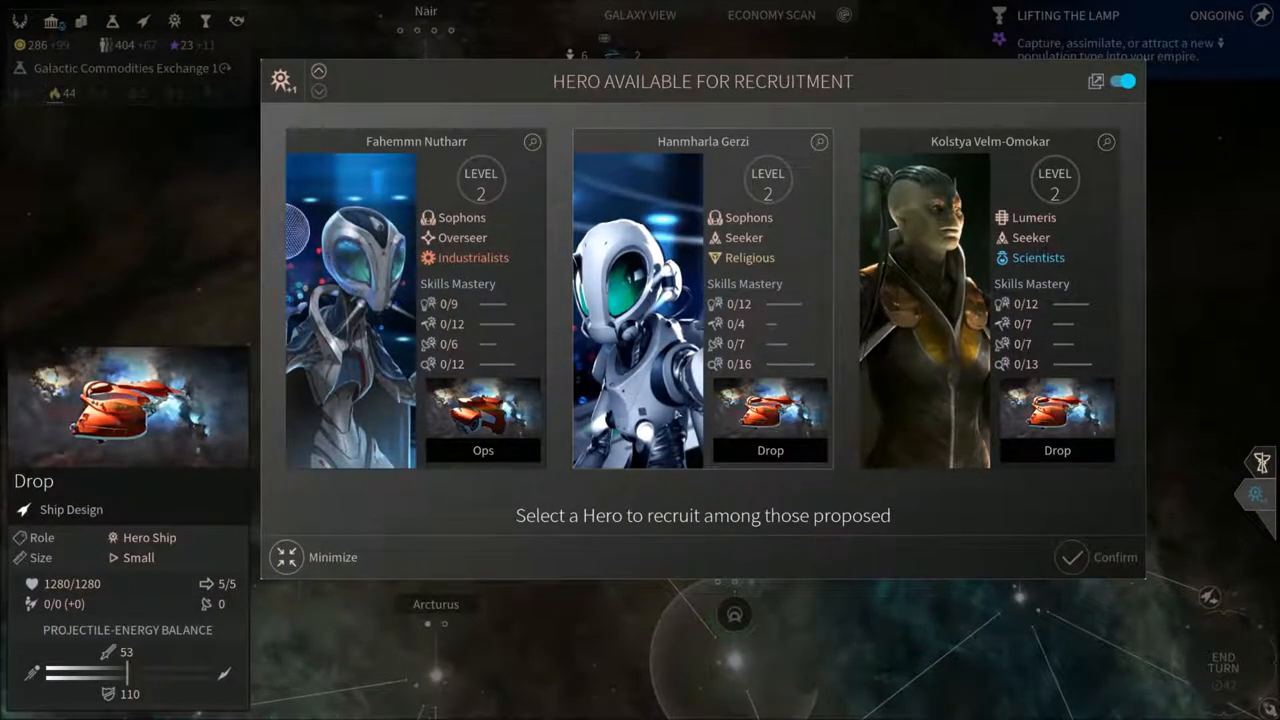
{"action": "mouse_move", "coordinate": [462, 236]}
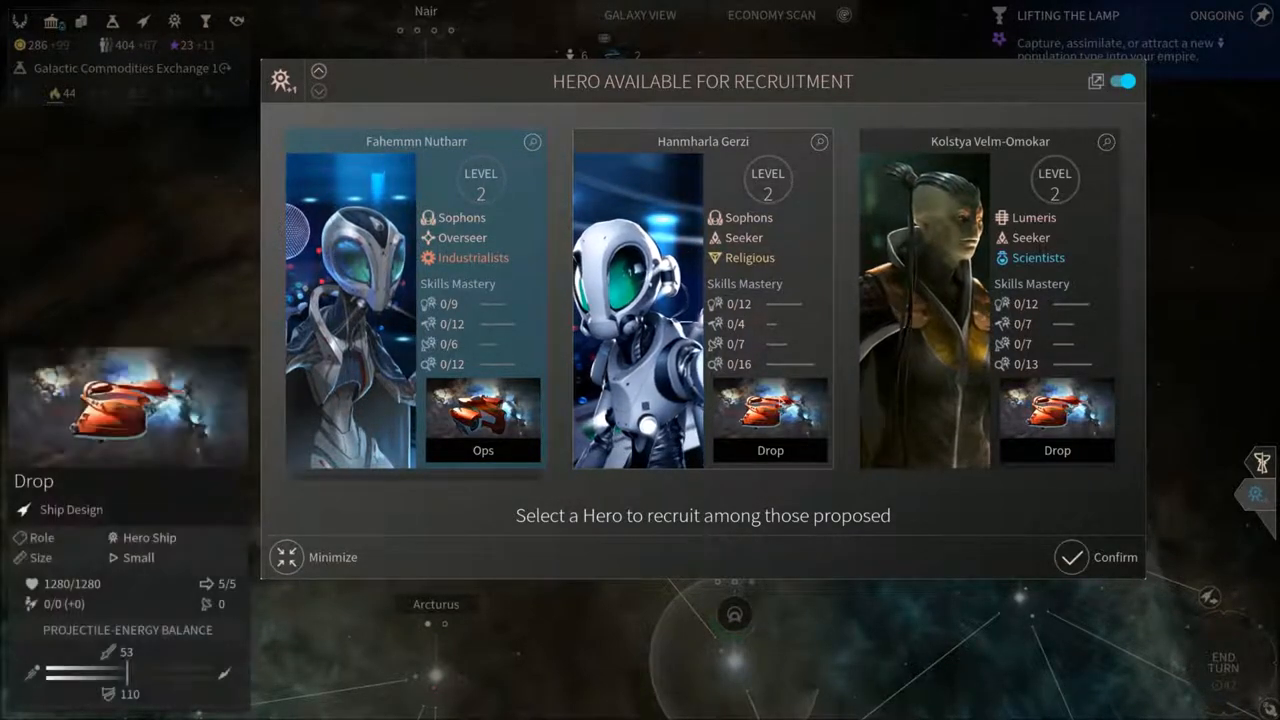
- Confirm recruitment of the level-2 Sophon Overseer hero Fahemmn Nutharr
{"action": "left_click", "coordinate": [484, 420]}
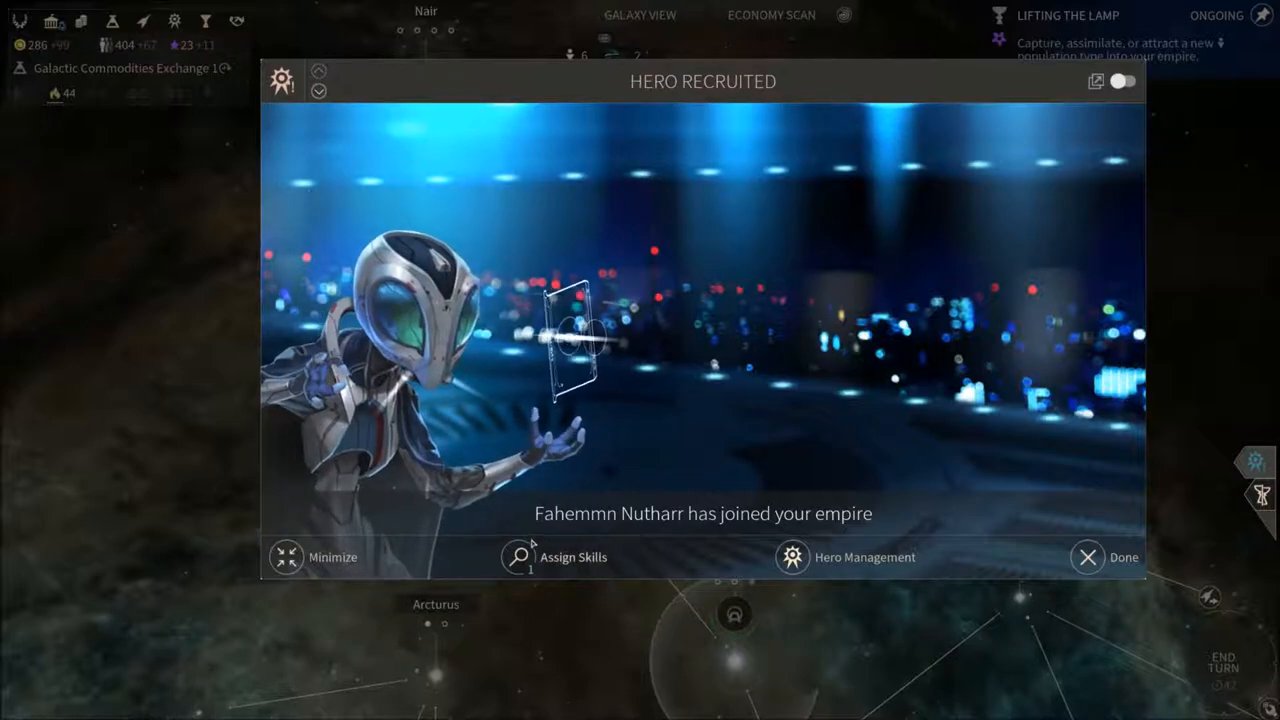
- Review the new hero's skill tree, then go back to the hero overview
{"action": "left_click", "coordinate": [520, 556]}
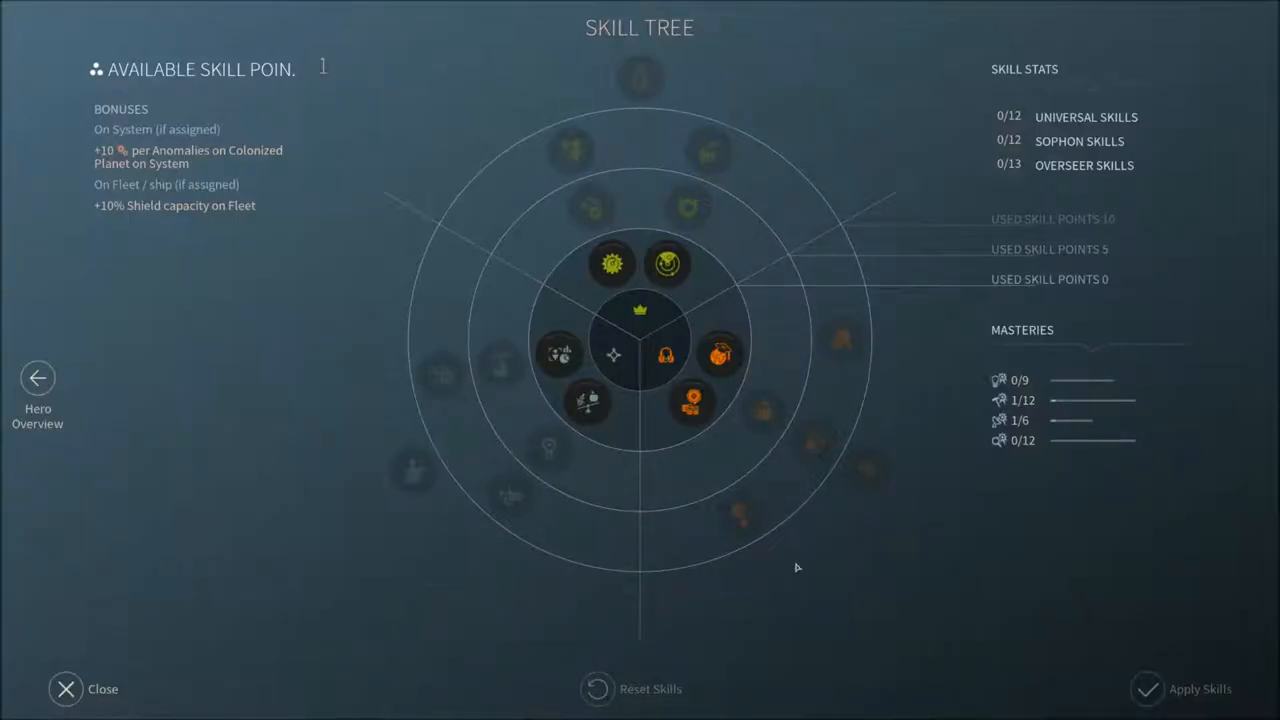
{"action": "mouse_move", "coordinate": [560, 354]}
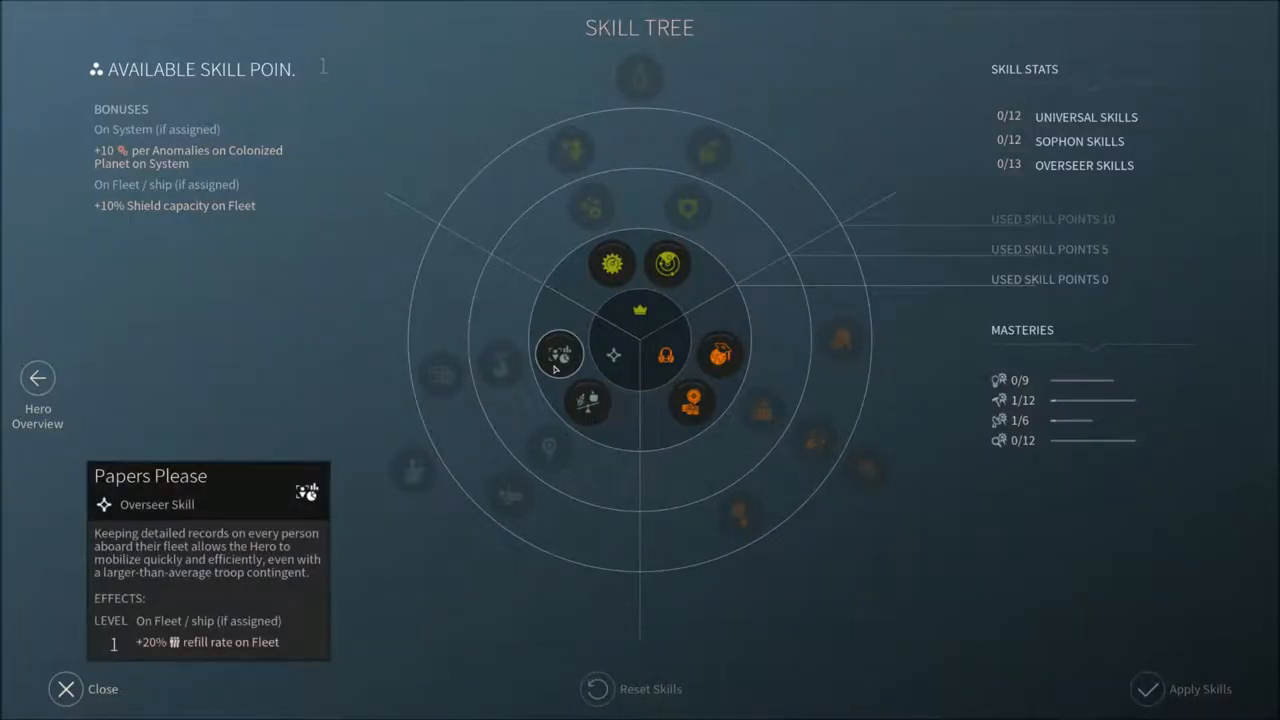
{"action": "mouse_move", "coordinate": [588, 402]}
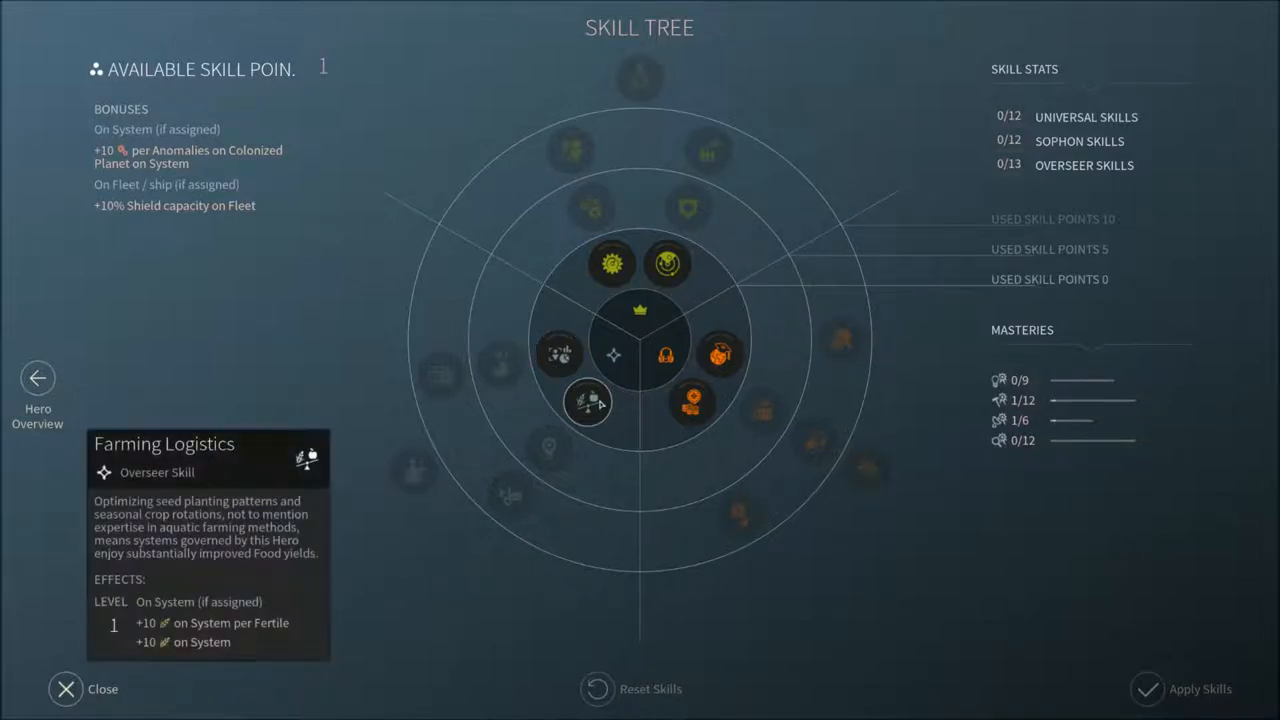
{"action": "mouse_move", "coordinate": [612, 264]}
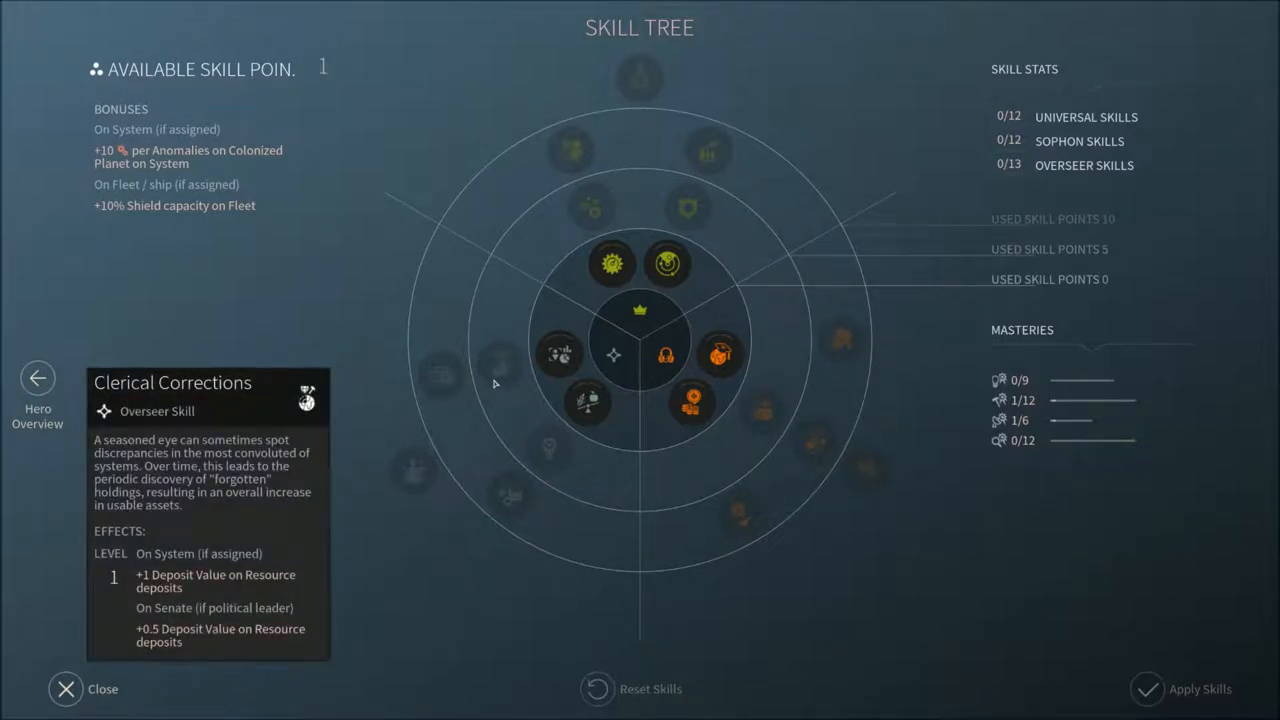
{"action": "mouse_move", "coordinate": [438, 388]}
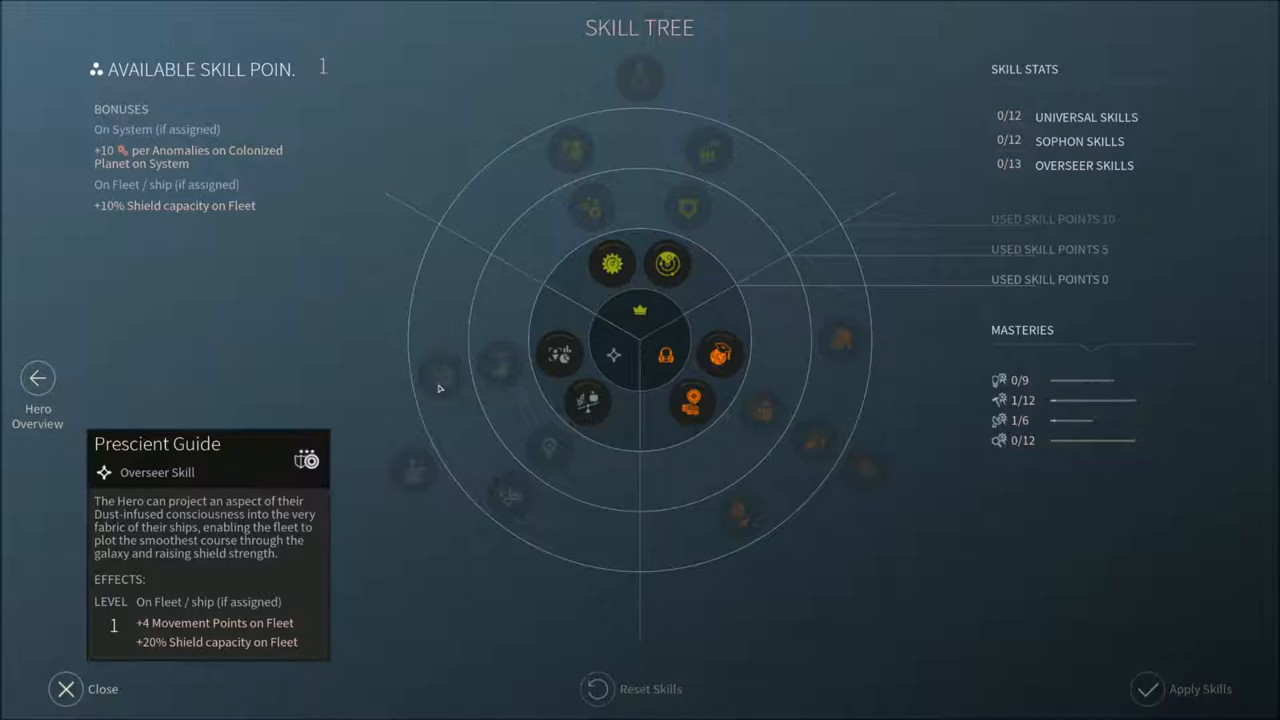
{"action": "mouse_move", "coordinate": [560, 356]}
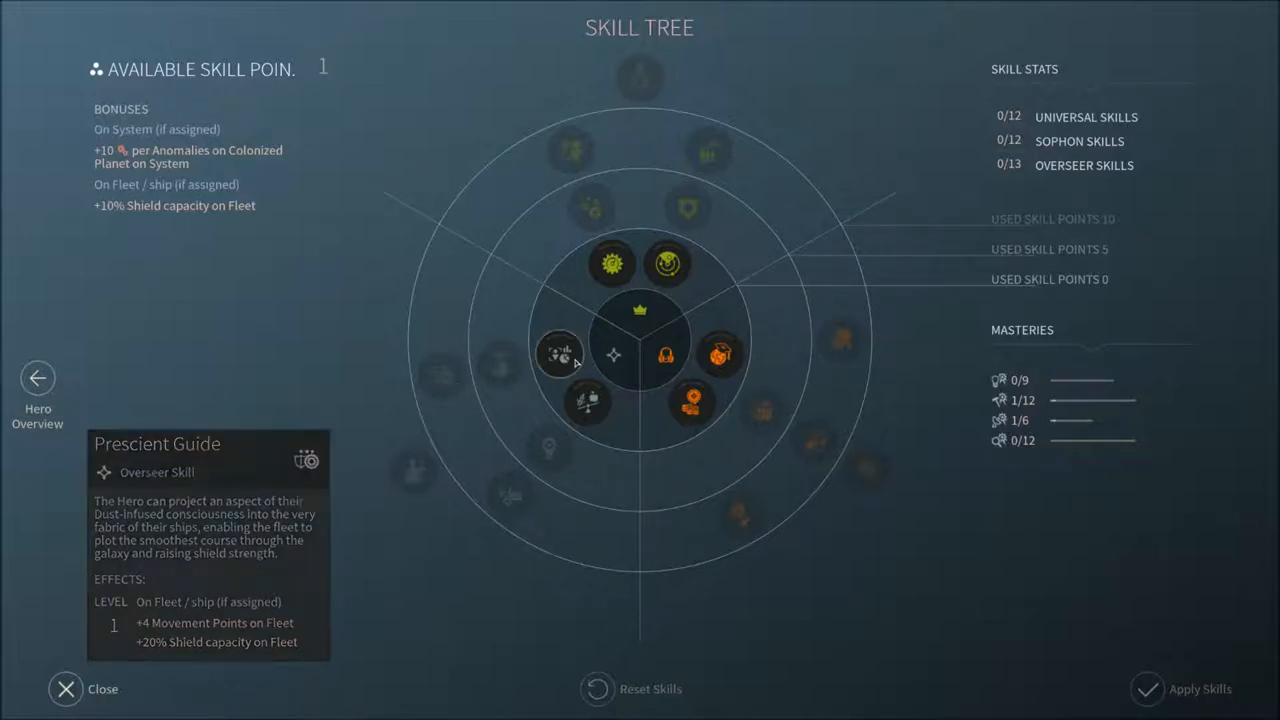
{"action": "mouse_move", "coordinate": [560, 354]}
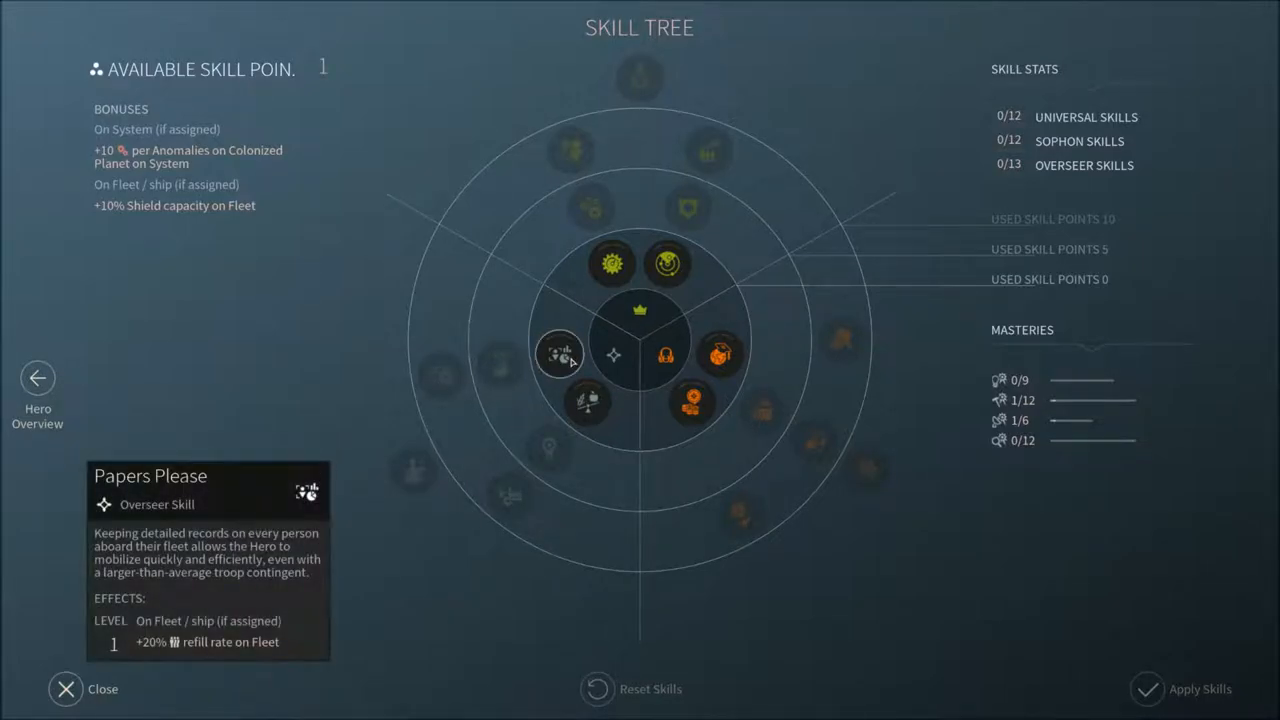
{"action": "mouse_move", "coordinate": [416, 476]}
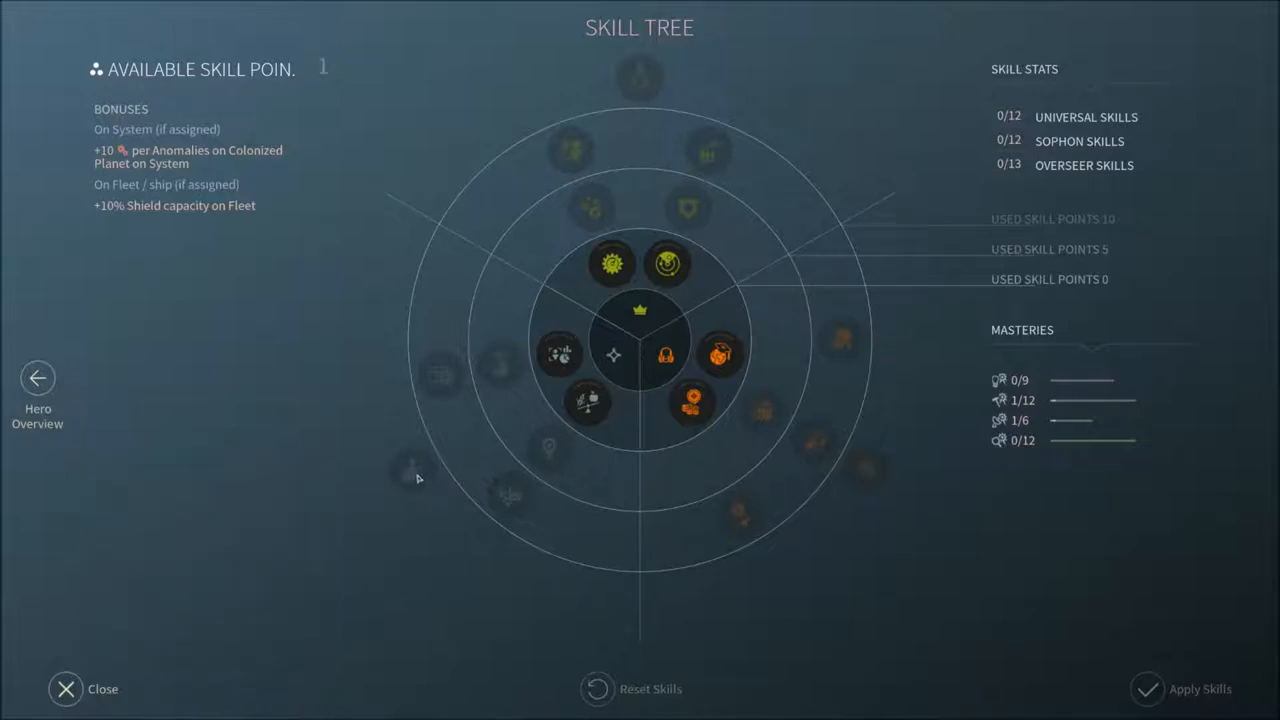
{"action": "mouse_move", "coordinate": [648, 470]}
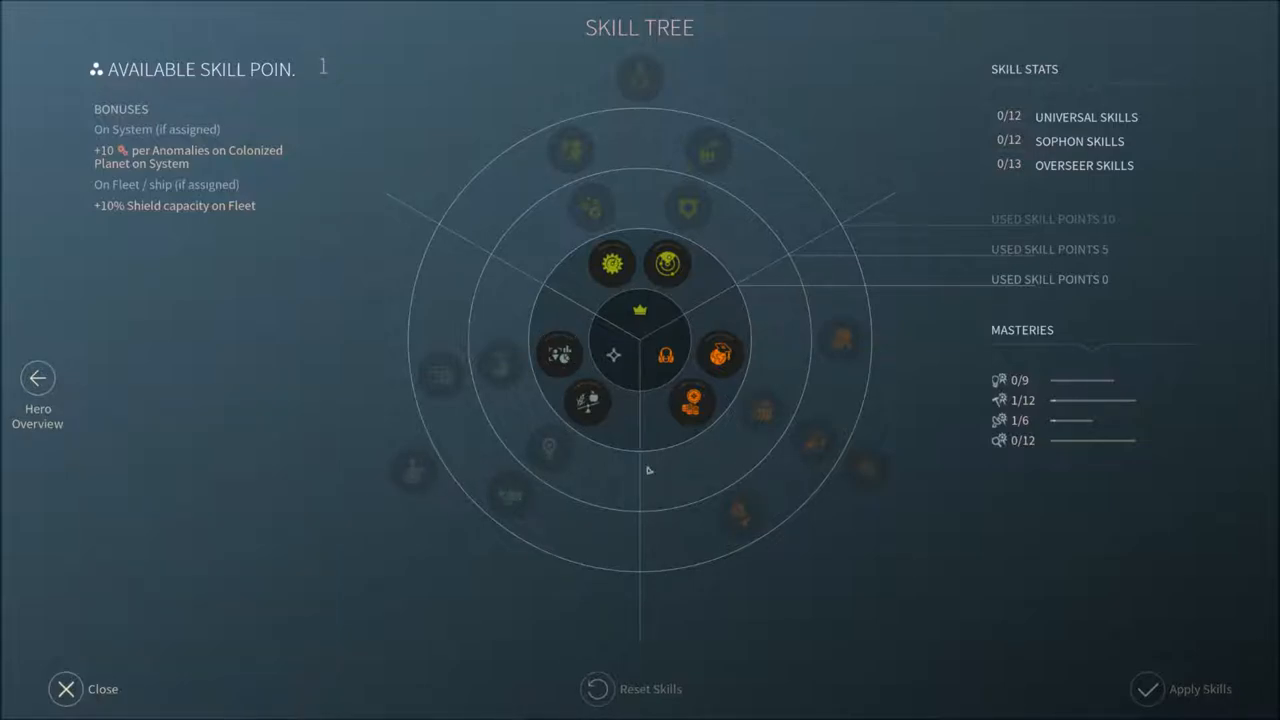
{"action": "mouse_move", "coordinate": [510, 490]}
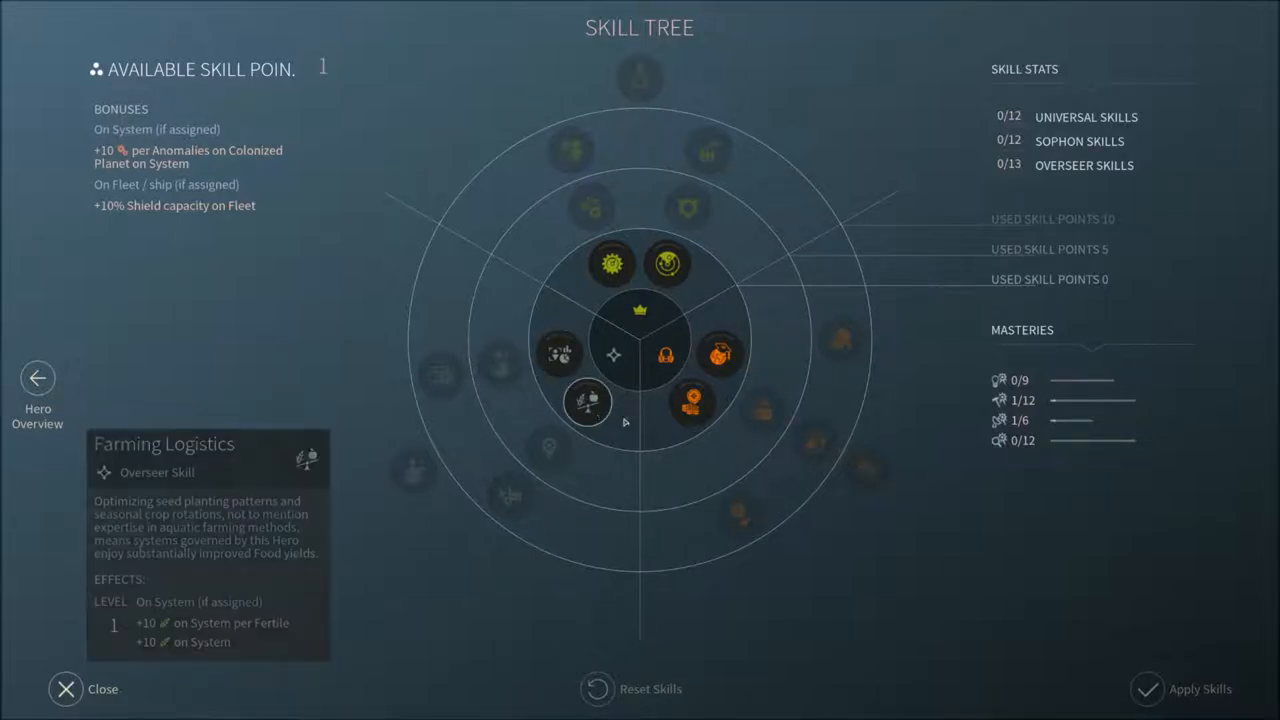
{"action": "mouse_move", "coordinate": [692, 402]}
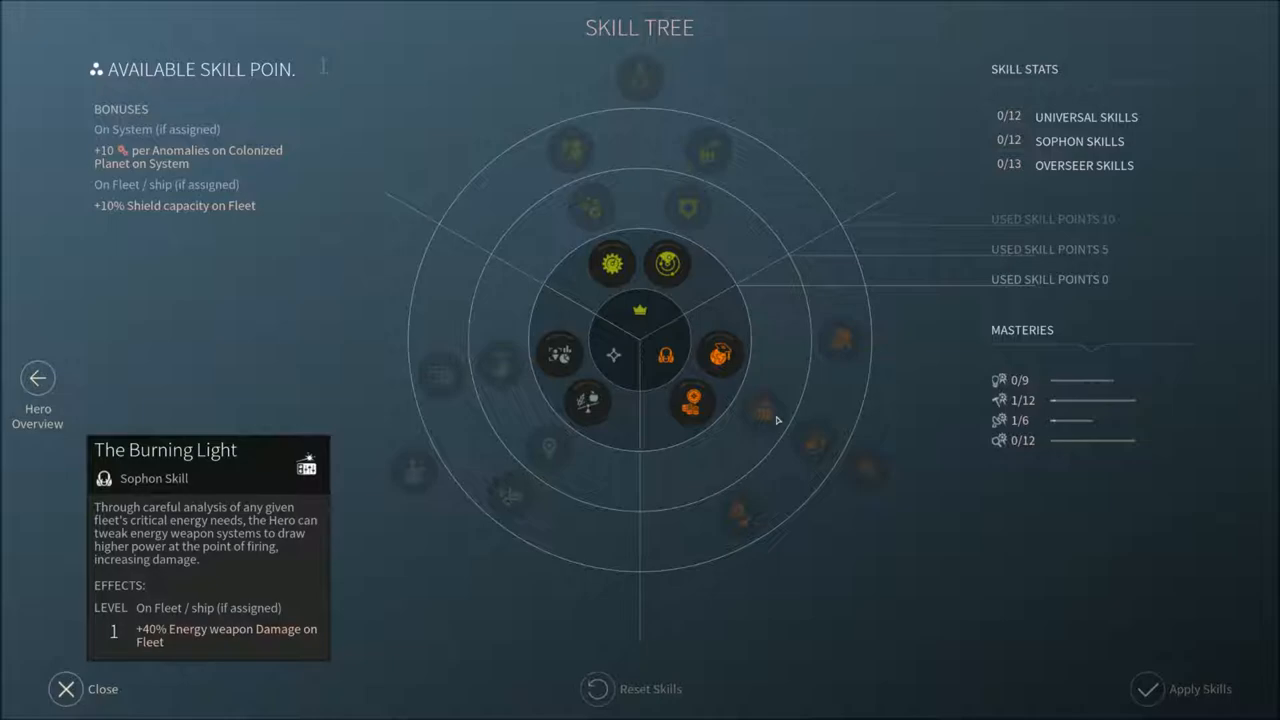
{"action": "mouse_move", "coordinate": [664, 356]}
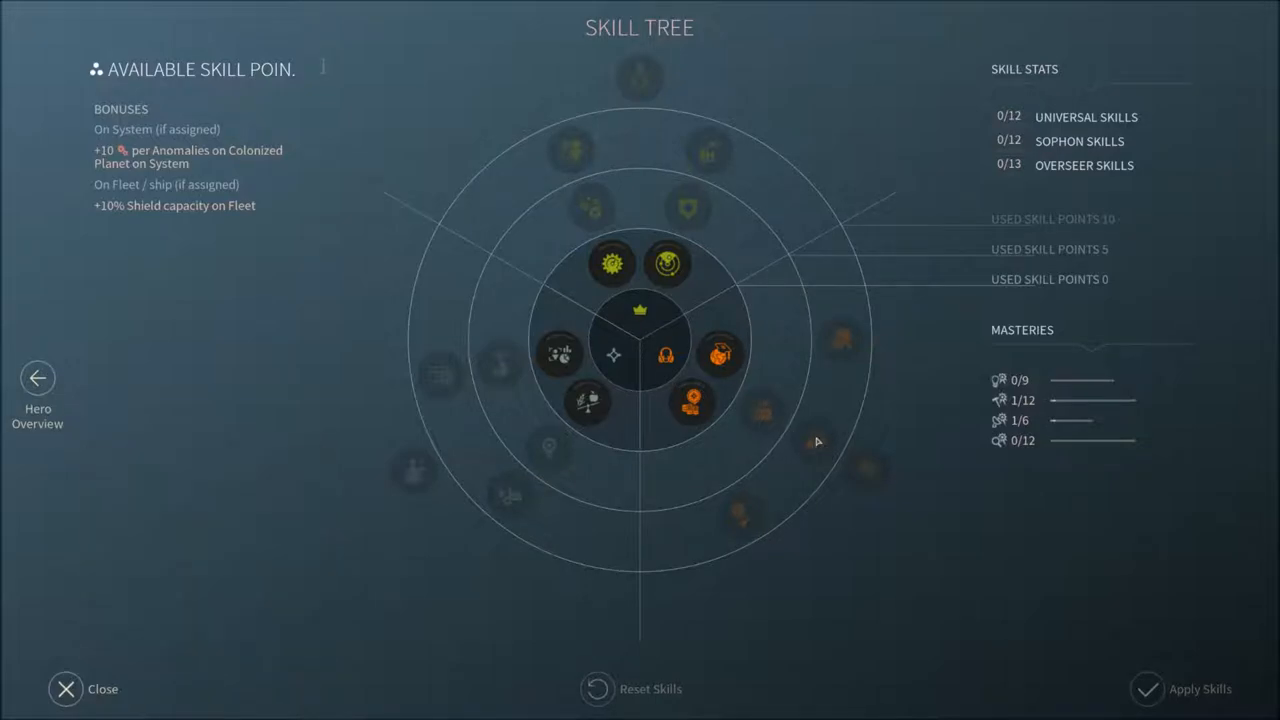
{"action": "mouse_move", "coordinate": [740, 510]}
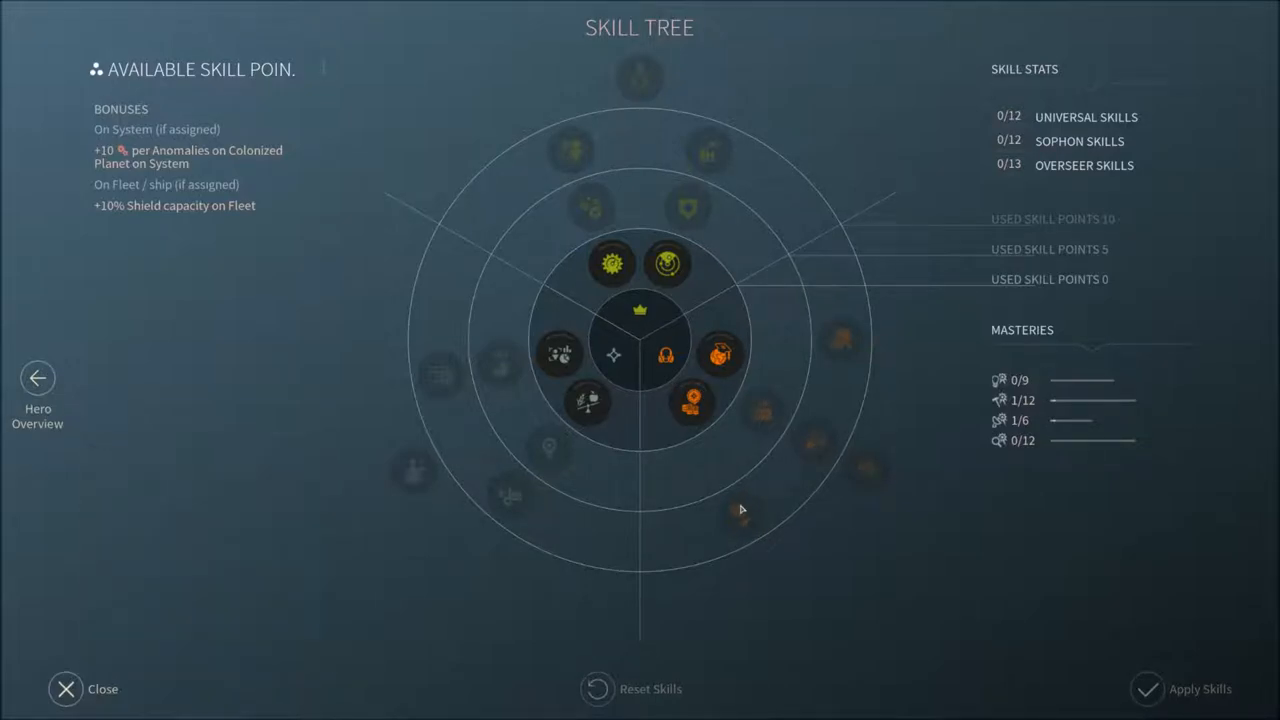
{"action": "mouse_move", "coordinate": [838, 356]}
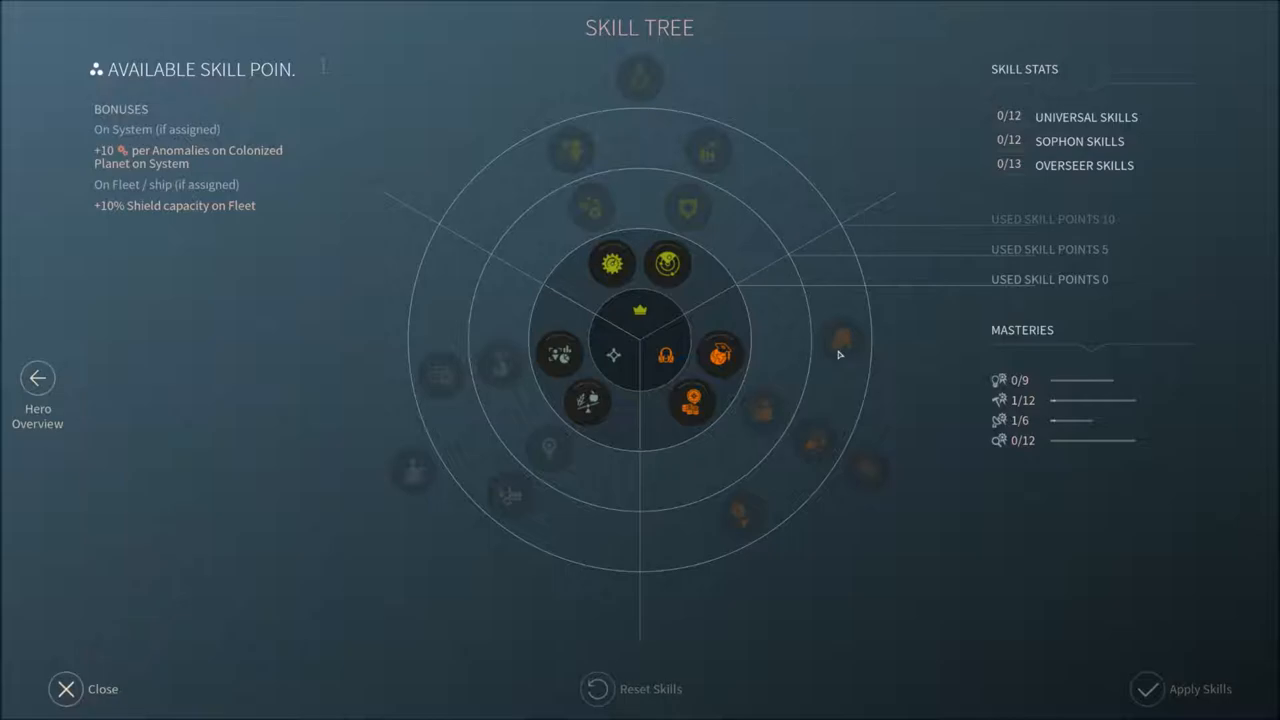
{"action": "mouse_move", "coordinate": [720, 356]}
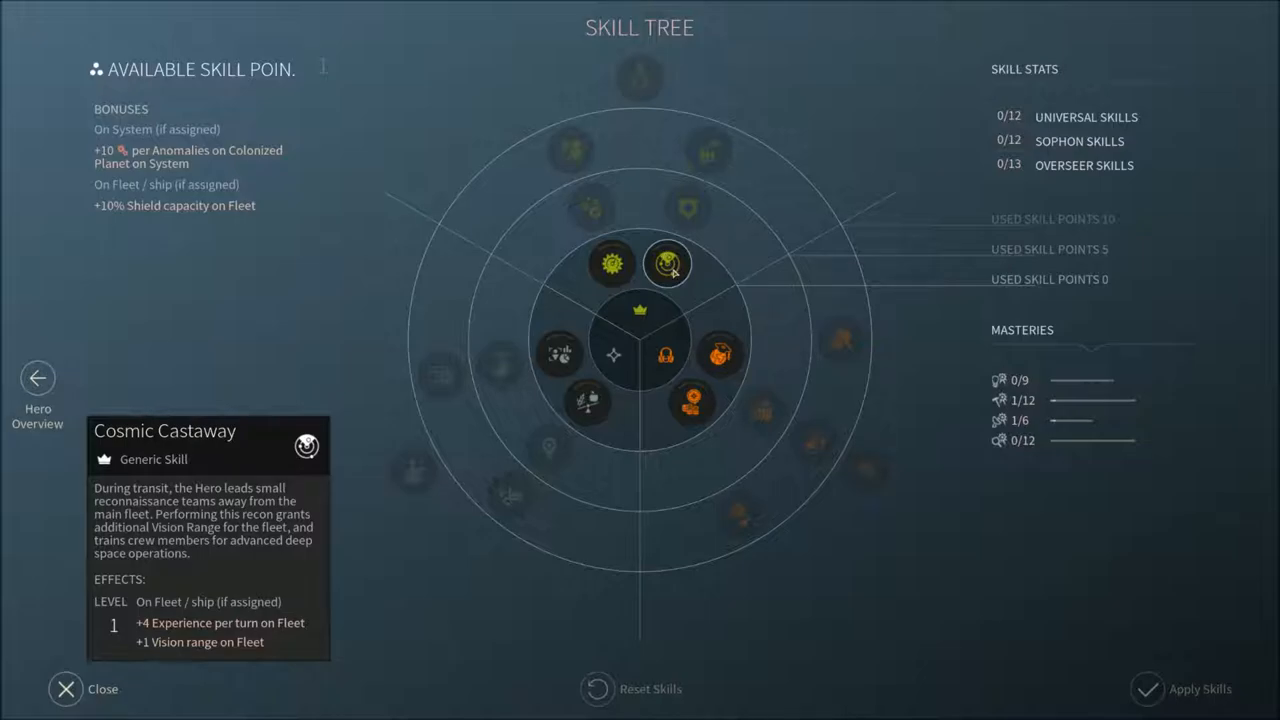
{"action": "mouse_move", "coordinate": [656, 280]}
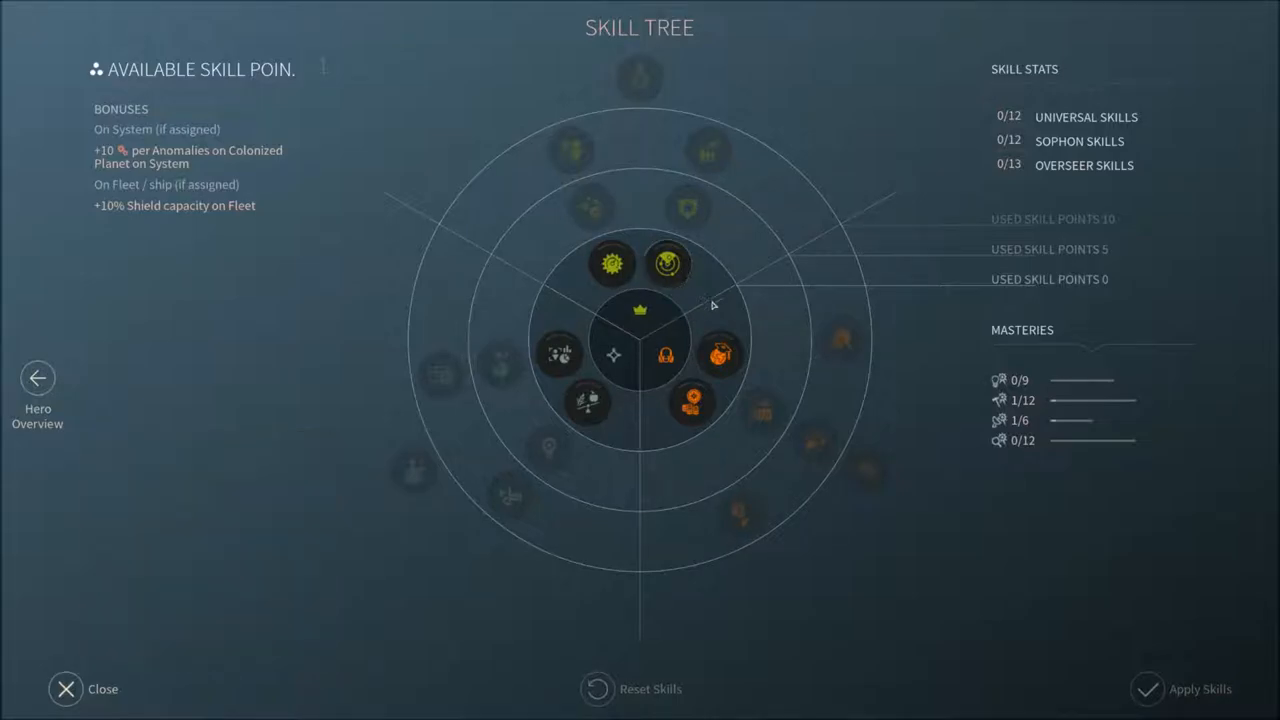
{"action": "mouse_move", "coordinate": [668, 264]}
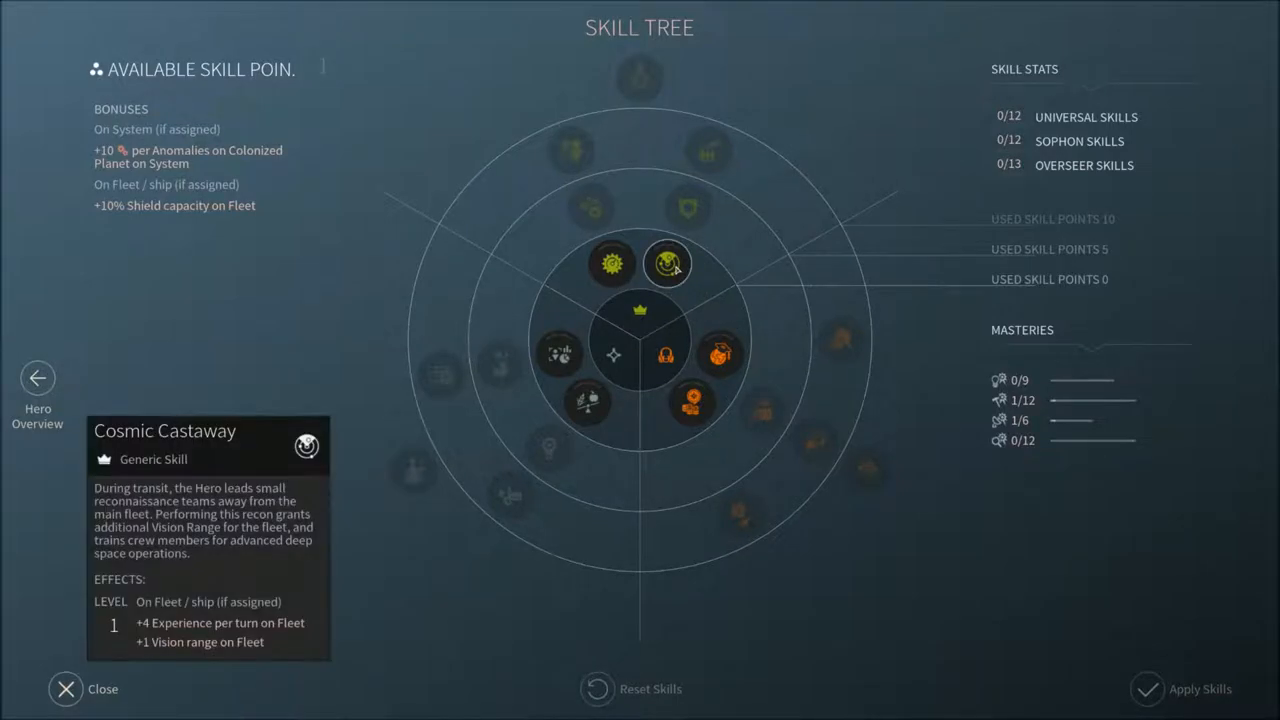
{"action": "left_click", "coordinate": [668, 264]}
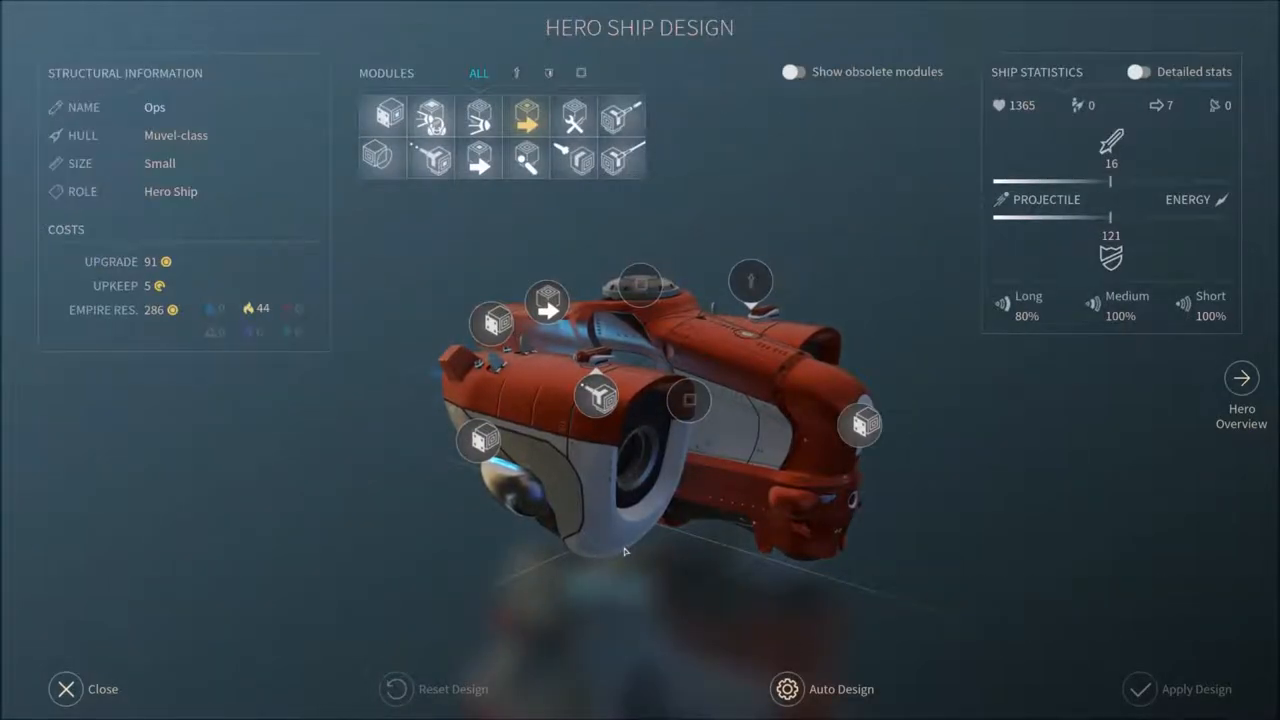
- Fit Ops's weapon slots with Basic OPAL Laser and Basic Ion Torpedoes, raising attack to 36
{"action": "left_click", "coordinate": [516, 72]}
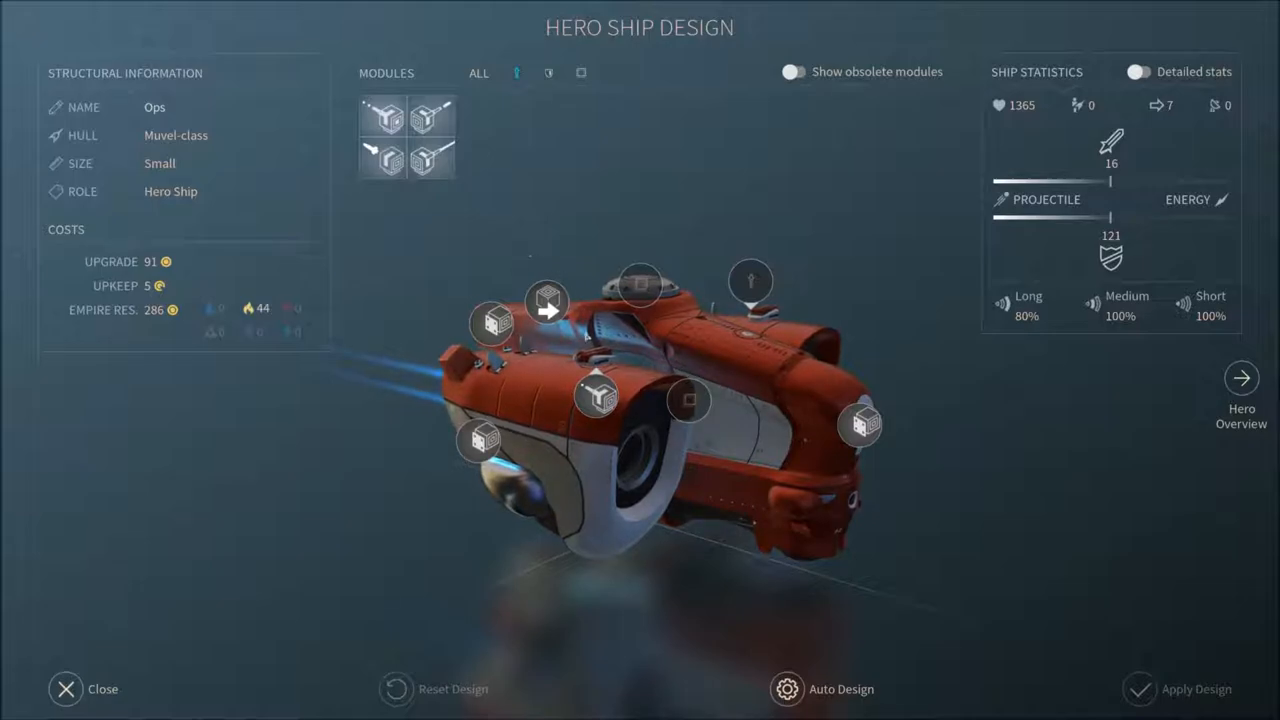
{"action": "mouse_move", "coordinate": [520, 212]}
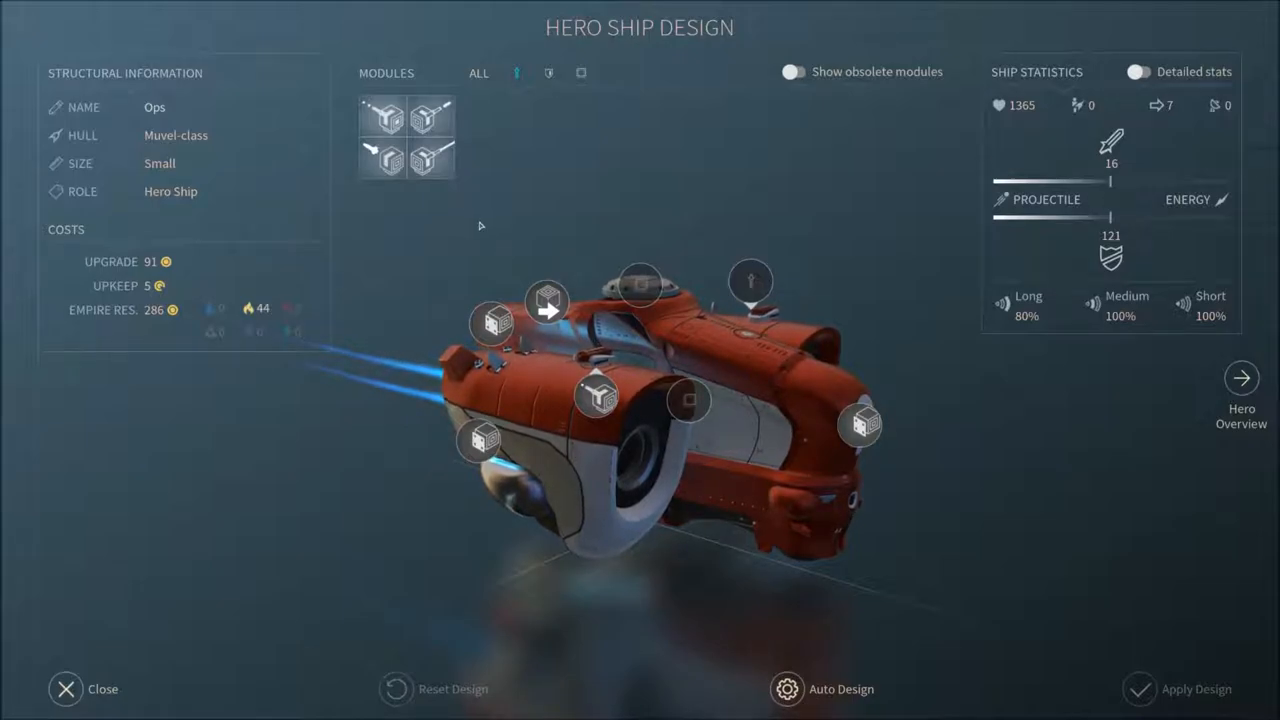
{"action": "mouse_move", "coordinate": [178, 140]}
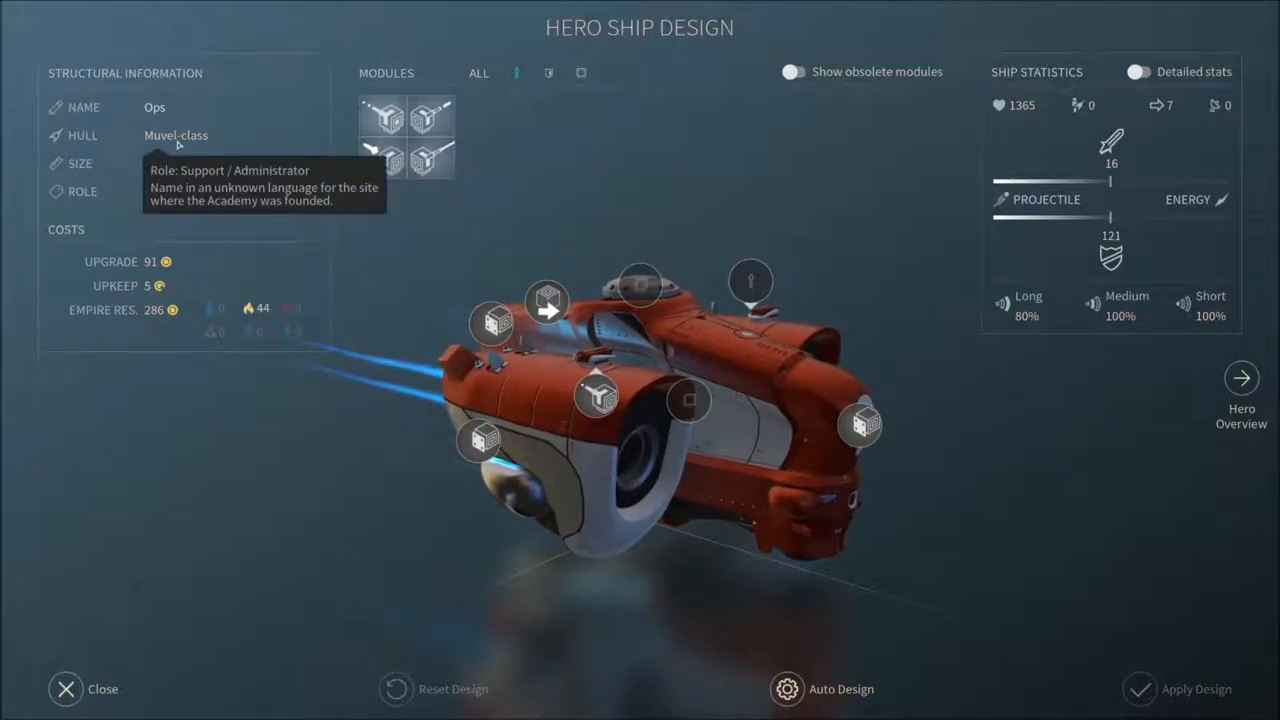
{"action": "mouse_move", "coordinate": [252, 286]}
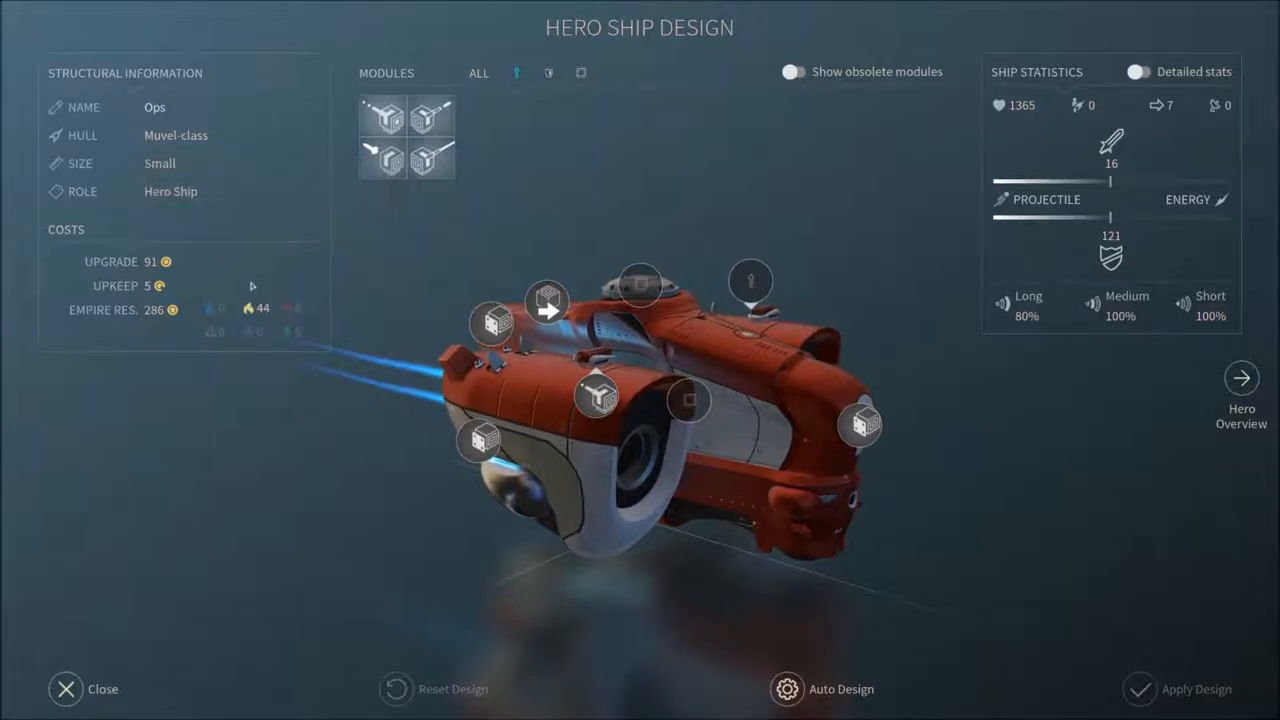
{"action": "mouse_move", "coordinate": [172, 192]}
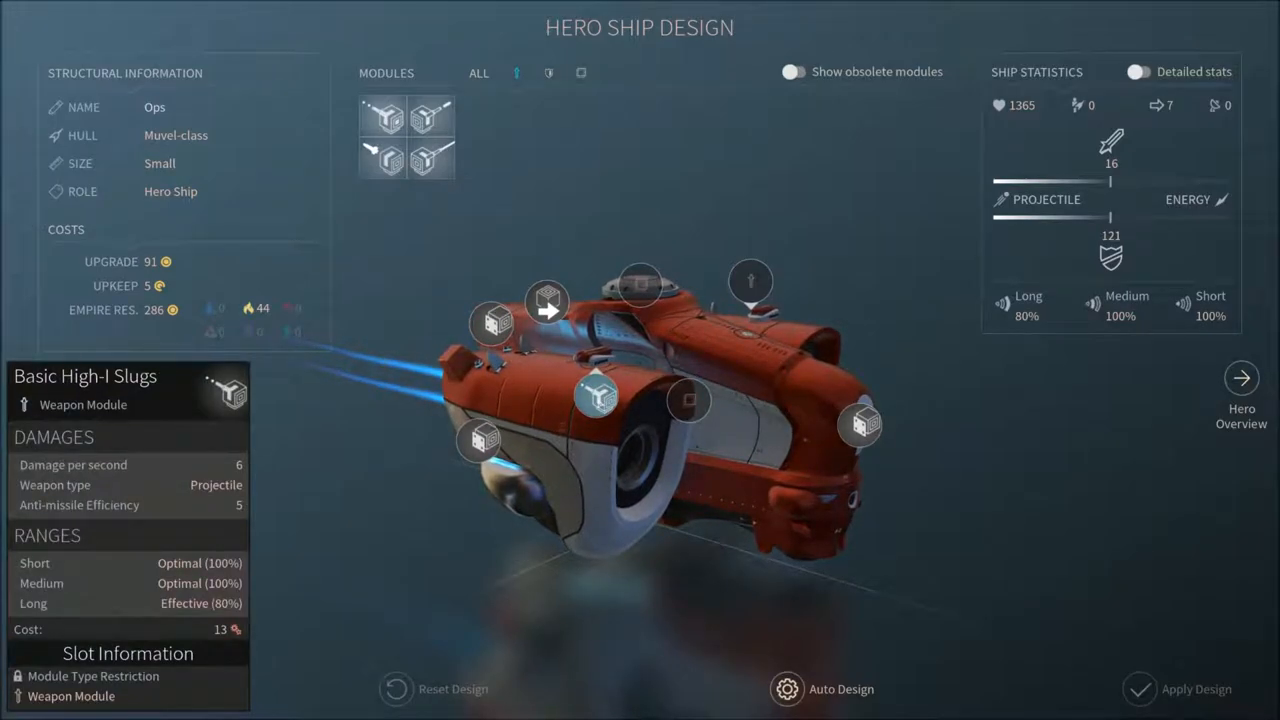
{"action": "left_click", "coordinate": [478, 72]}
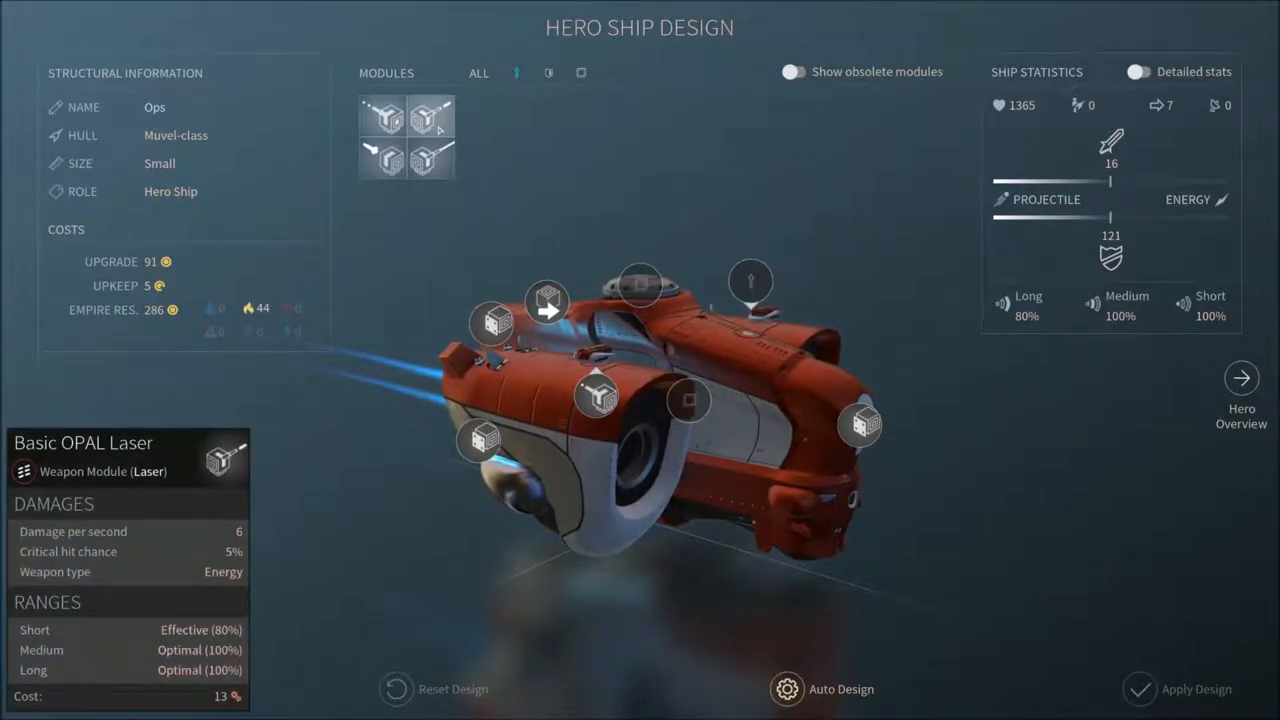
{"action": "left_click", "coordinate": [750, 280]}
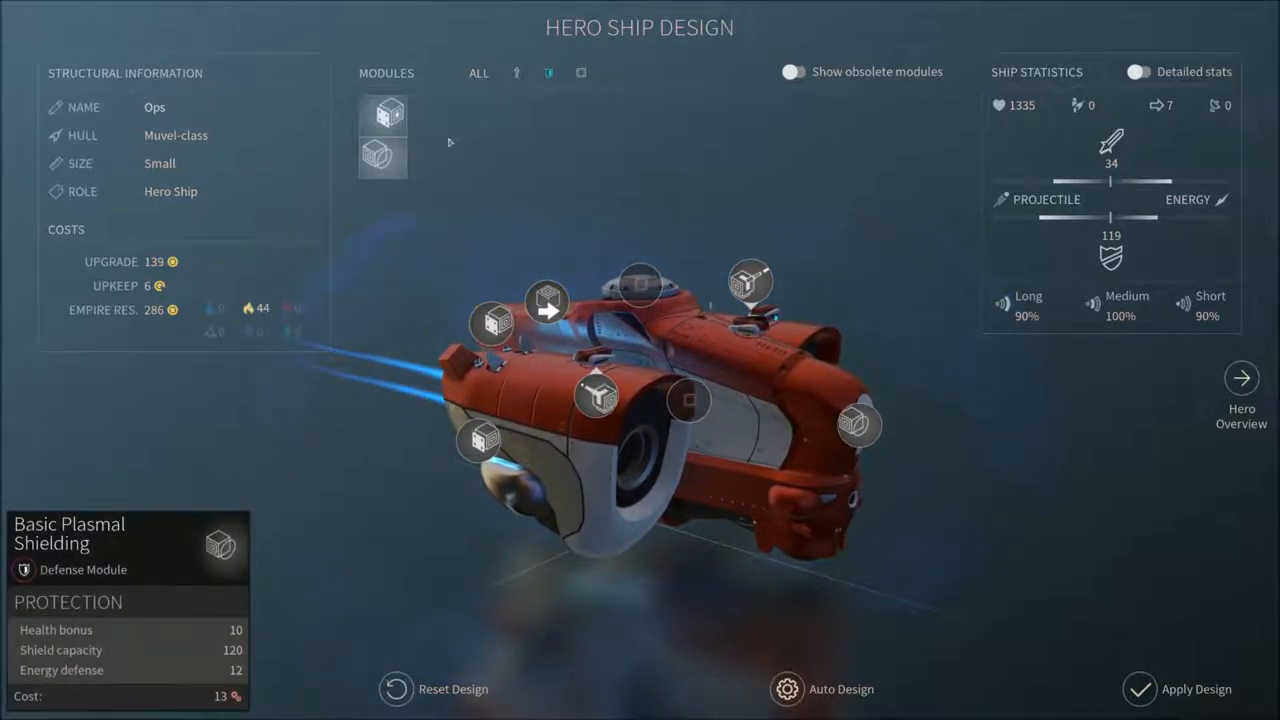
{"action": "left_click", "coordinate": [580, 72]}
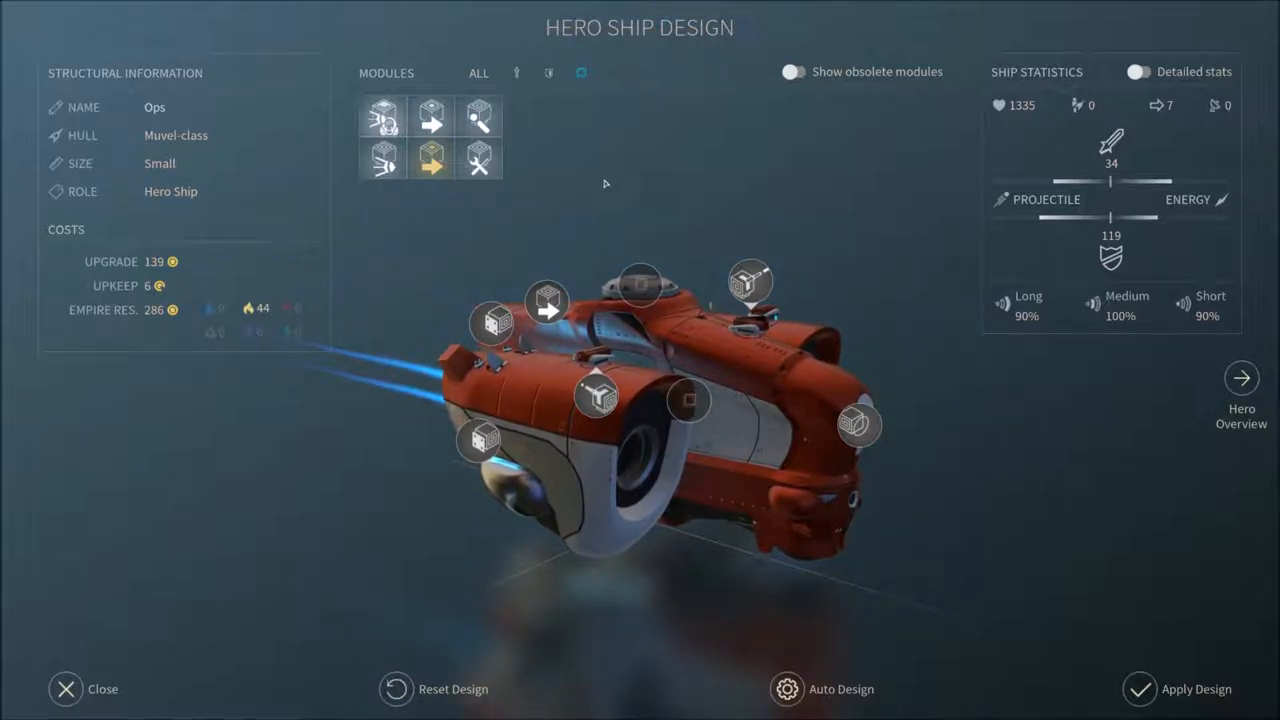
{"action": "mouse_move", "coordinate": [430, 156]}
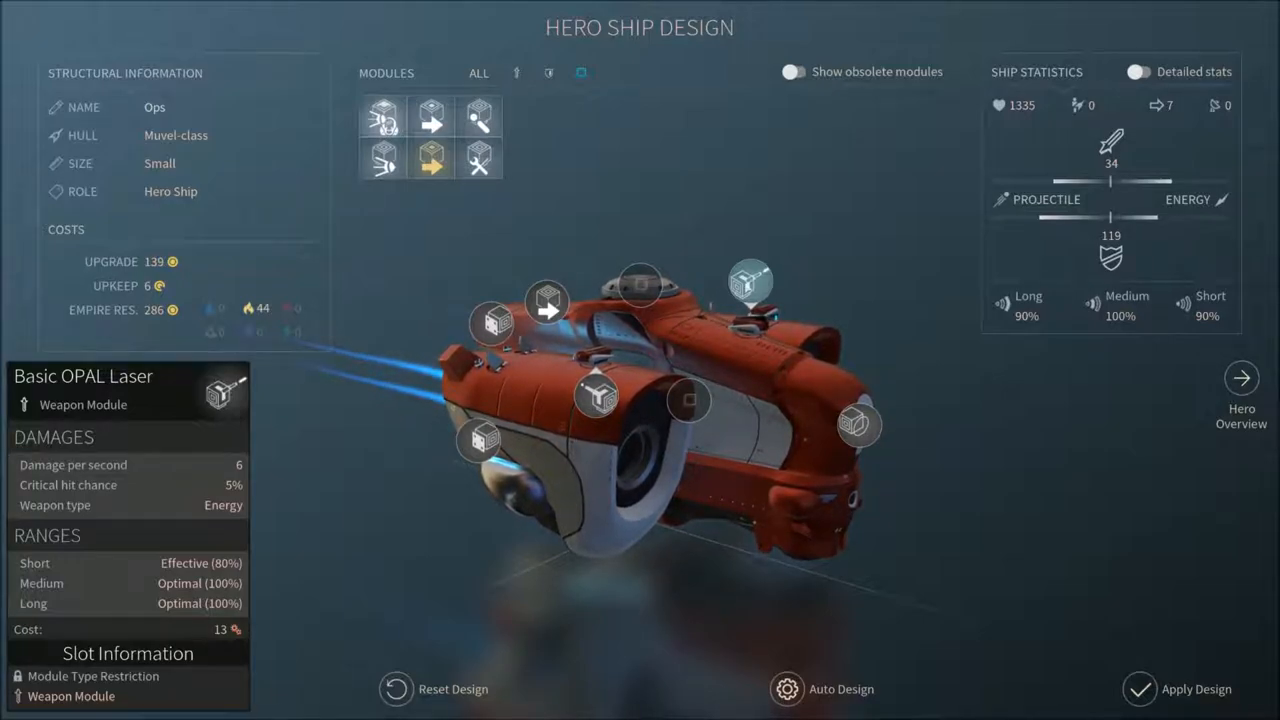
{"action": "left_click", "coordinate": [596, 396]}
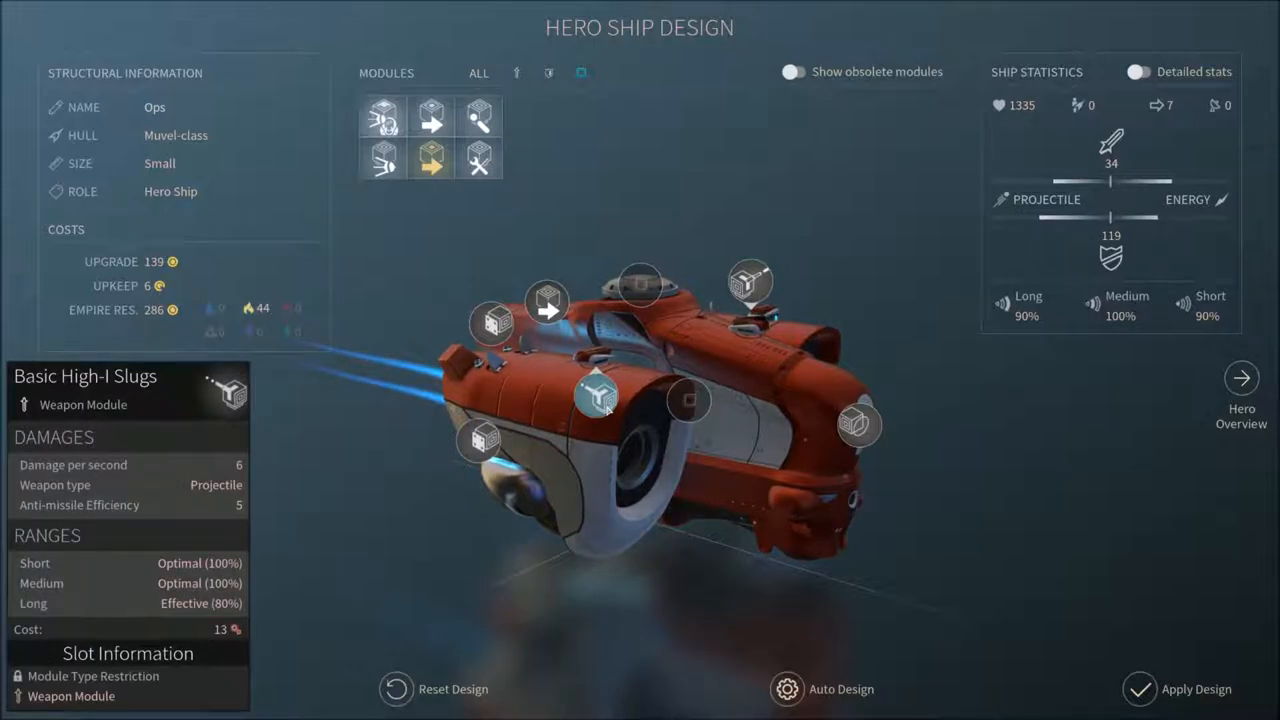
{"action": "left_click", "coordinate": [750, 282]}
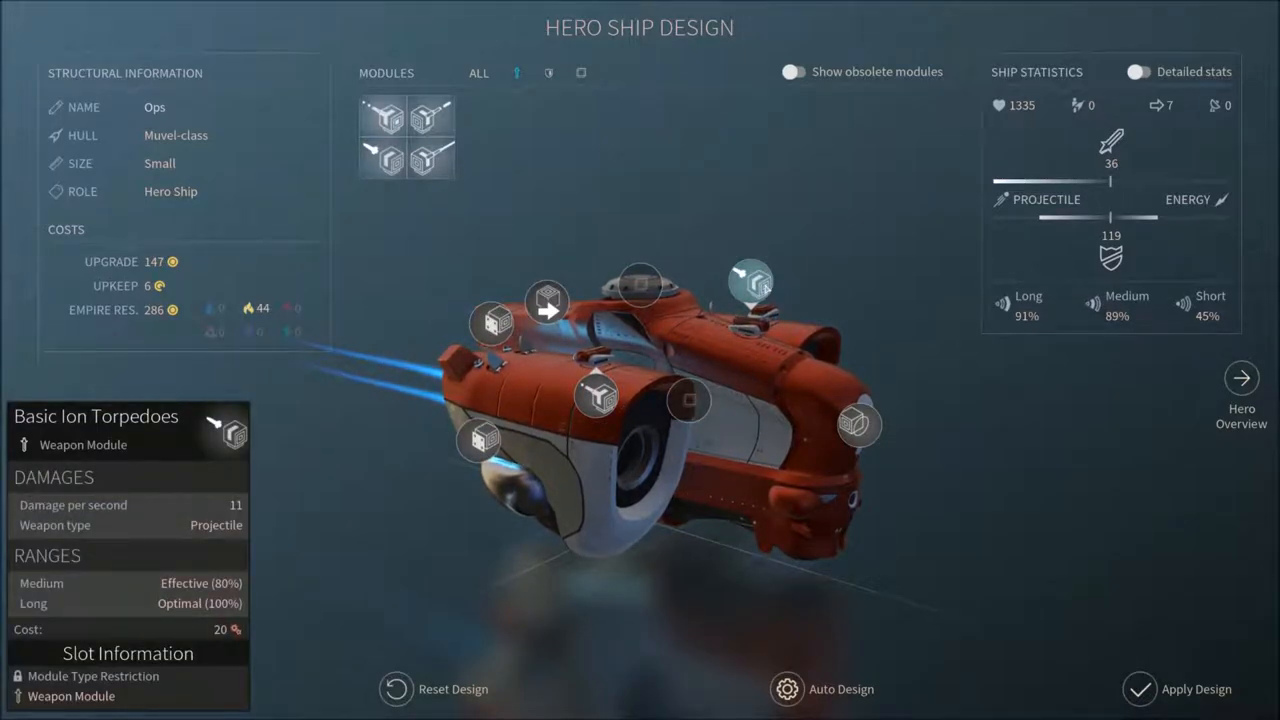
{"action": "left_click", "coordinate": [1240, 396]}
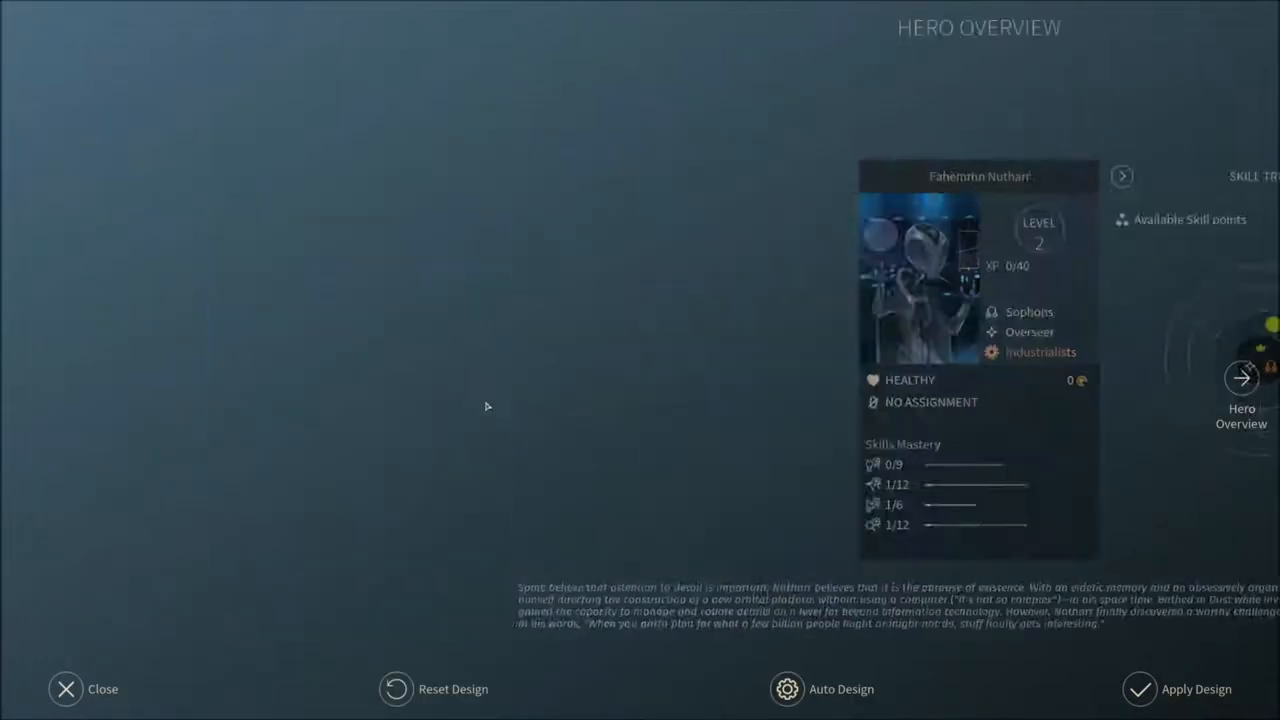
{"action": "left_click", "coordinate": [1240, 378]}
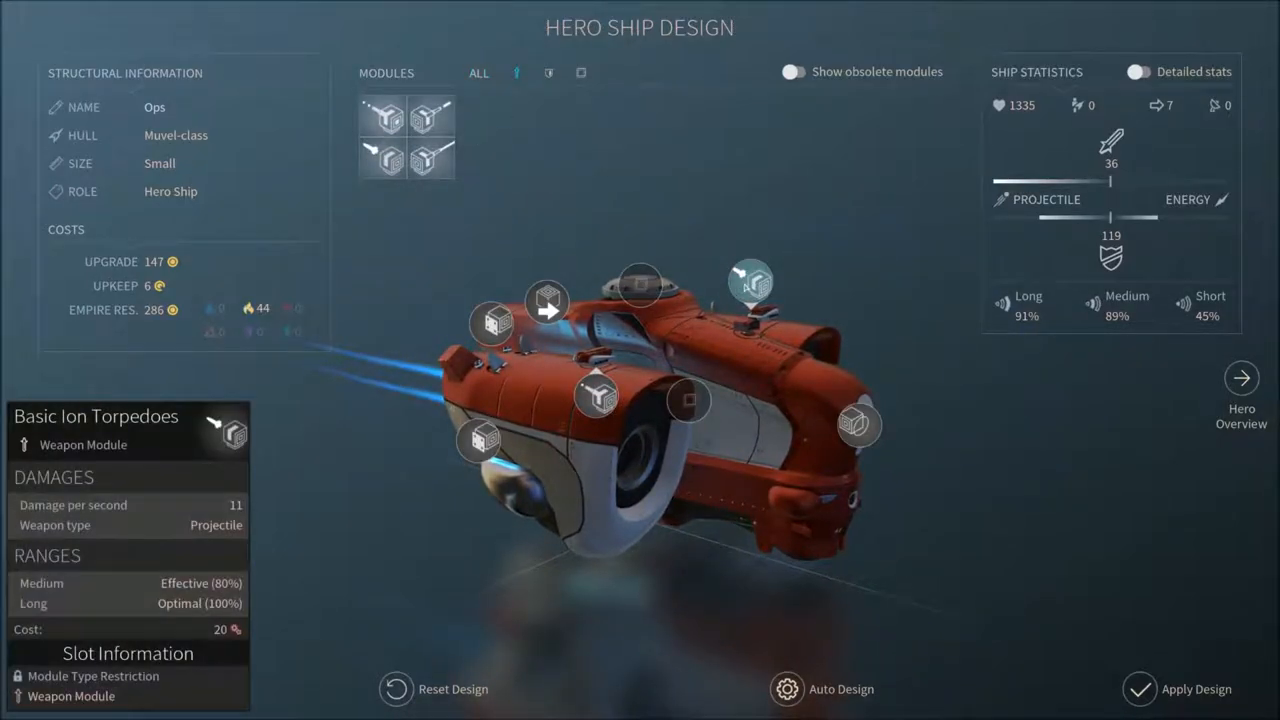
{"action": "left_click", "coordinate": [750, 282]}
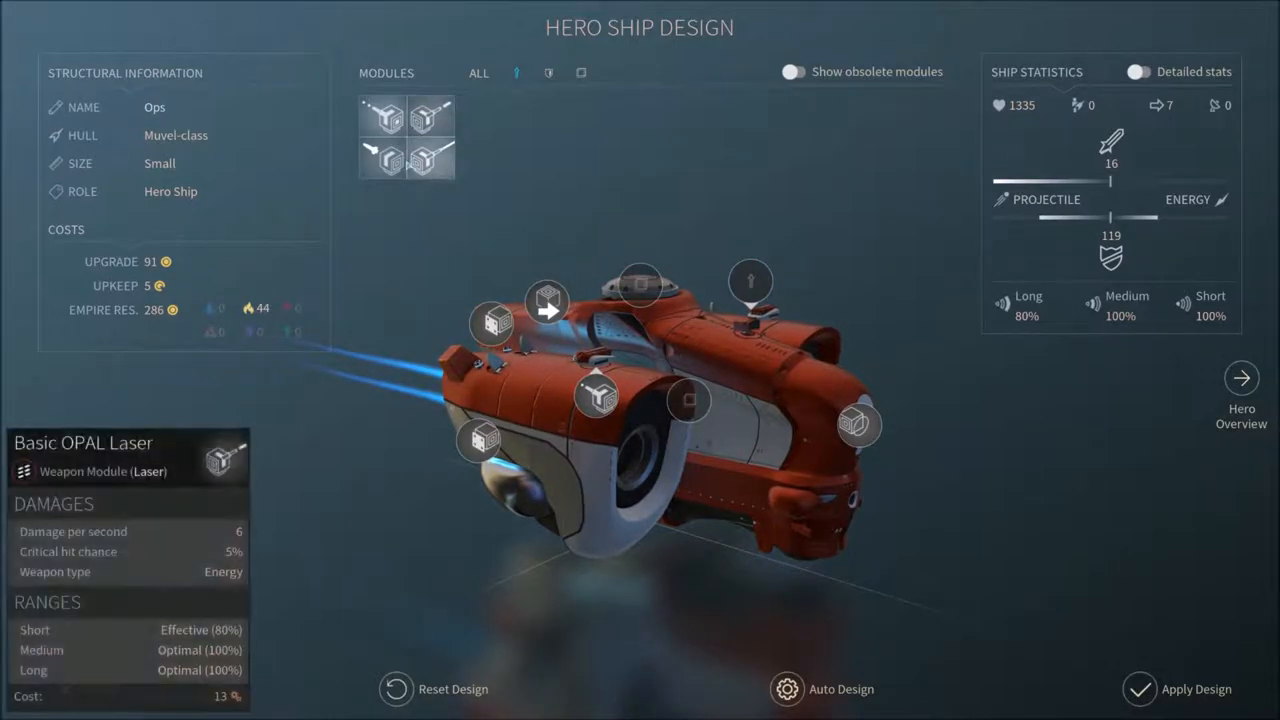
{"action": "left_click", "coordinate": [752, 280]}
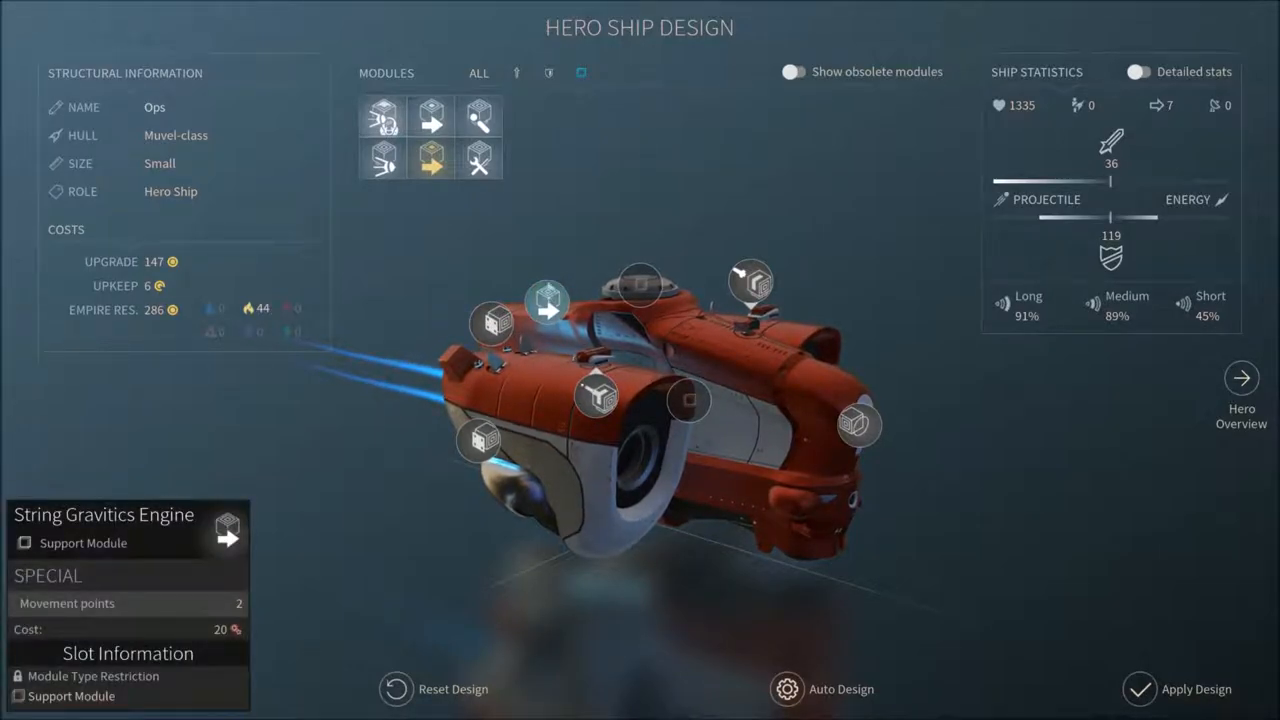
- Fit the String Gravitics Engine and Kinetic Enhancer support modules and keep Ops's design
{"action": "left_click", "coordinate": [544, 300]}
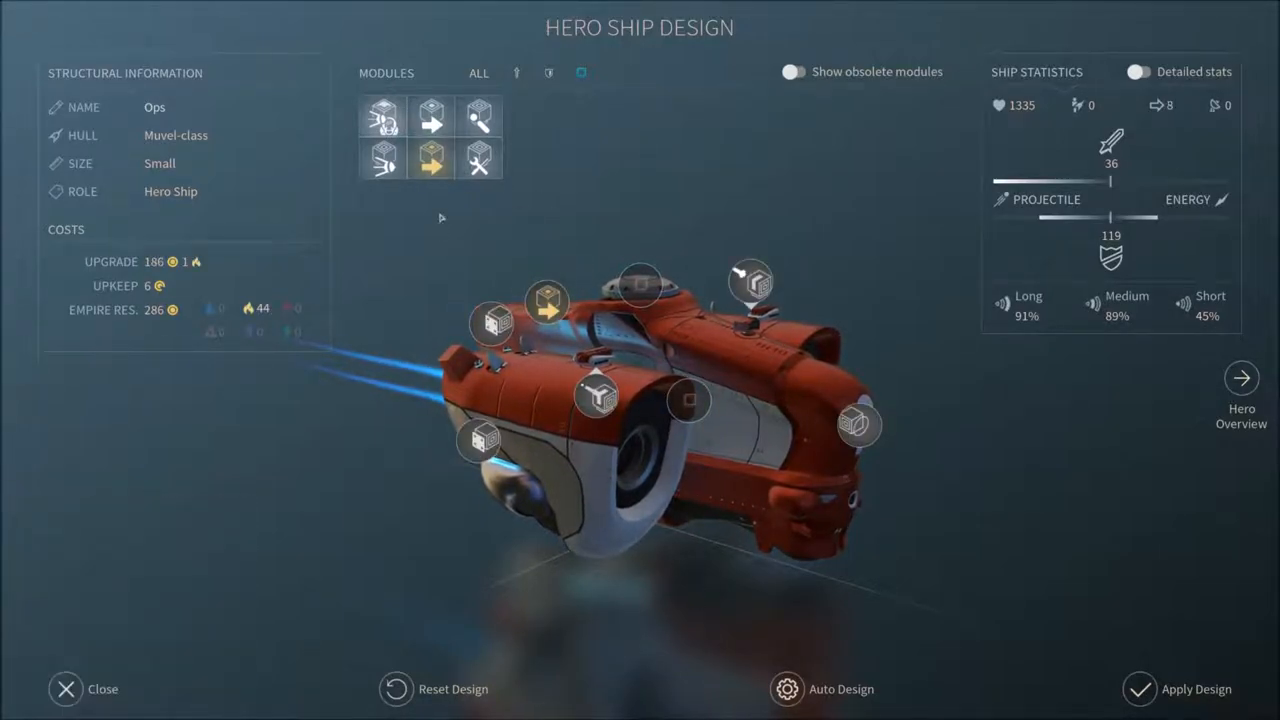
{"action": "mouse_move", "coordinate": [548, 300]}
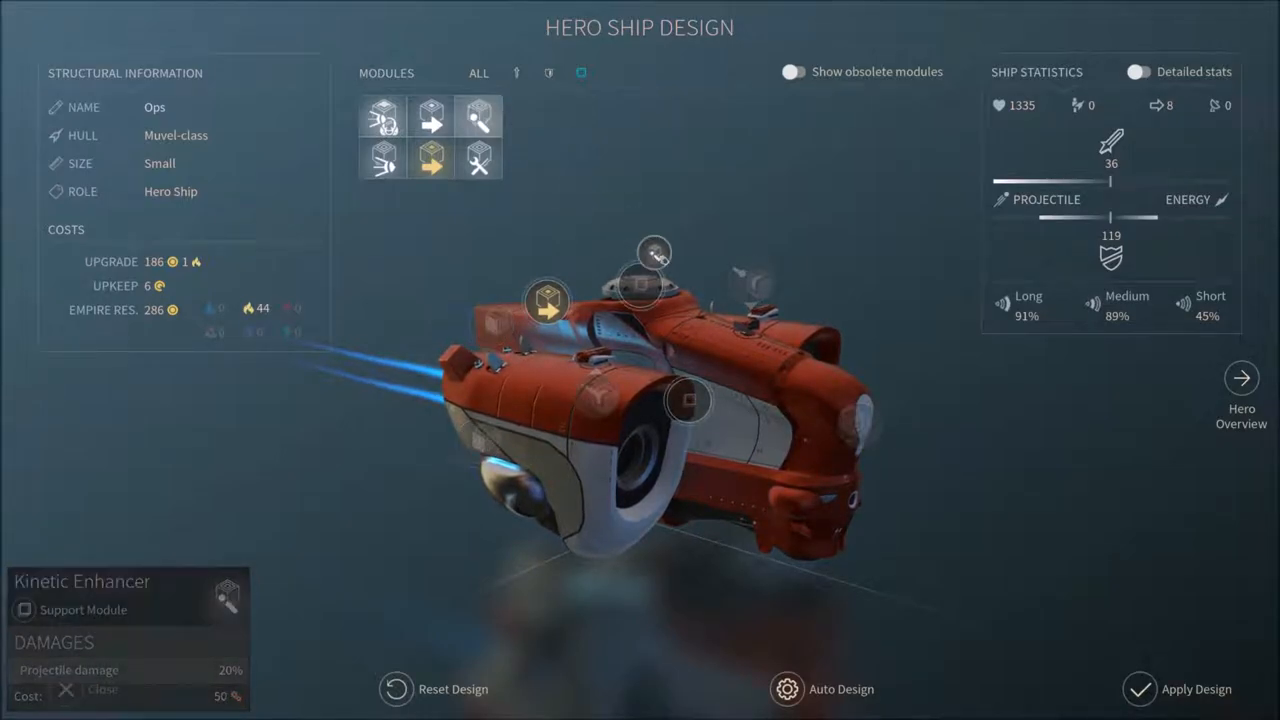
{"action": "left_click", "coordinate": [478, 116]}
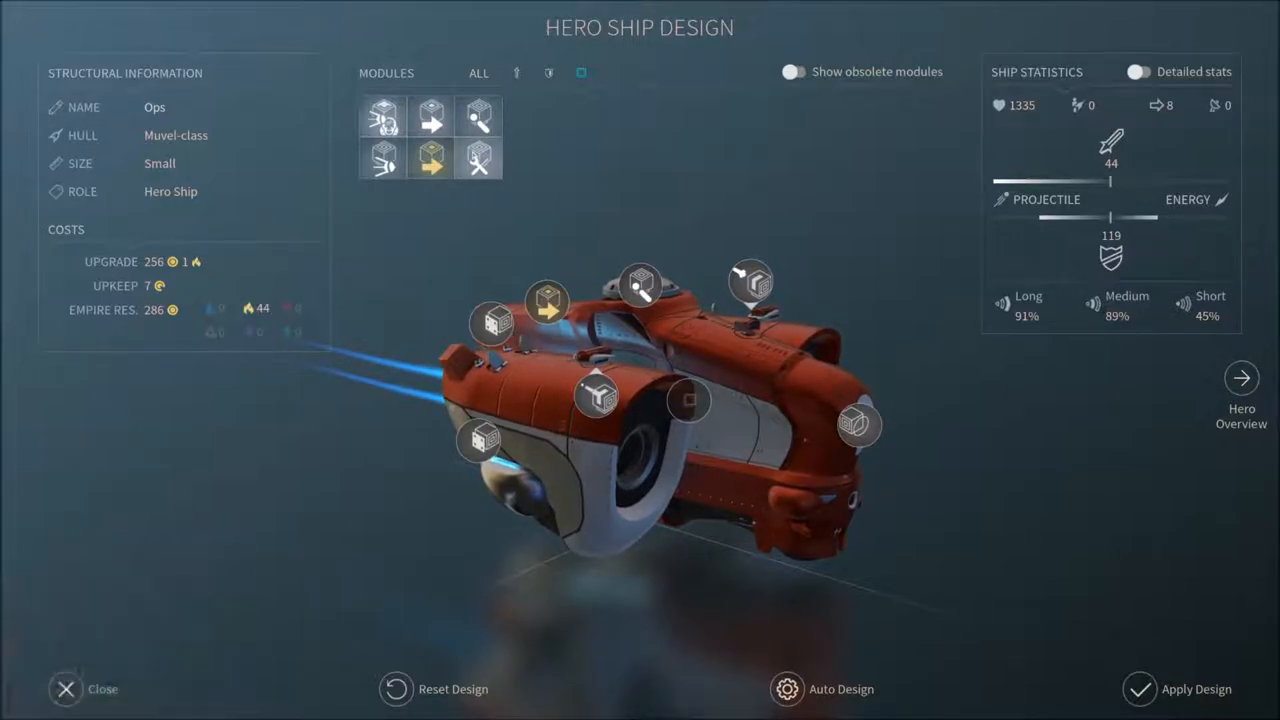
{"action": "left_click", "coordinate": [688, 400]}
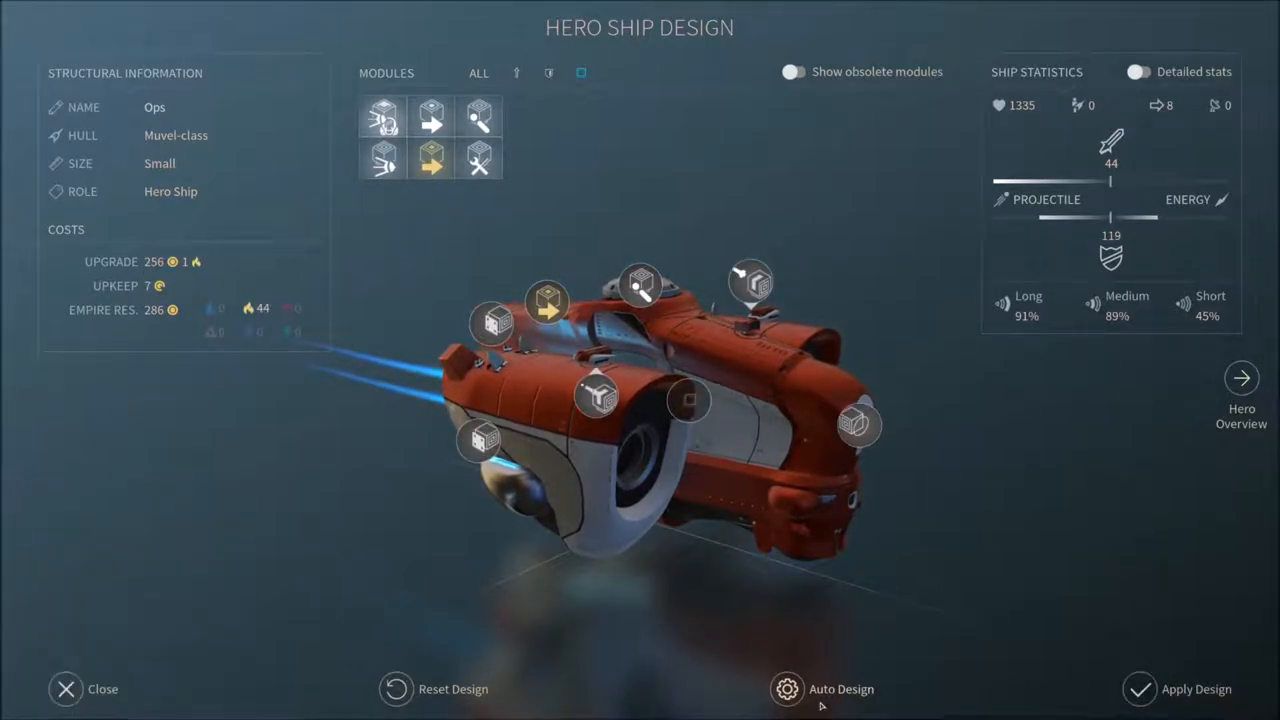
{"action": "left_click", "coordinate": [66, 688]}
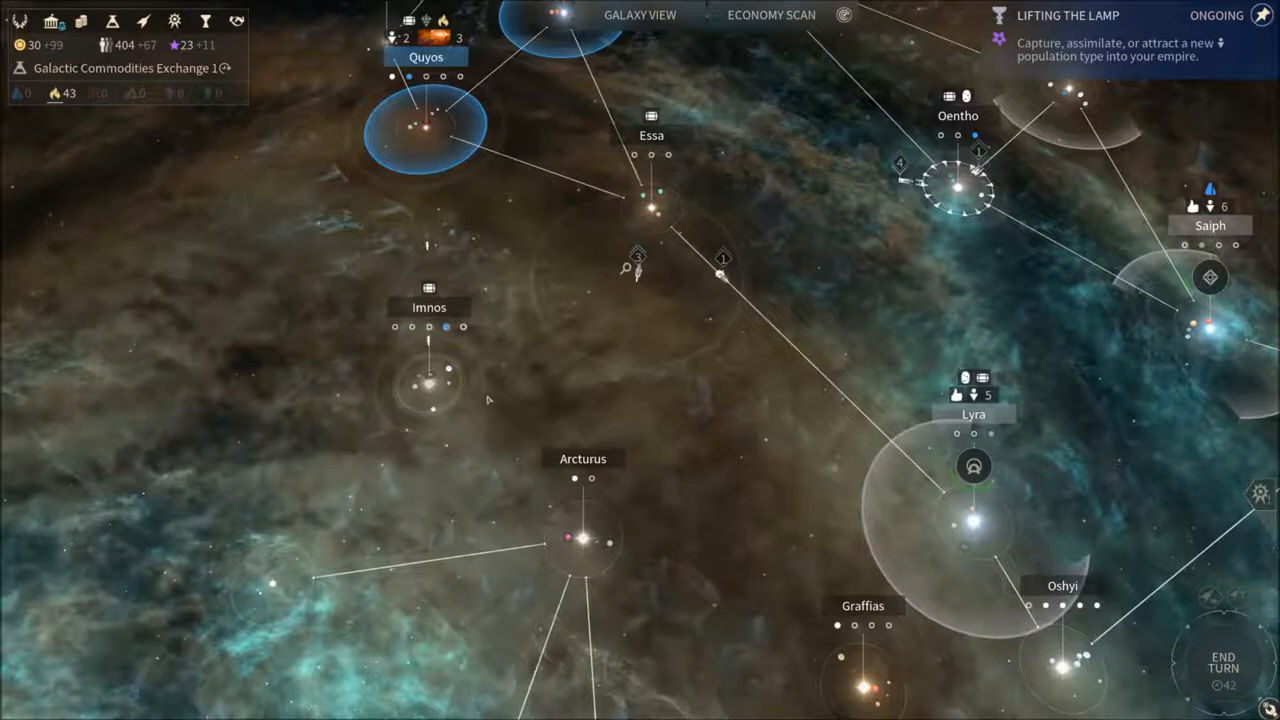
- Review the Imnos outpost, then page to the Oentho outpost in Outpost Management
{"action": "left_click", "coordinate": [428, 380]}
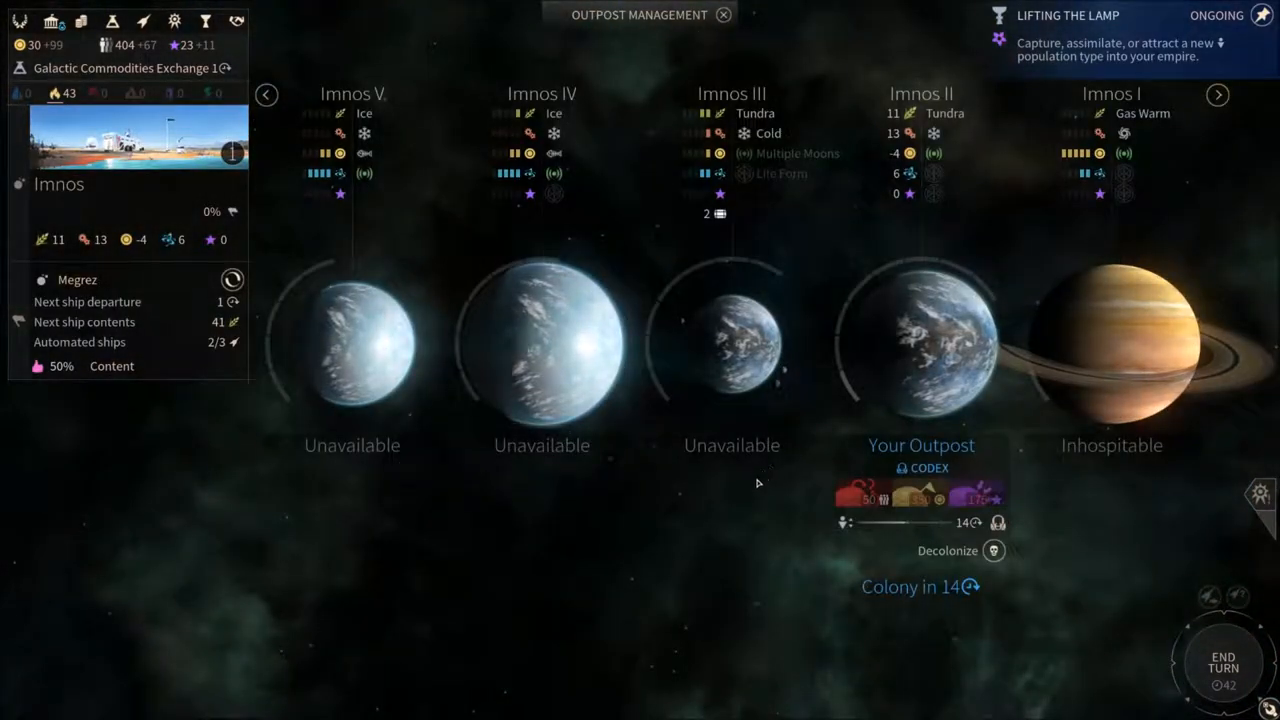
{"action": "left_click", "coordinate": [724, 14]}
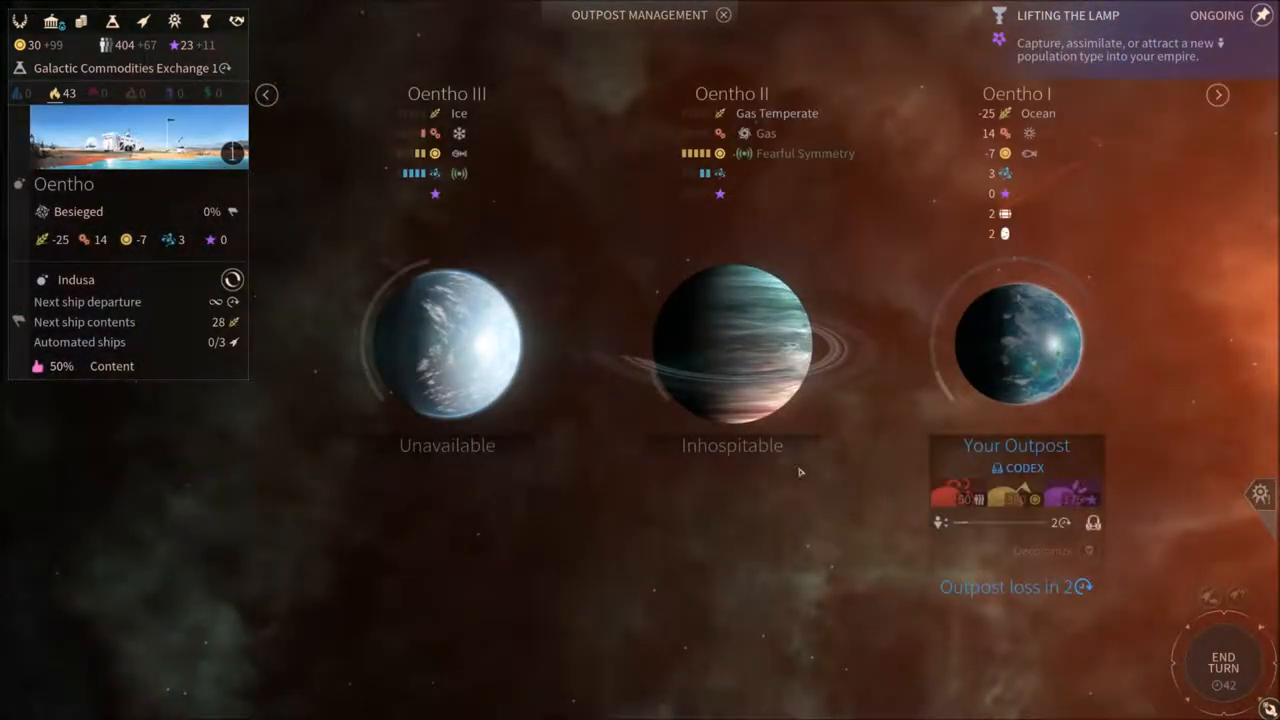
{"action": "left_click", "coordinate": [724, 14]}
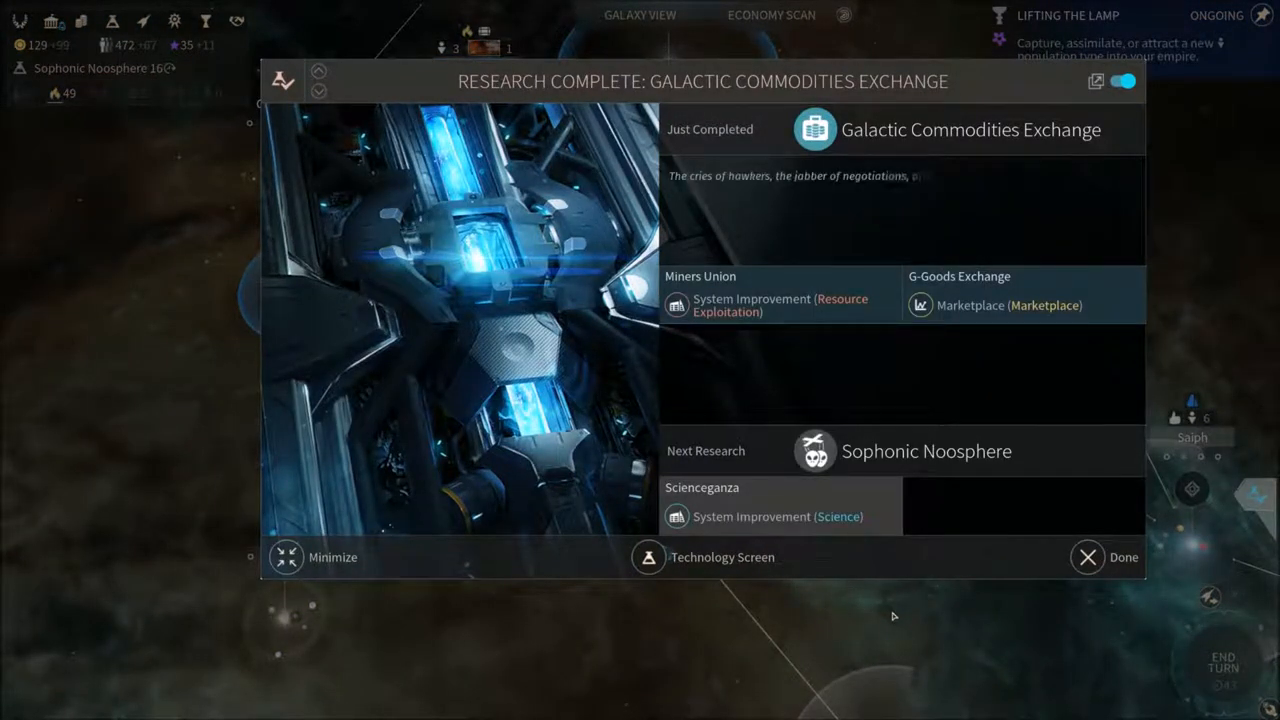
{"action": "left_click", "coordinate": [1088, 556]}
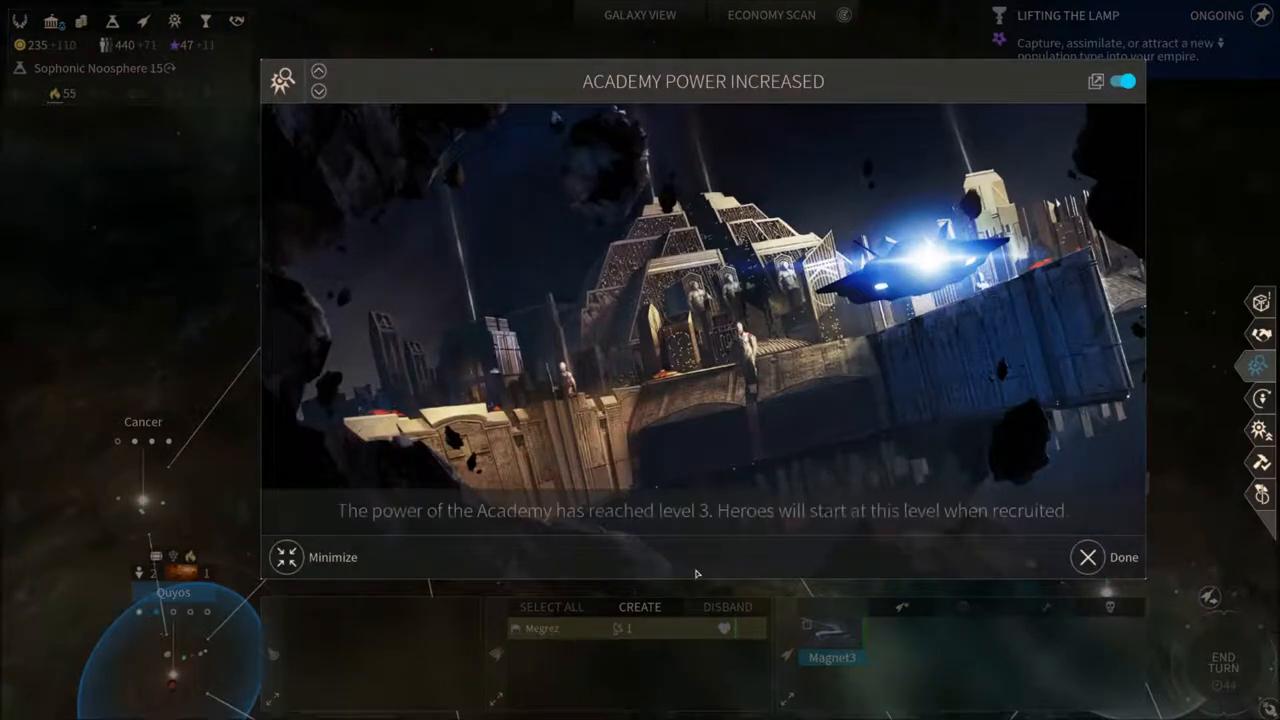
{"action": "mouse_move", "coordinate": [1088, 556]}
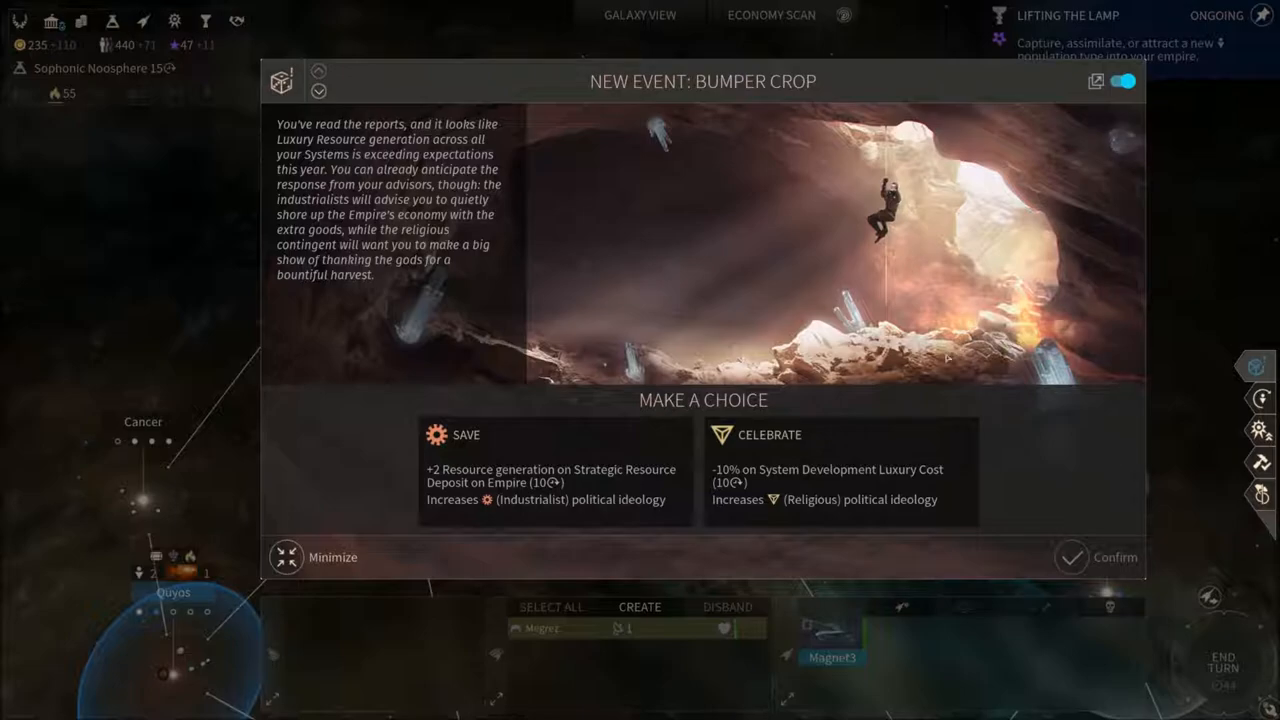
{"action": "mouse_move", "coordinate": [962, 382]}
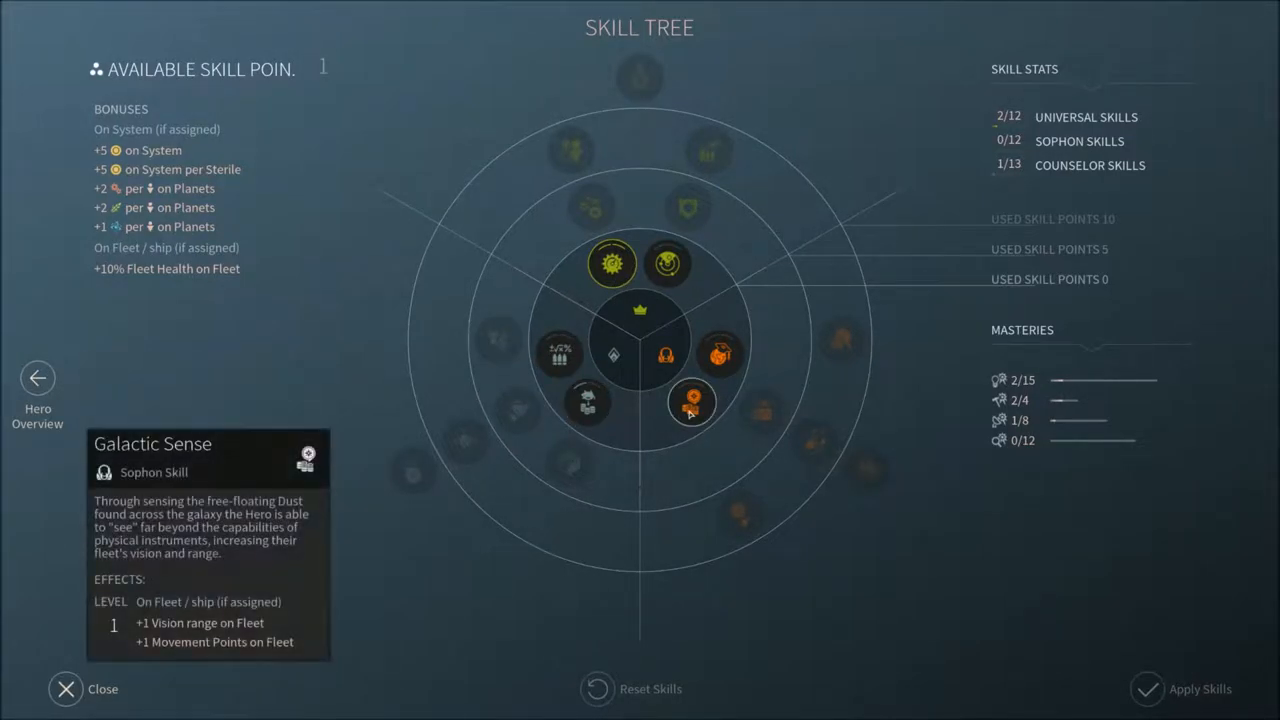
- Leave the scientist hero's detailed overview and return to the heroes list
{"action": "left_click", "coordinate": [692, 402]}
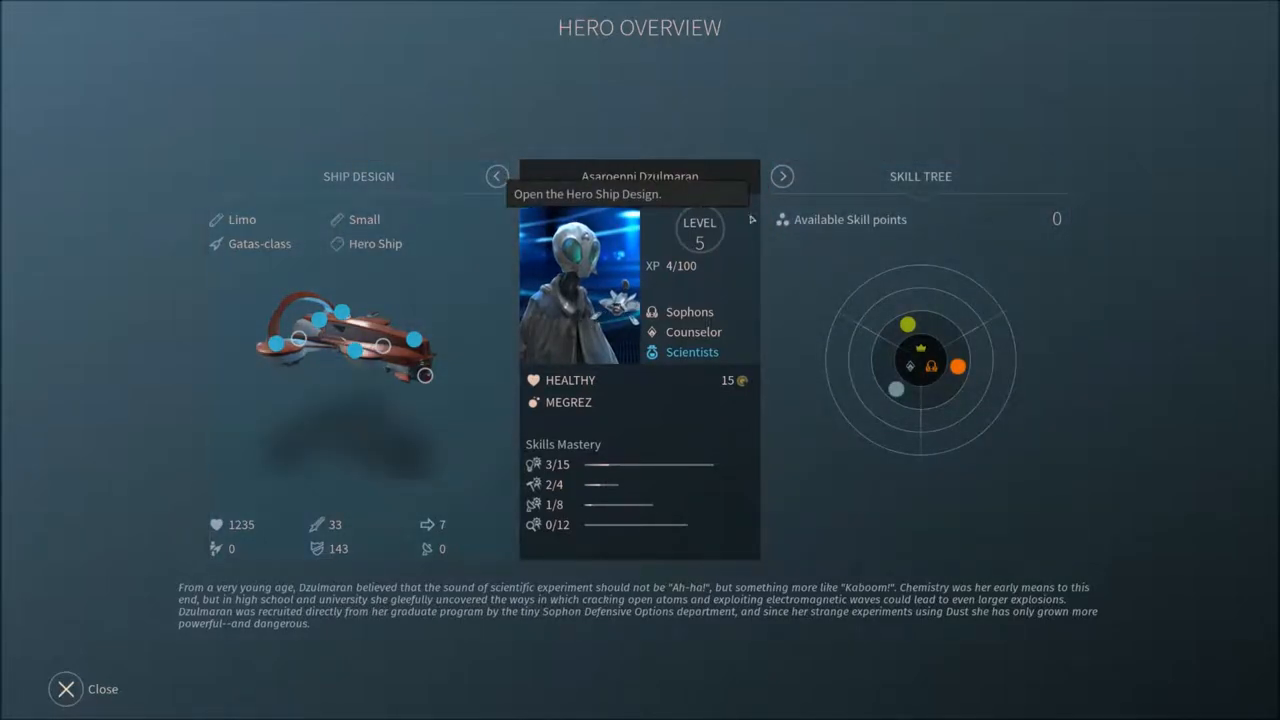
{"action": "mouse_move", "coordinate": [380, 528]}
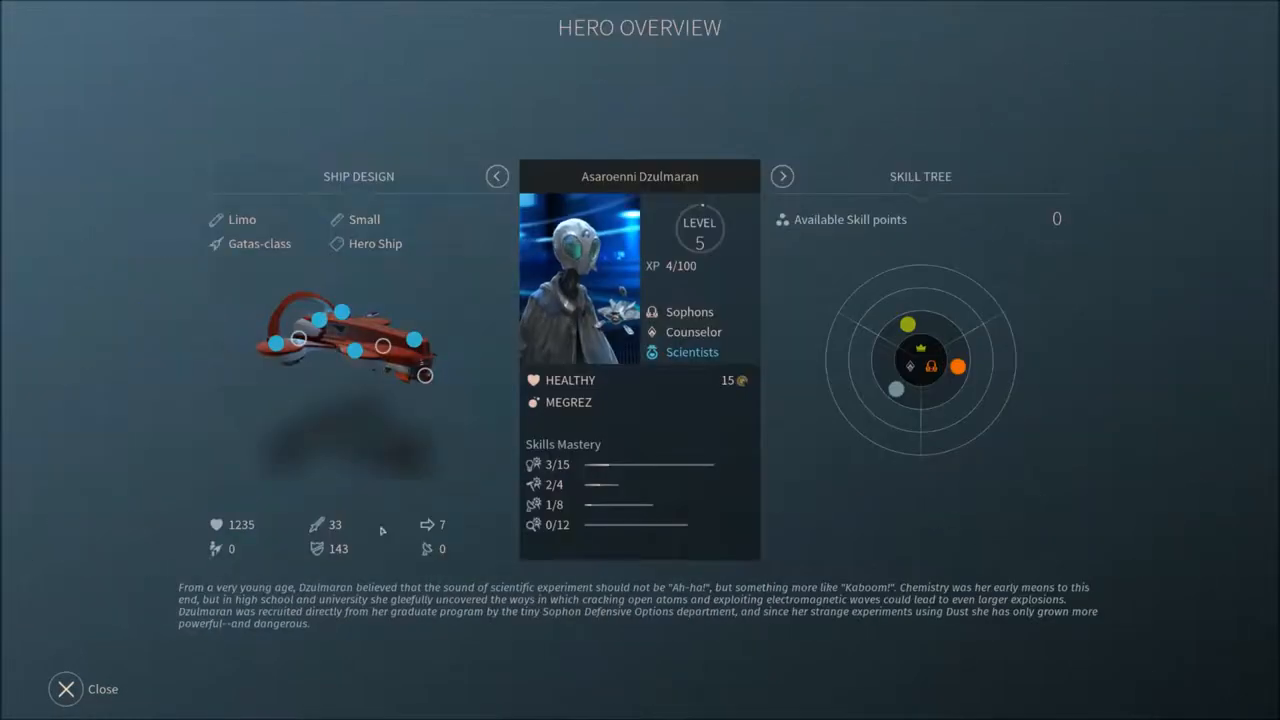
{"action": "left_click", "coordinate": [66, 688]}
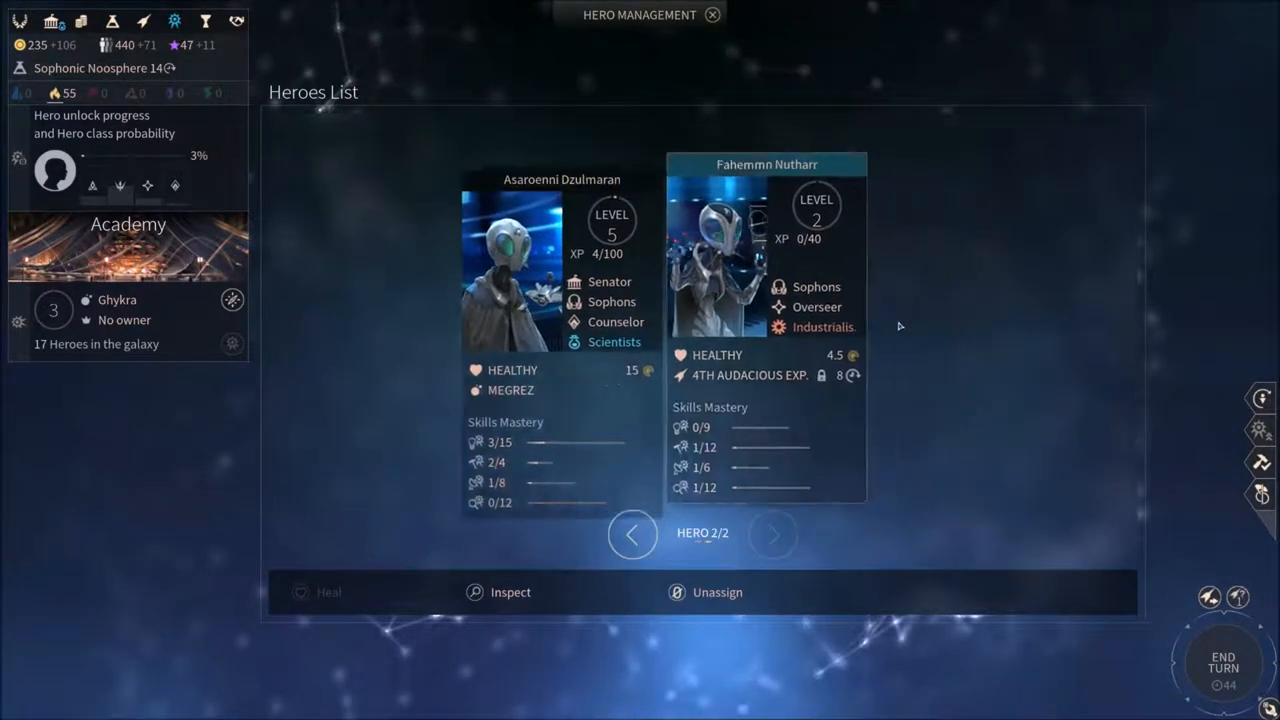
- Upgrade a hero ship module and apply the design, raising health to 1385, then leave hero management
{"action": "left_click", "coordinate": [510, 592]}
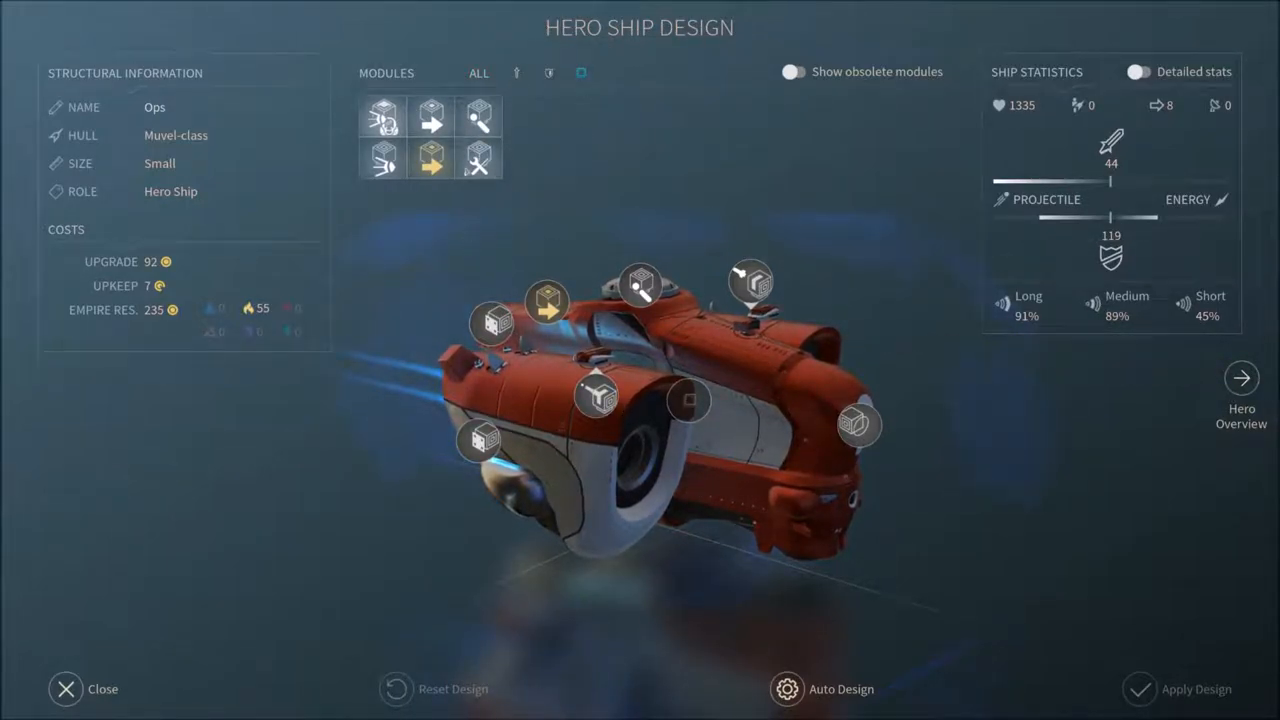
{"action": "left_click", "coordinate": [688, 400]}
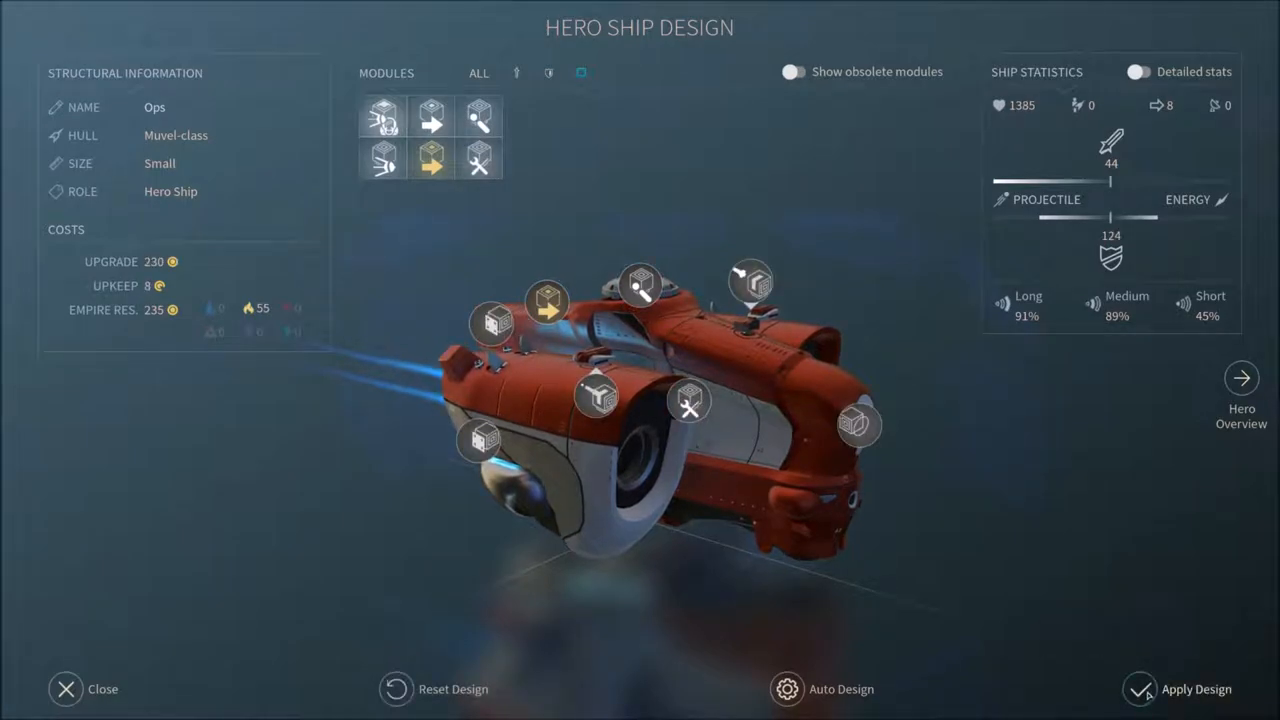
{"action": "left_click", "coordinate": [1240, 378]}
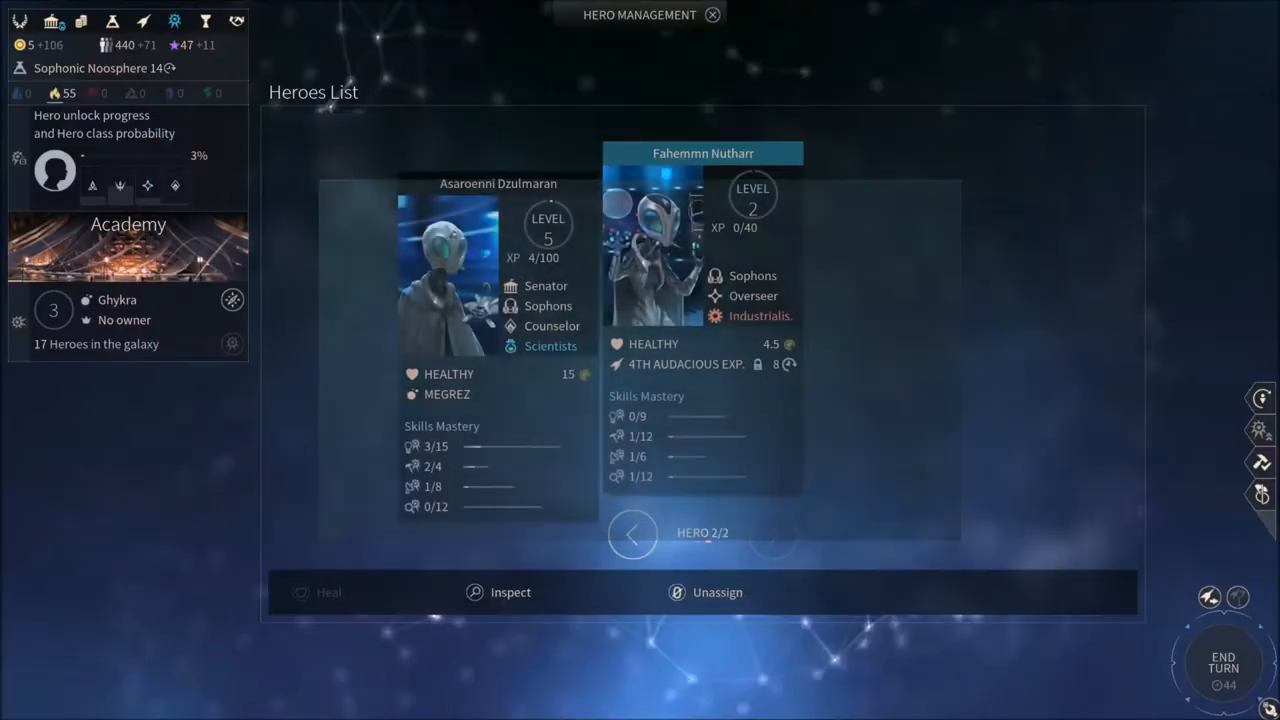
{"action": "left_click", "coordinate": [712, 14]}
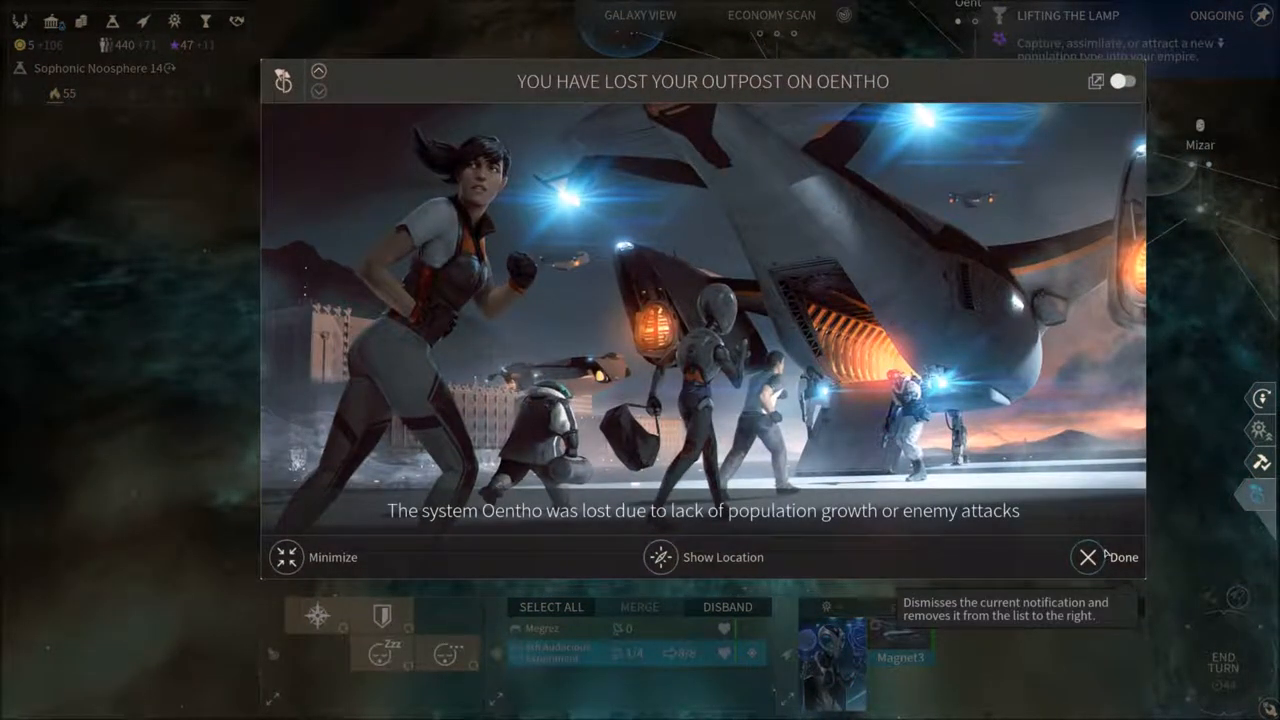
{"action": "left_click", "coordinate": [1088, 556]}
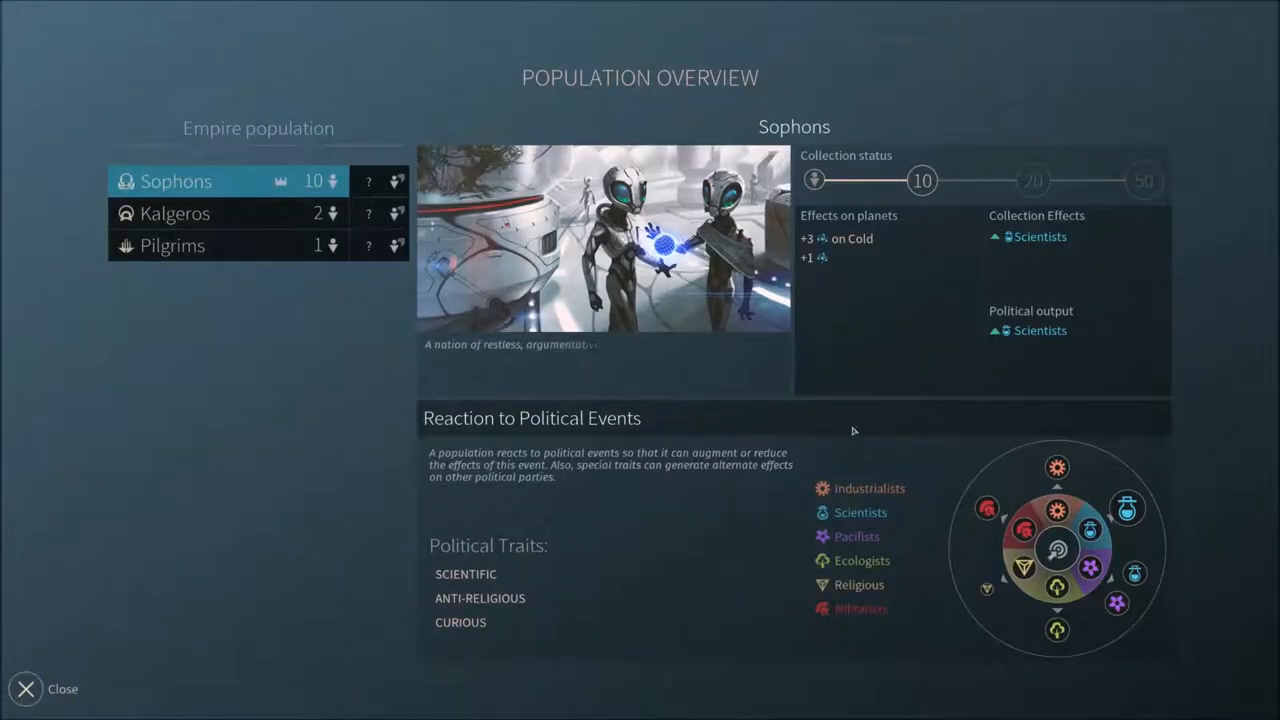
{"action": "mouse_move", "coordinate": [896, 356]}
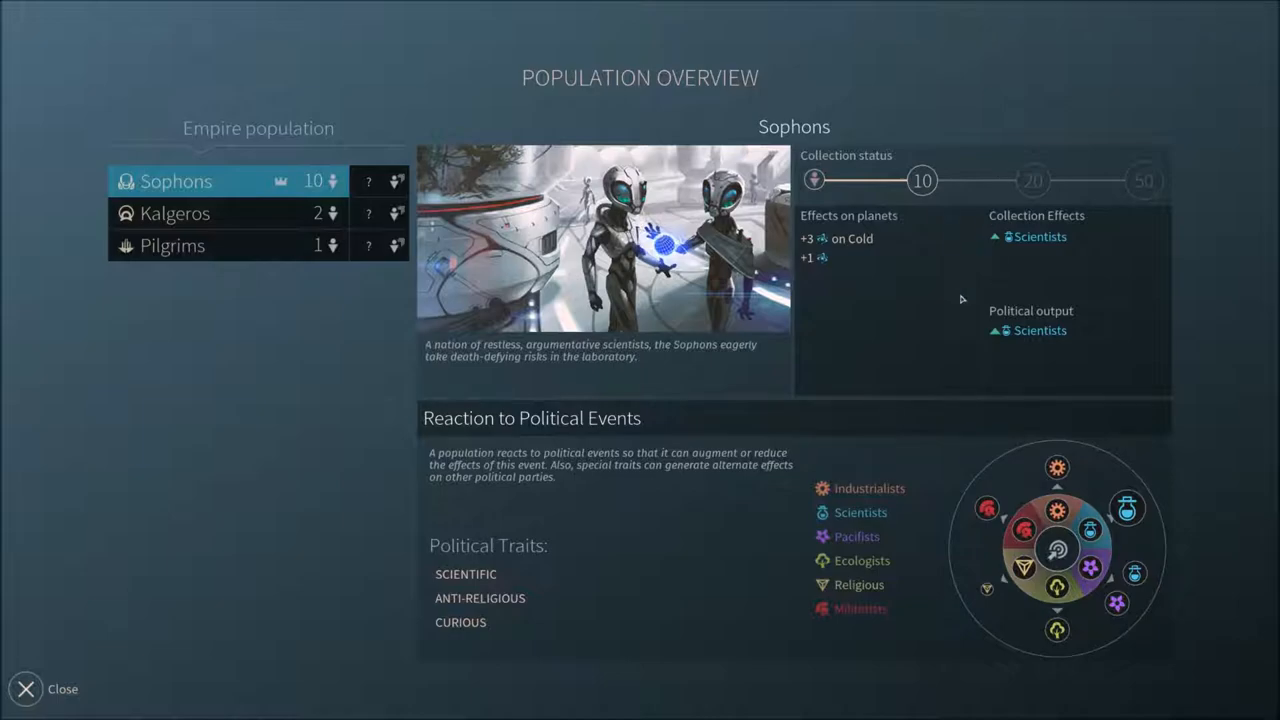
{"action": "mouse_move", "coordinate": [738, 396]}
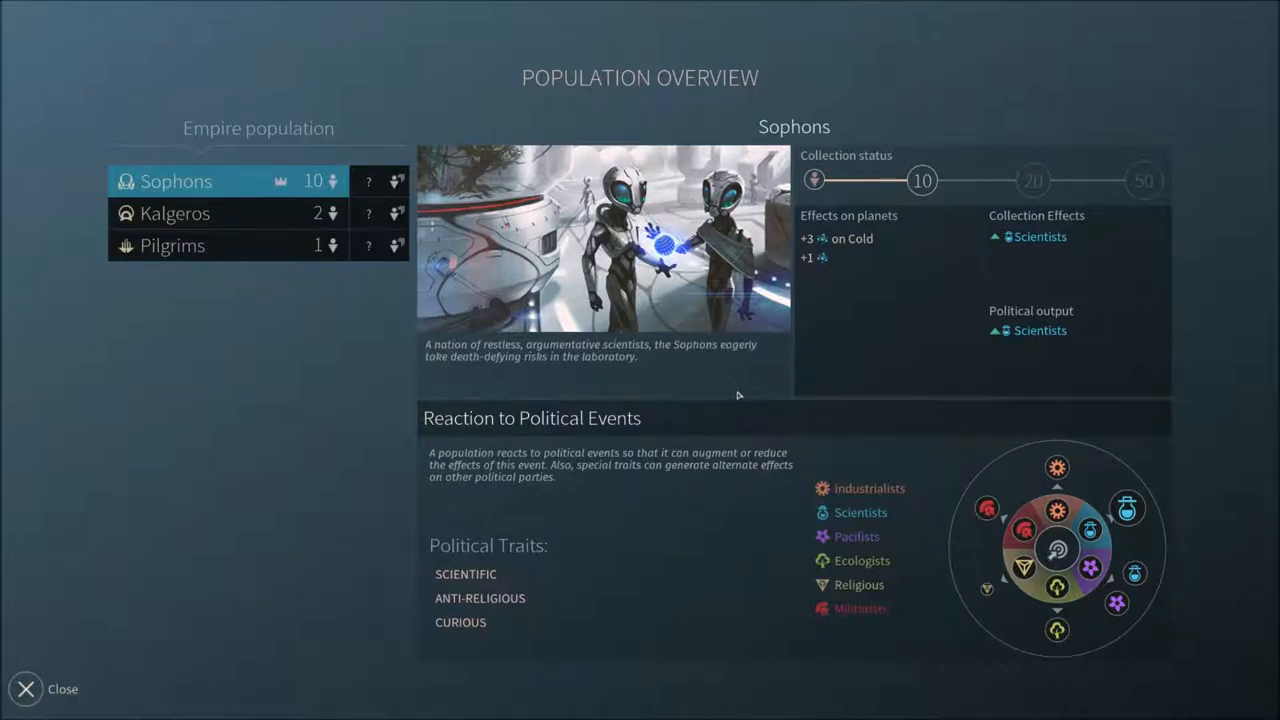
{"action": "mouse_move", "coordinate": [908, 244]}
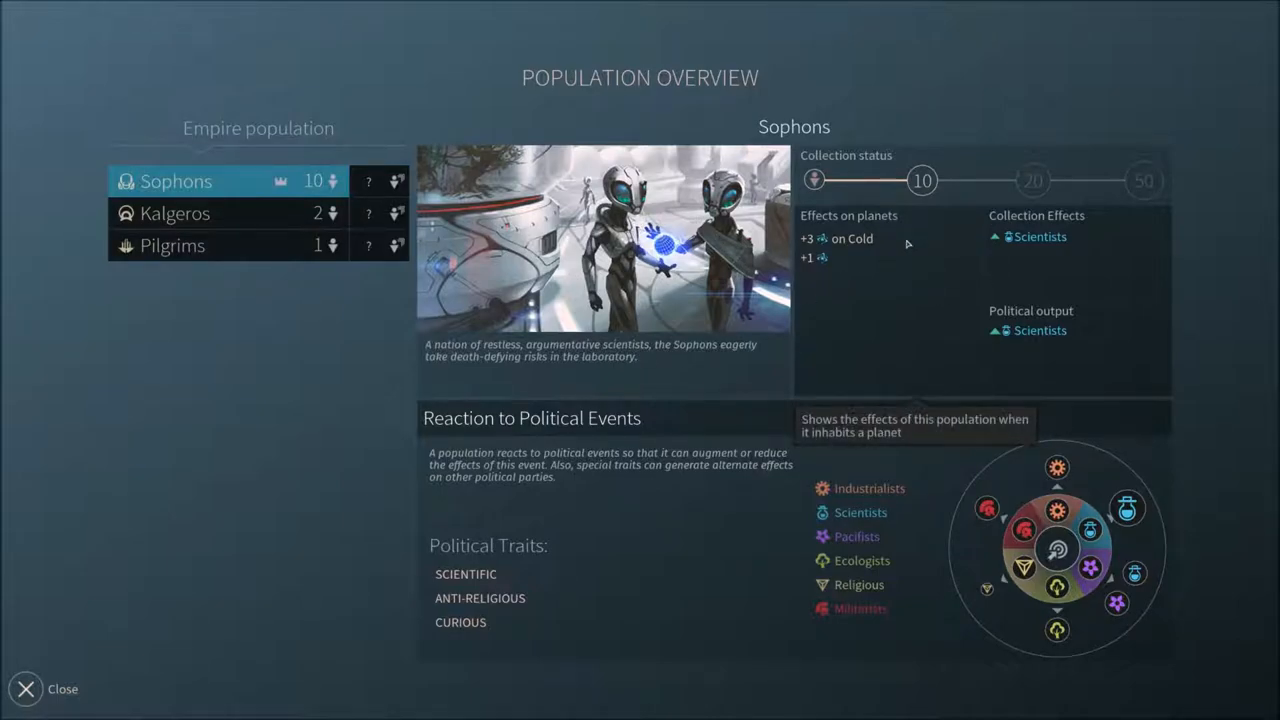
{"action": "mouse_move", "coordinate": [832, 312]}
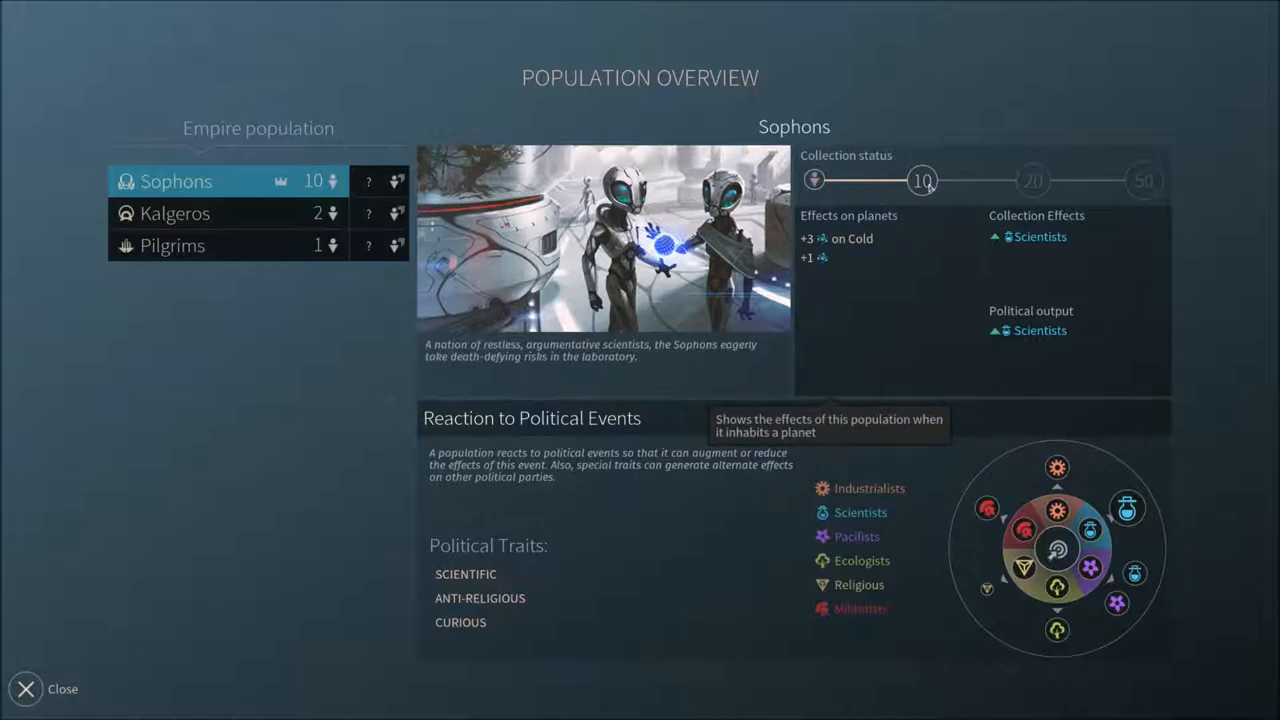
{"action": "mouse_move", "coordinate": [920, 180]}
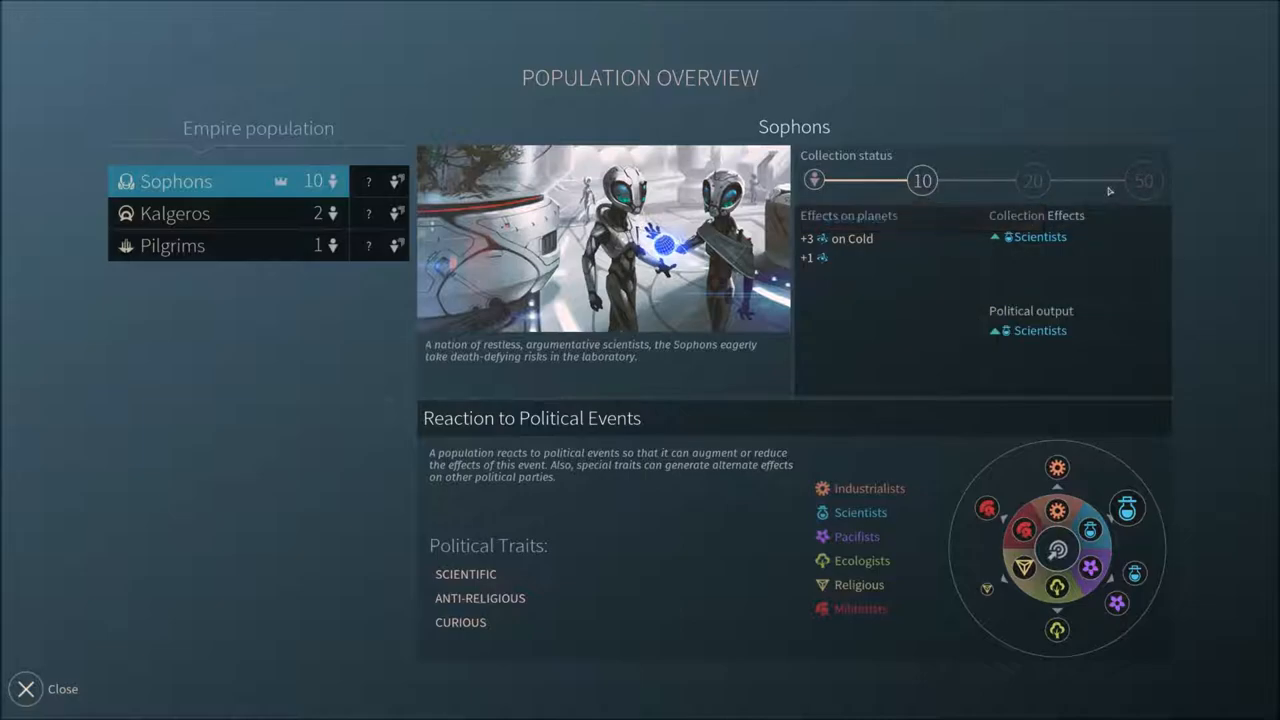
{"action": "mouse_move", "coordinate": [1034, 180]}
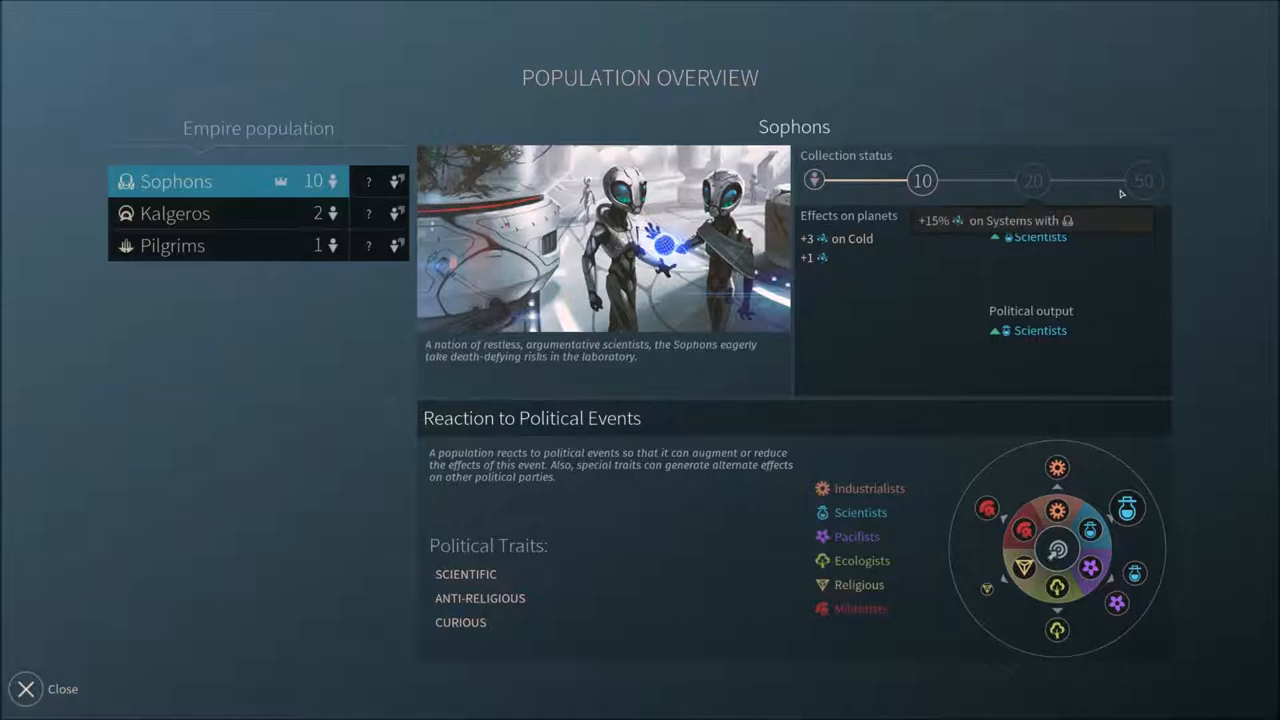
{"action": "mouse_move", "coordinate": [1144, 180]}
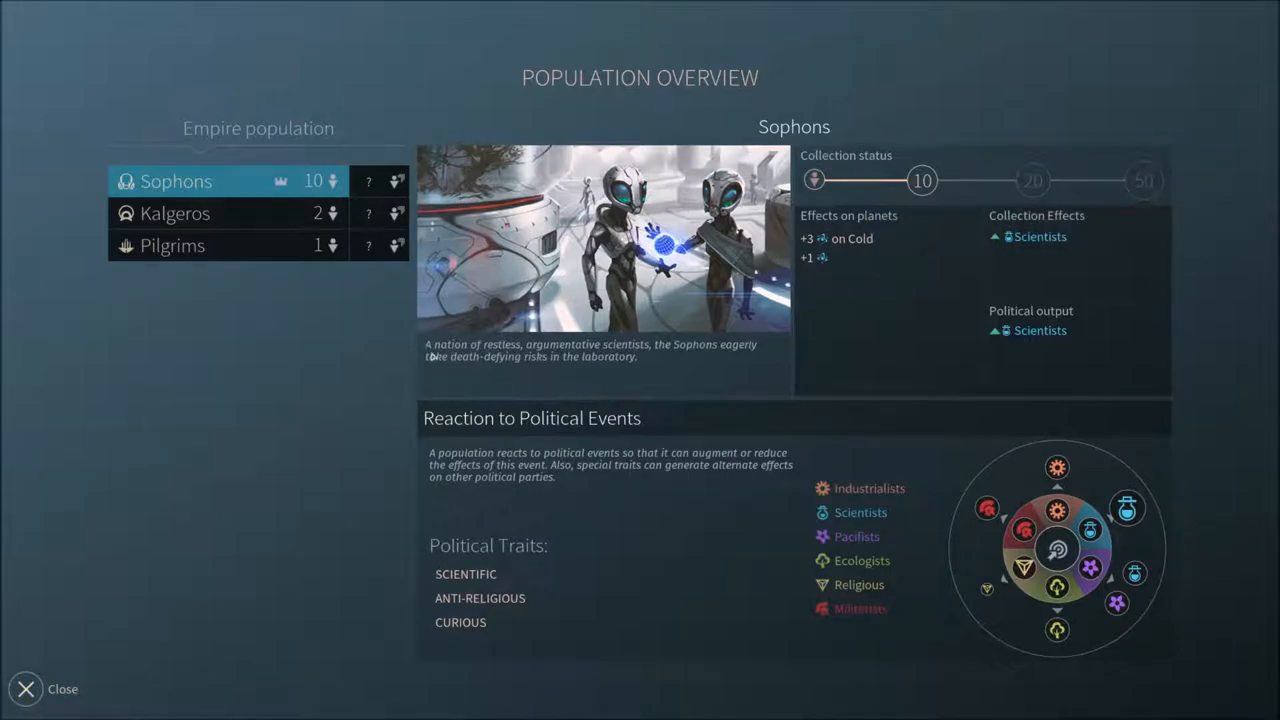
- Review the Kalgeros and Pilgrims population details, then close the population overview
{"action": "left_click", "coordinate": [174, 212]}
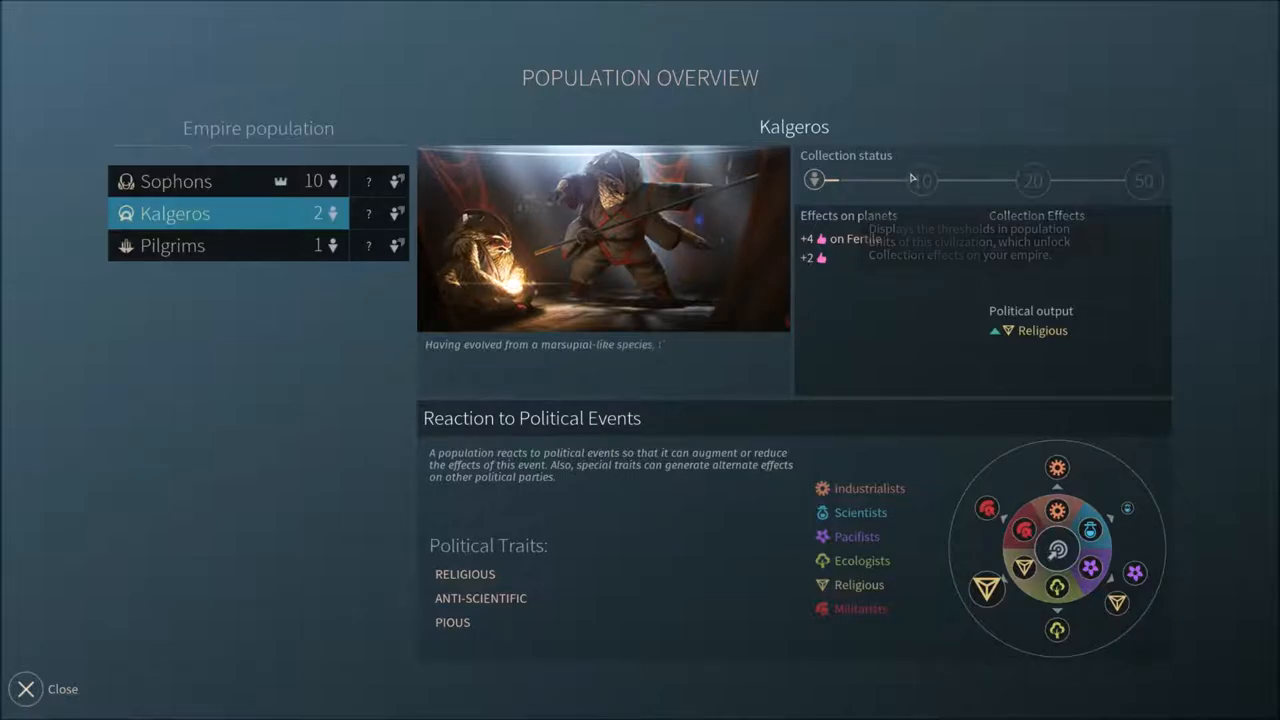
{"action": "mouse_move", "coordinate": [1046, 188]}
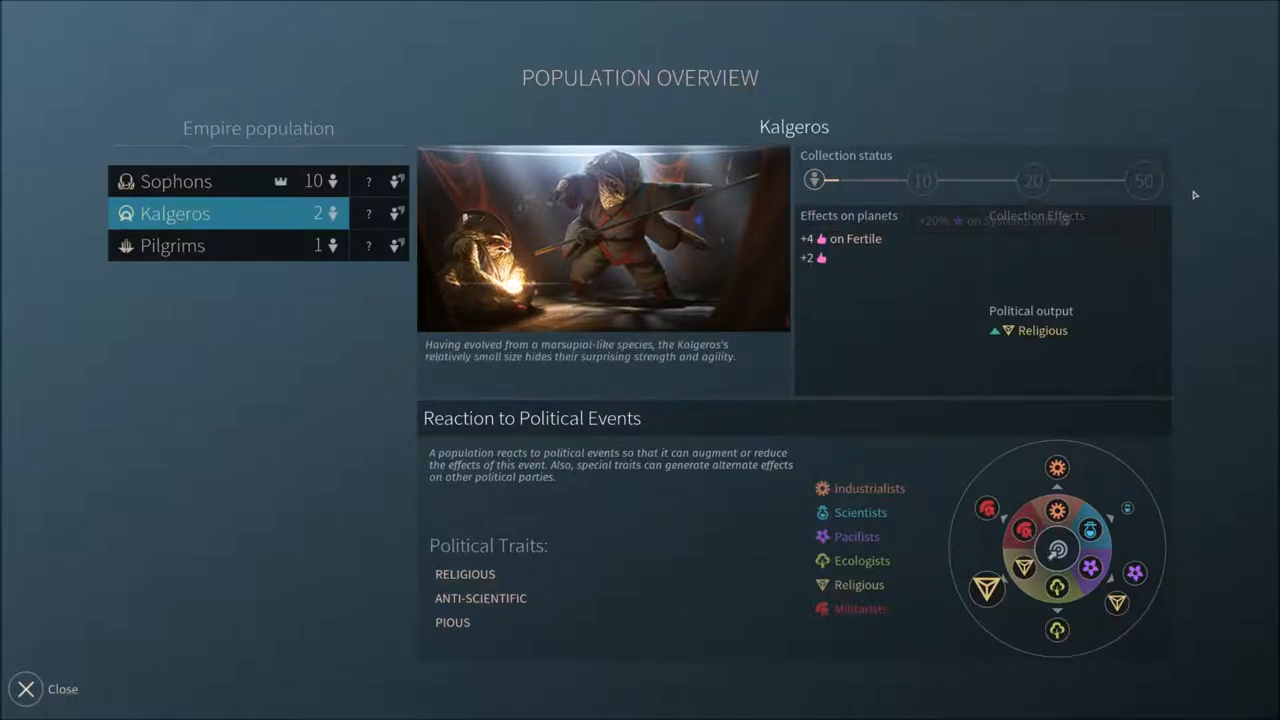
{"action": "mouse_move", "coordinate": [1144, 180]}
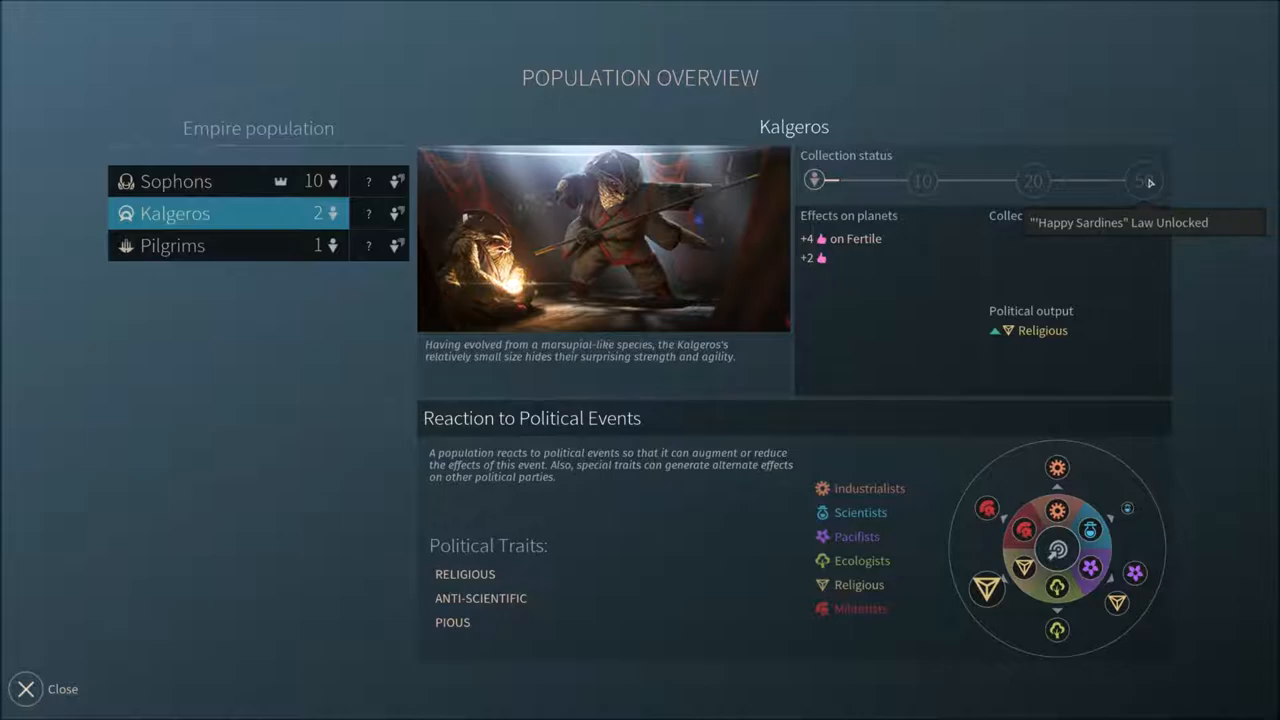
{"action": "left_click", "coordinate": [172, 244]}
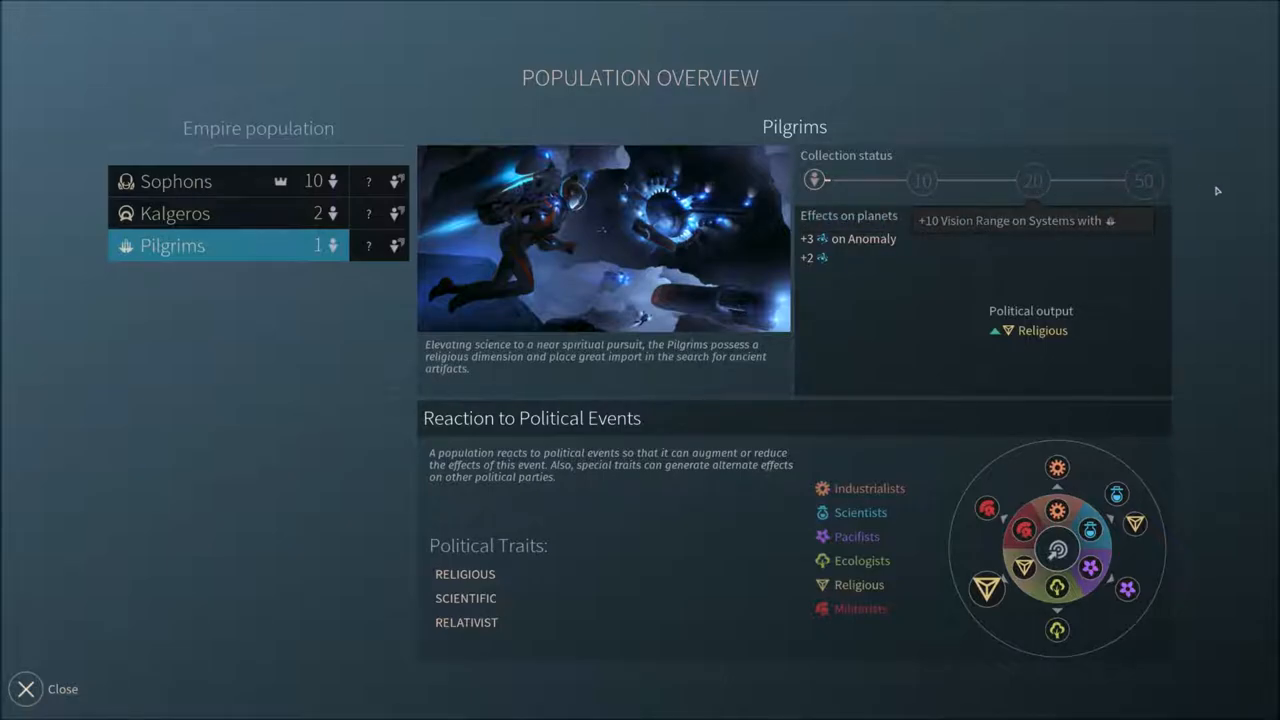
{"action": "mouse_move", "coordinate": [1144, 180]}
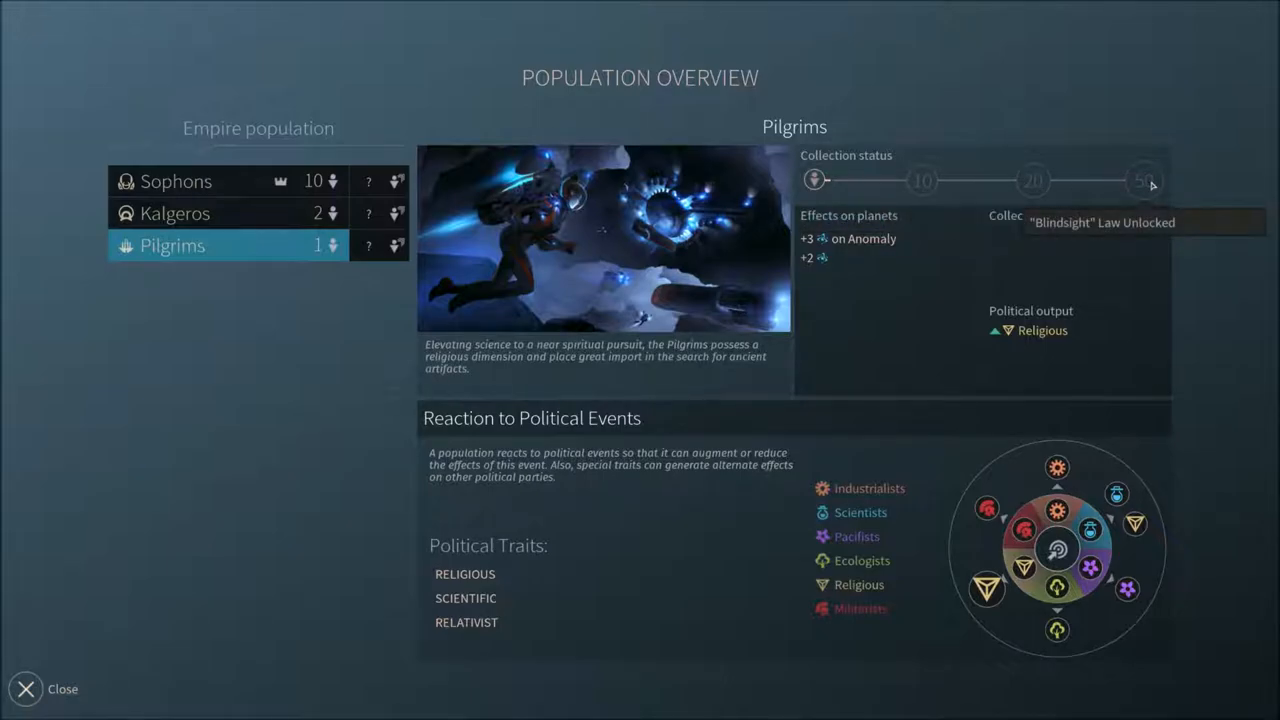
{"action": "left_click", "coordinate": [26, 688]}
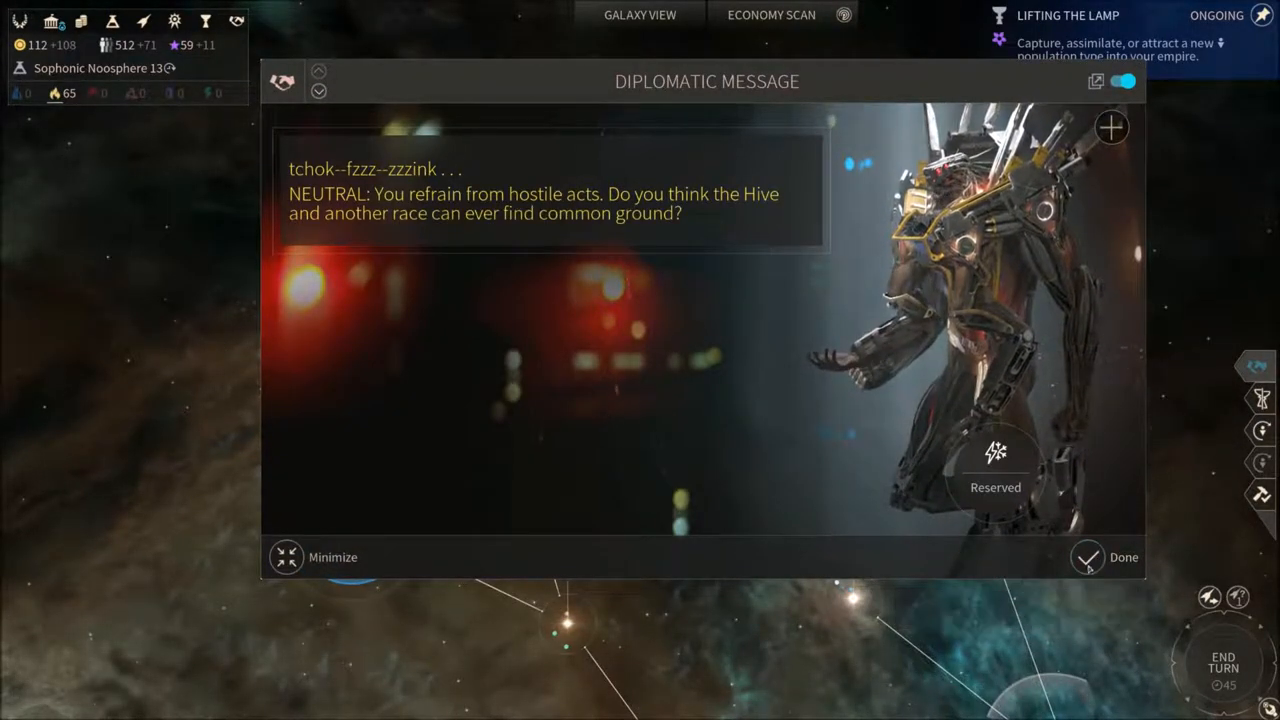
- Dismiss the Hive's message and the failed Studier of Worlds deed notice
{"action": "left_click", "coordinate": [1088, 556]}
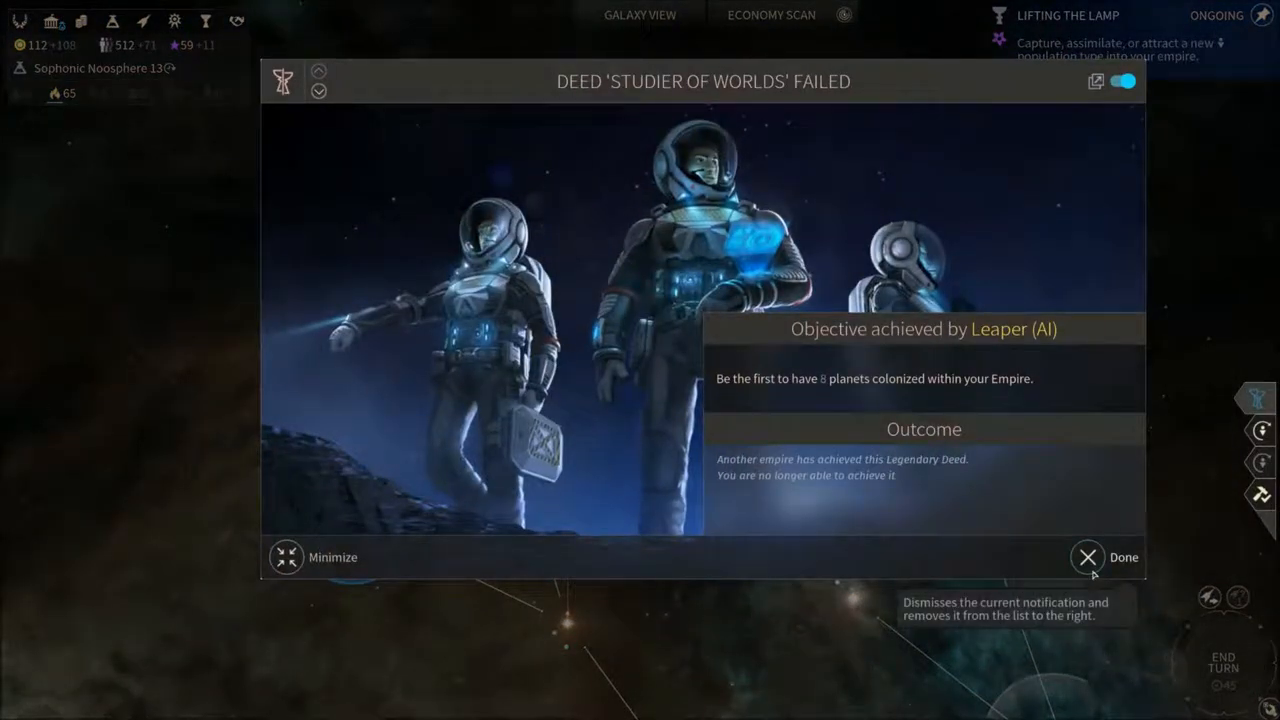
{"action": "left_click", "coordinate": [1088, 556]}
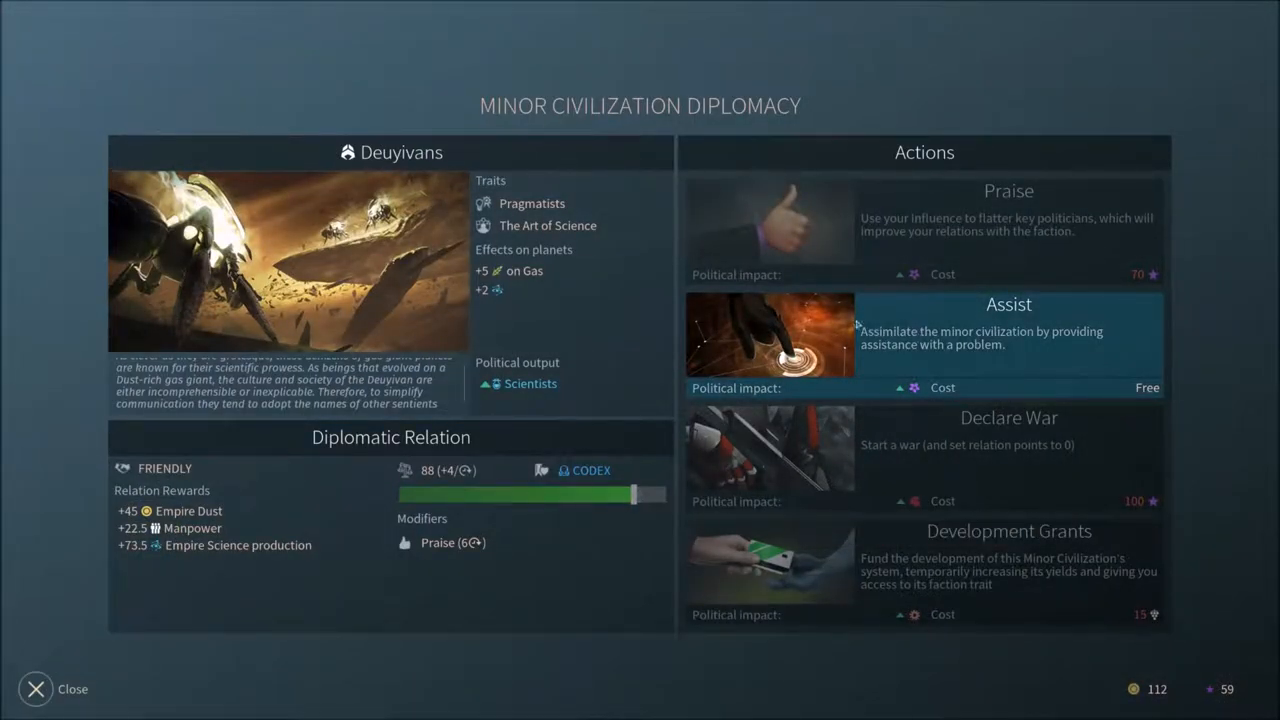
- Close the Deuyivans diplomacy screen and return to the galaxy map
{"action": "left_click", "coordinate": [36, 688]}
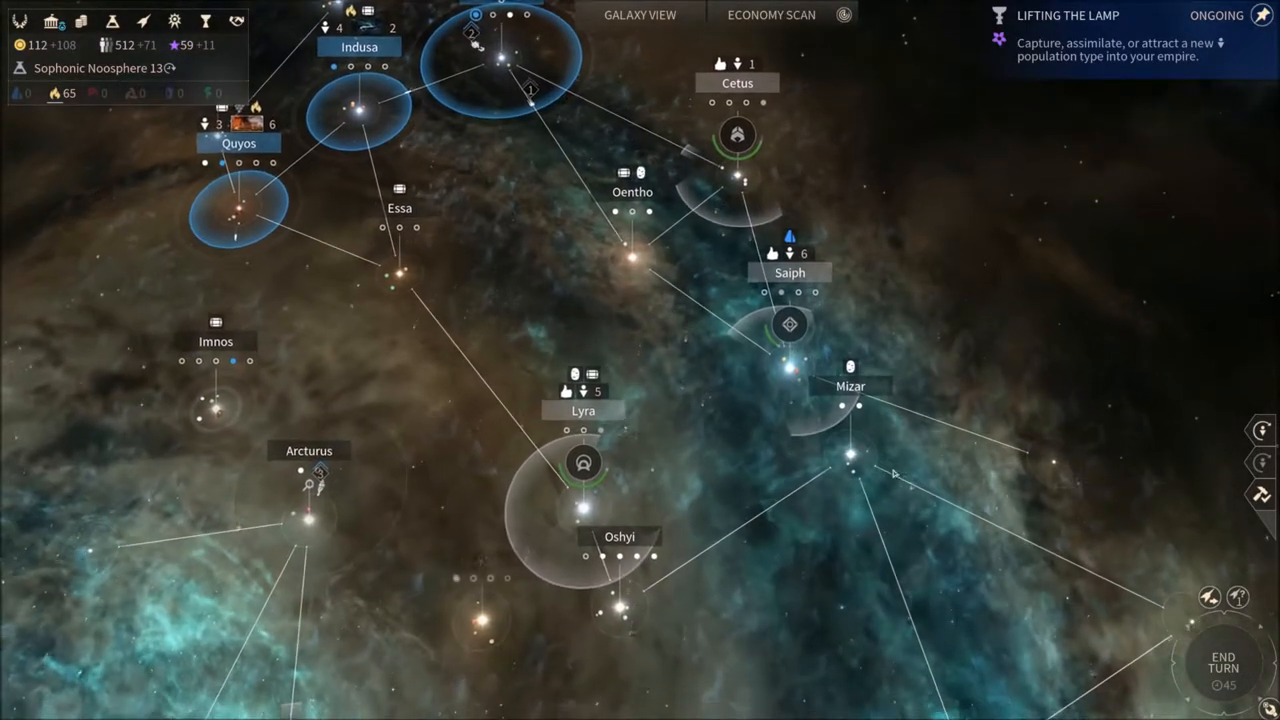
{"action": "scroll", "scroll_direction": "down", "scroll_amount": 3}
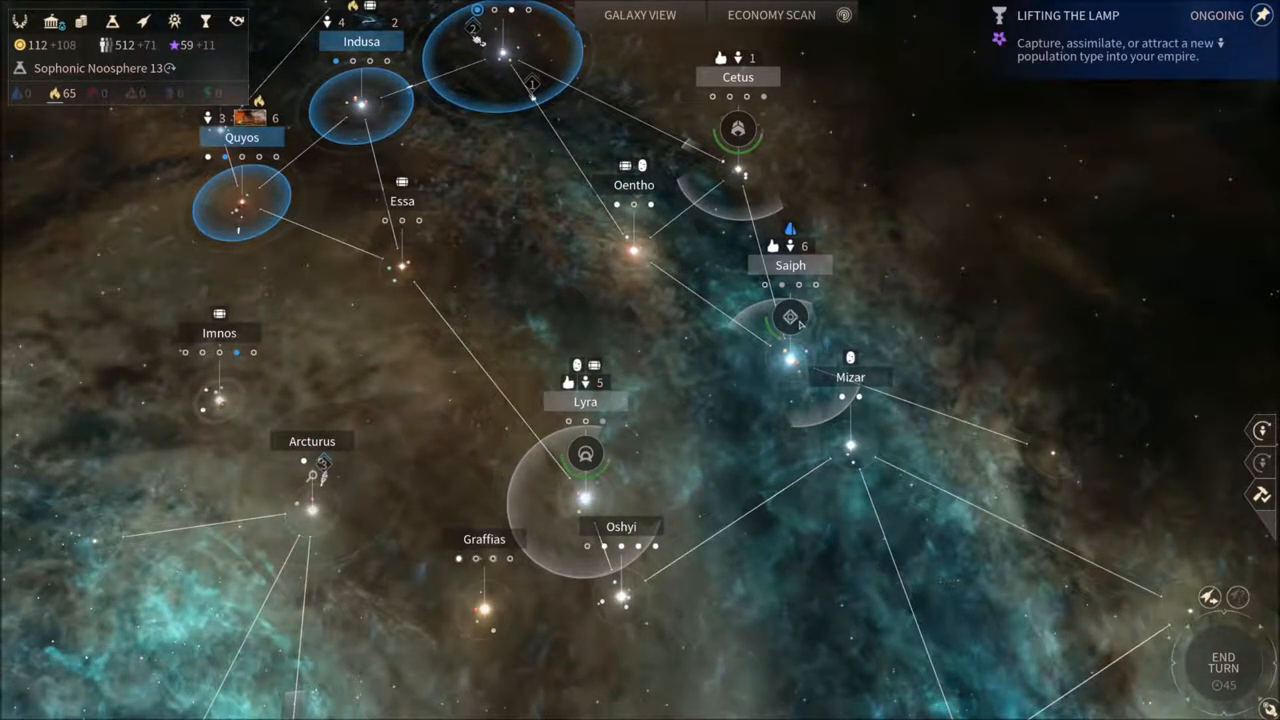
{"action": "mouse_move", "coordinate": [1240, 544]}
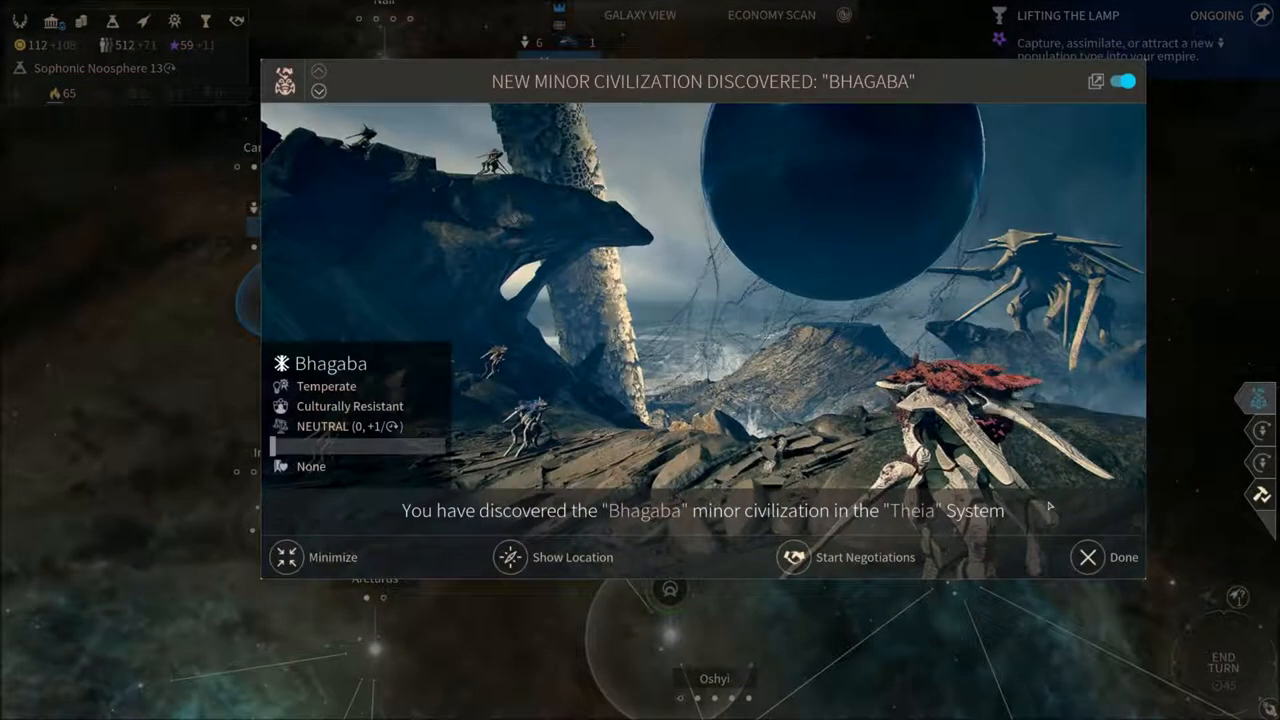
{"action": "mouse_move", "coordinate": [1048, 576]}
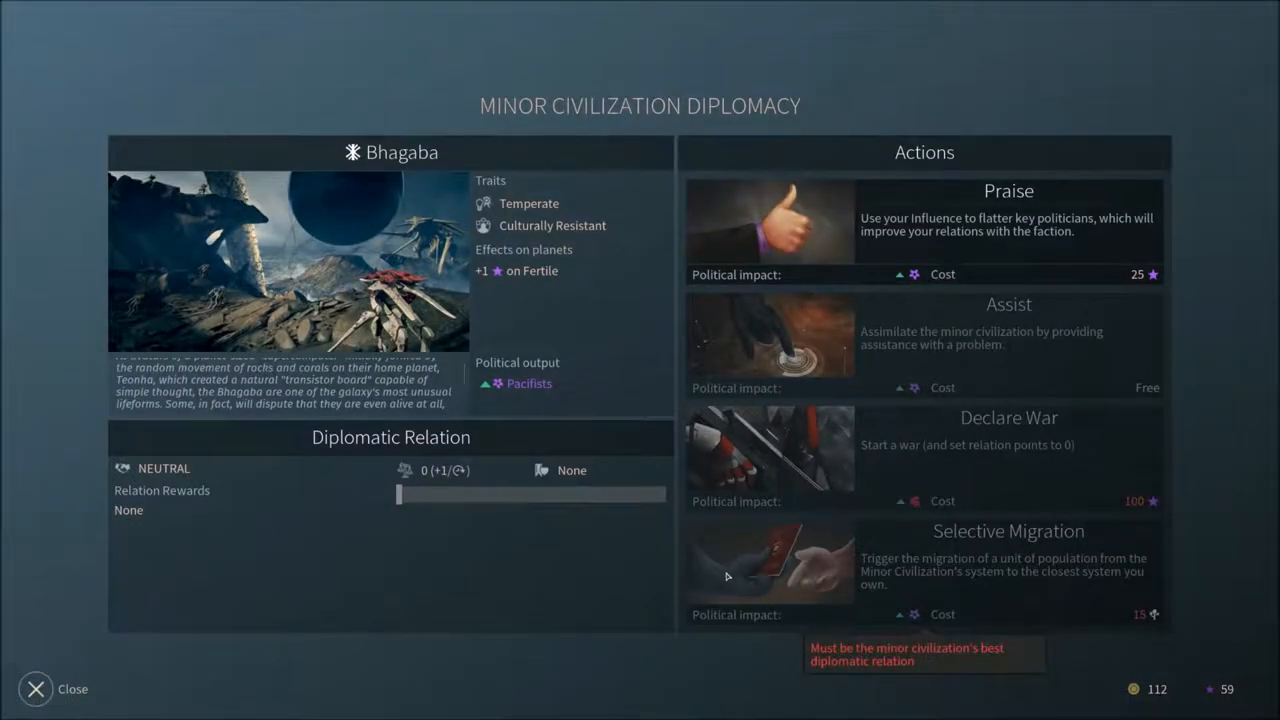
{"action": "mouse_move", "coordinate": [648, 590]}
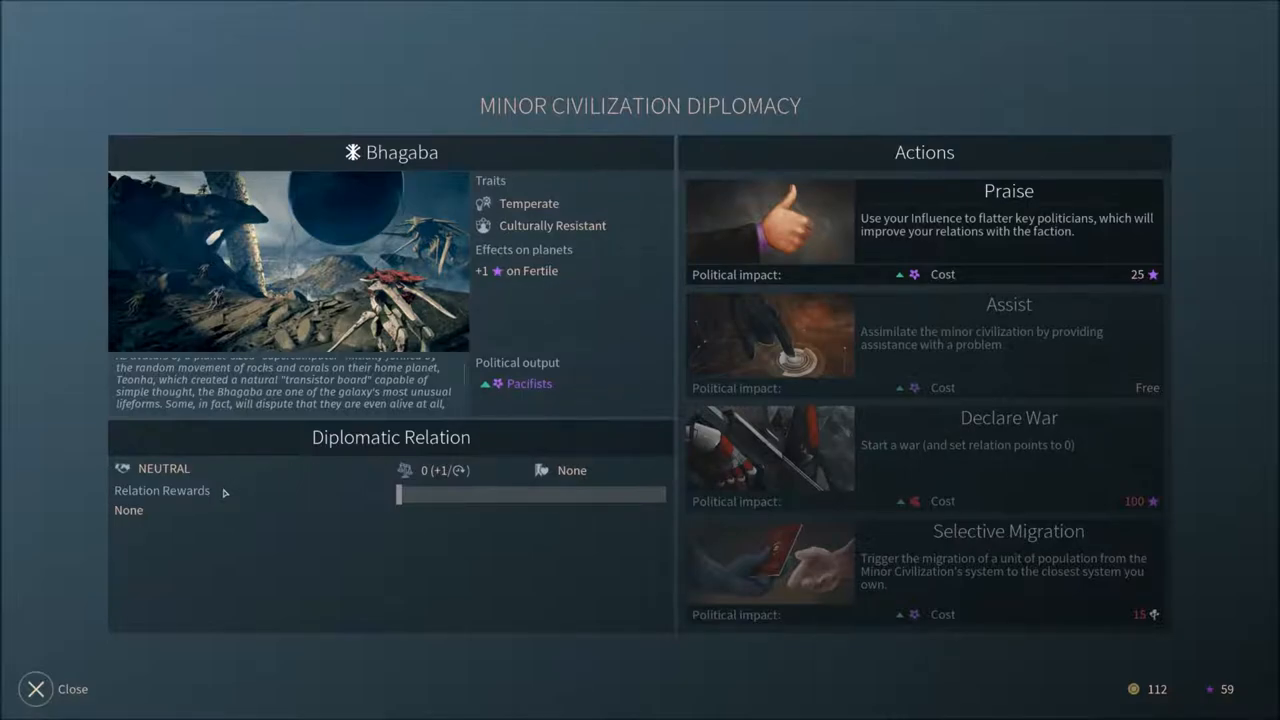
{"action": "mouse_move", "coordinate": [532, 234]}
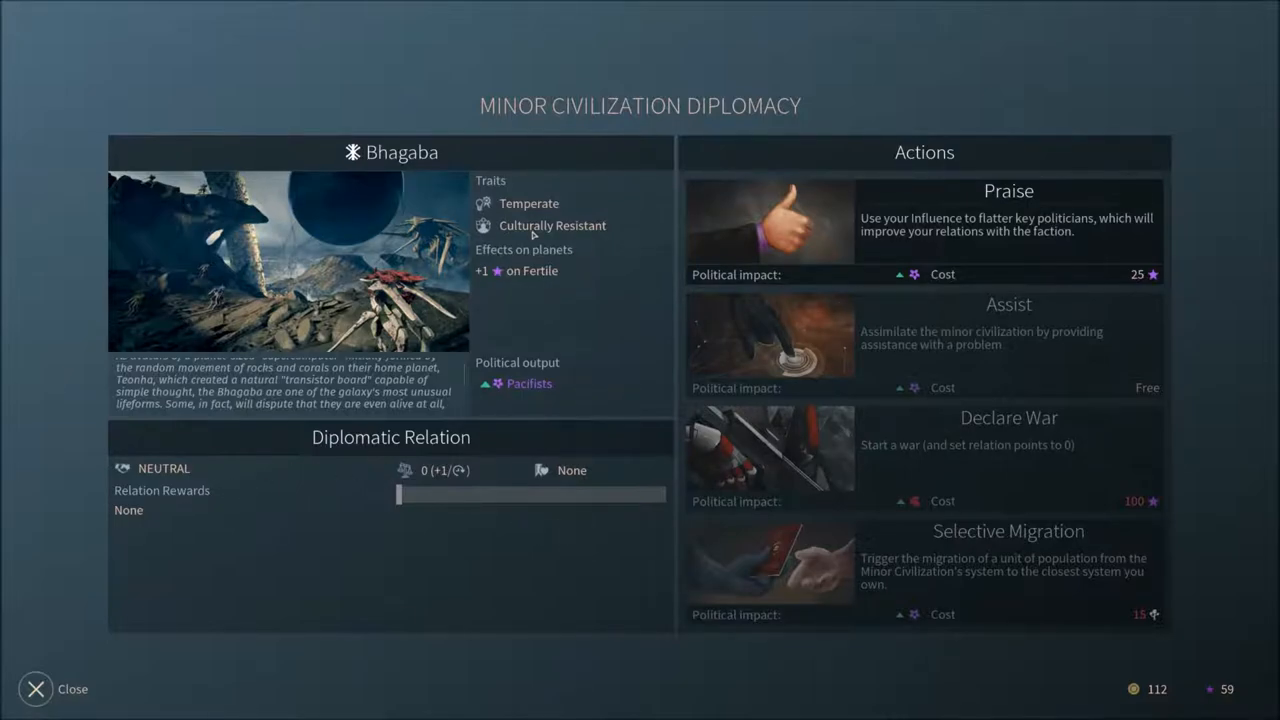
{"action": "mouse_move", "coordinate": [552, 224]}
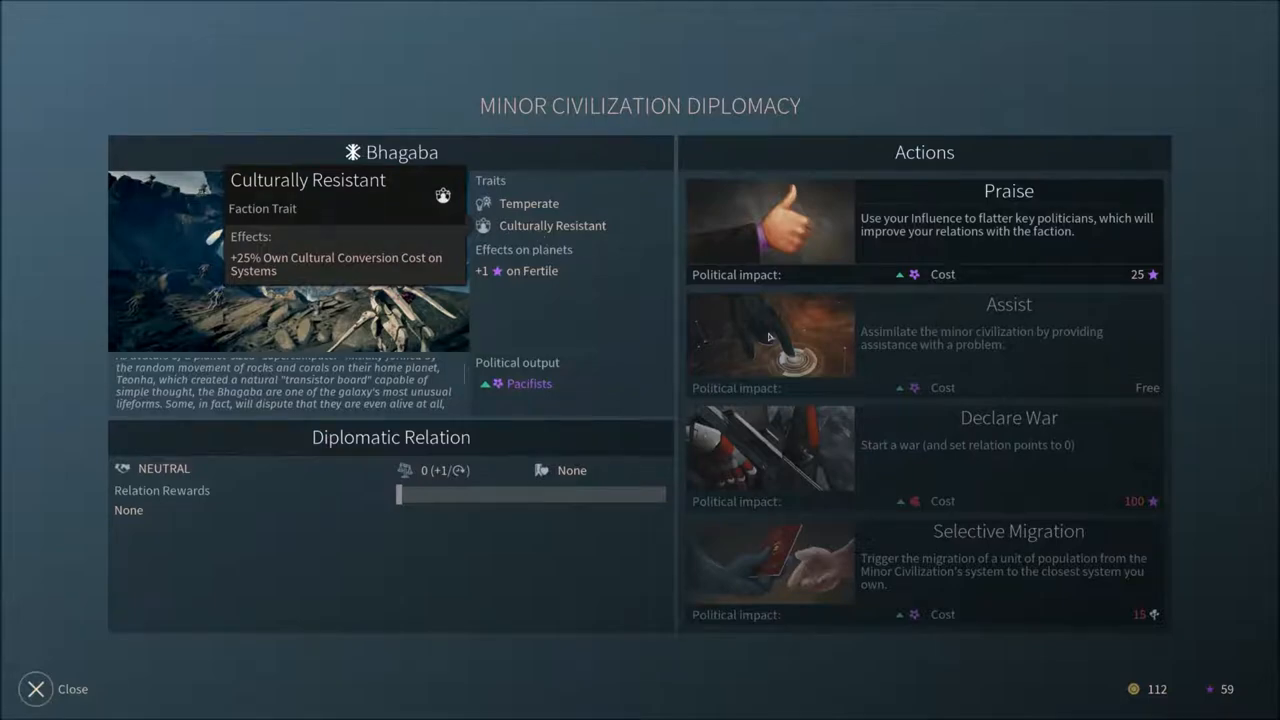
- Leave the Bhagaba negotiation screen, bringing up the Battle at Megrez dialog
{"action": "left_click", "coordinate": [36, 688]}
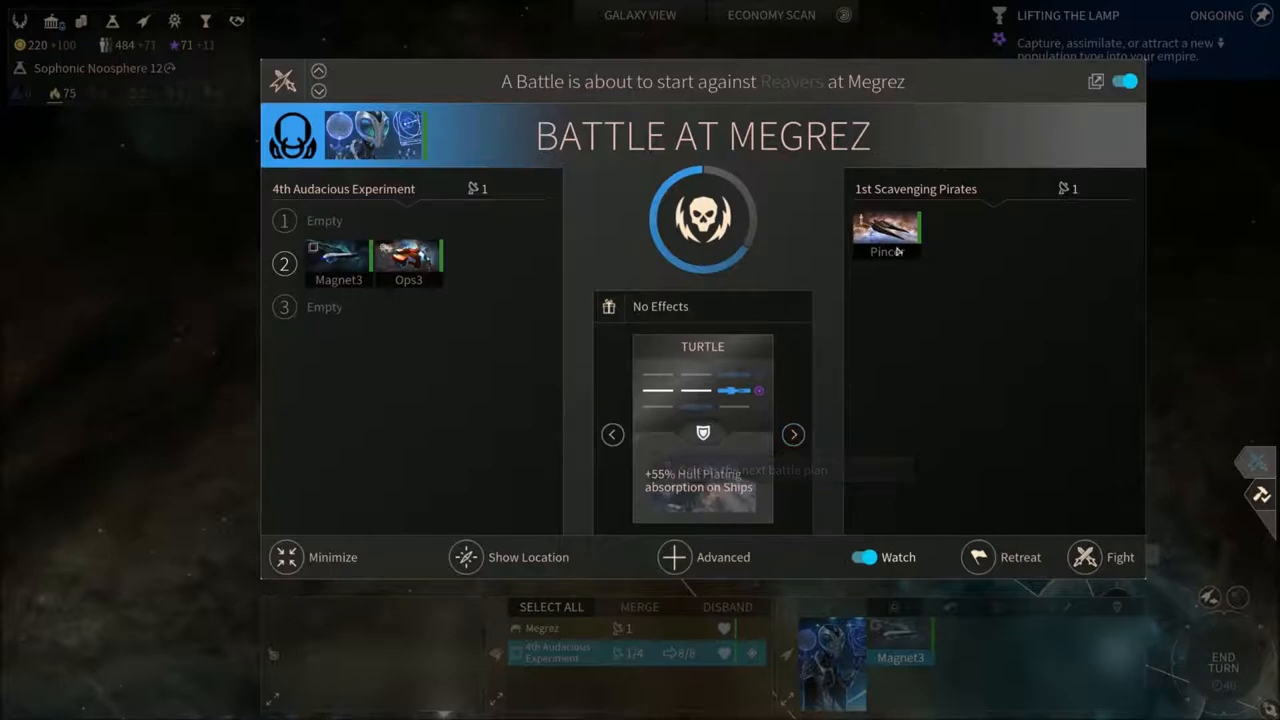
{"action": "mouse_move", "coordinate": [836, 424]}
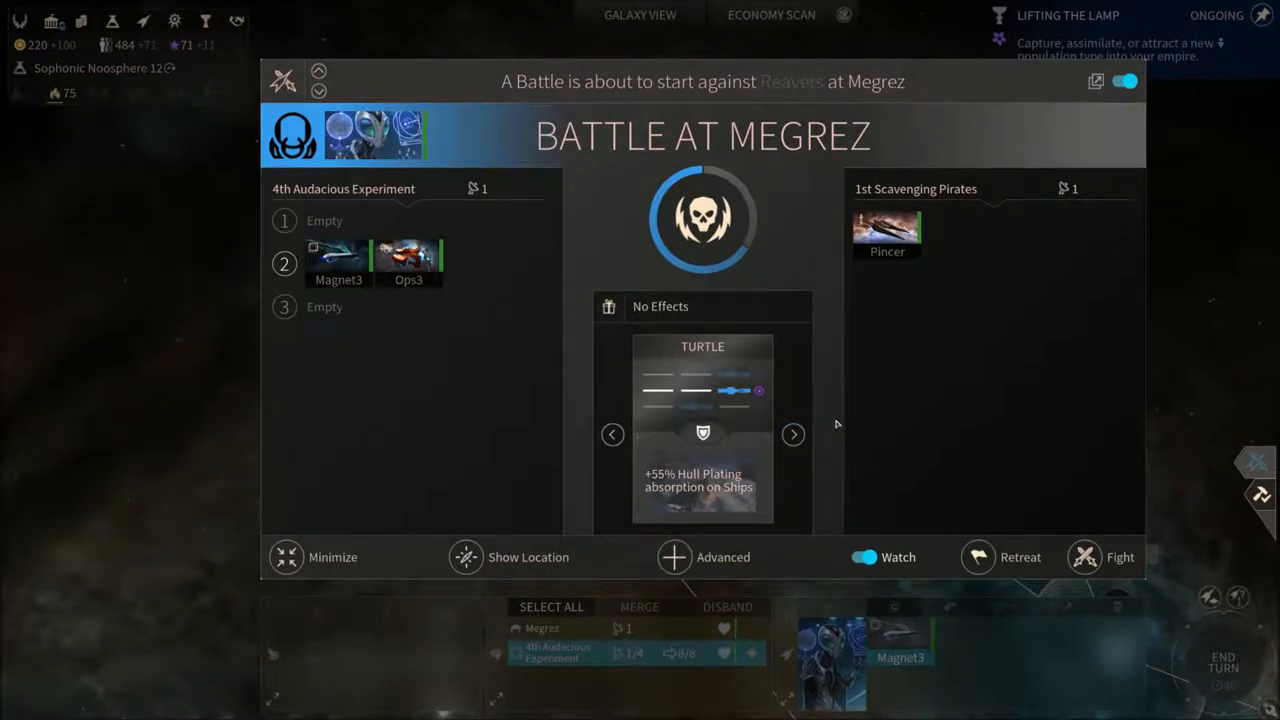
- Cycle through the Megrez battle plans, comparing Power to Shields, and settle back on Turtle
{"action": "left_click", "coordinate": [792, 434]}
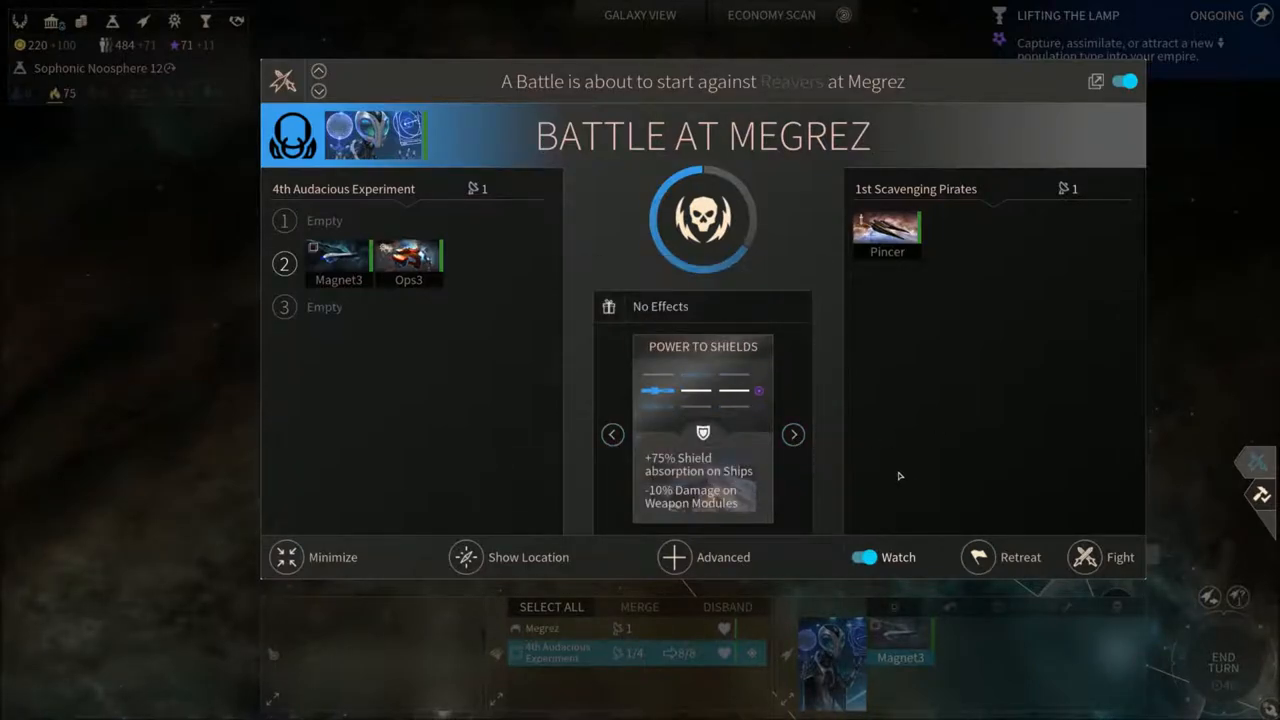
{"action": "left_click", "coordinate": [792, 434]}
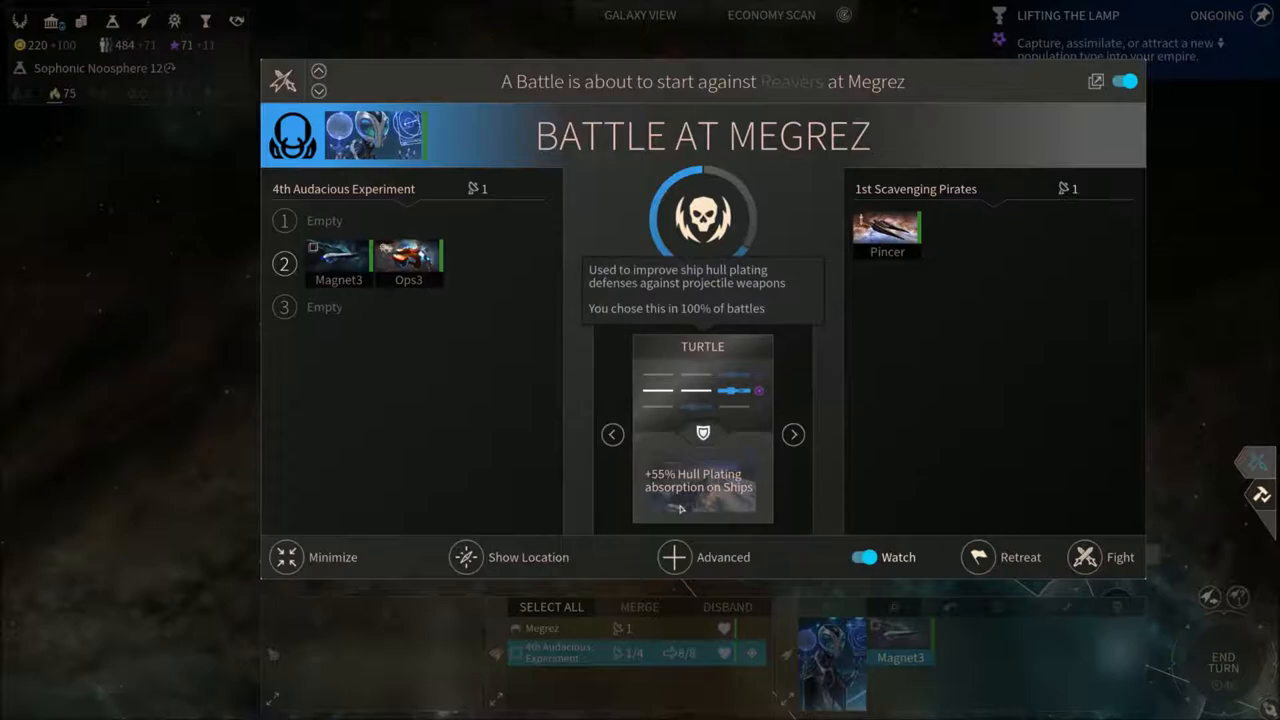
{"action": "left_click", "coordinate": [792, 434]}
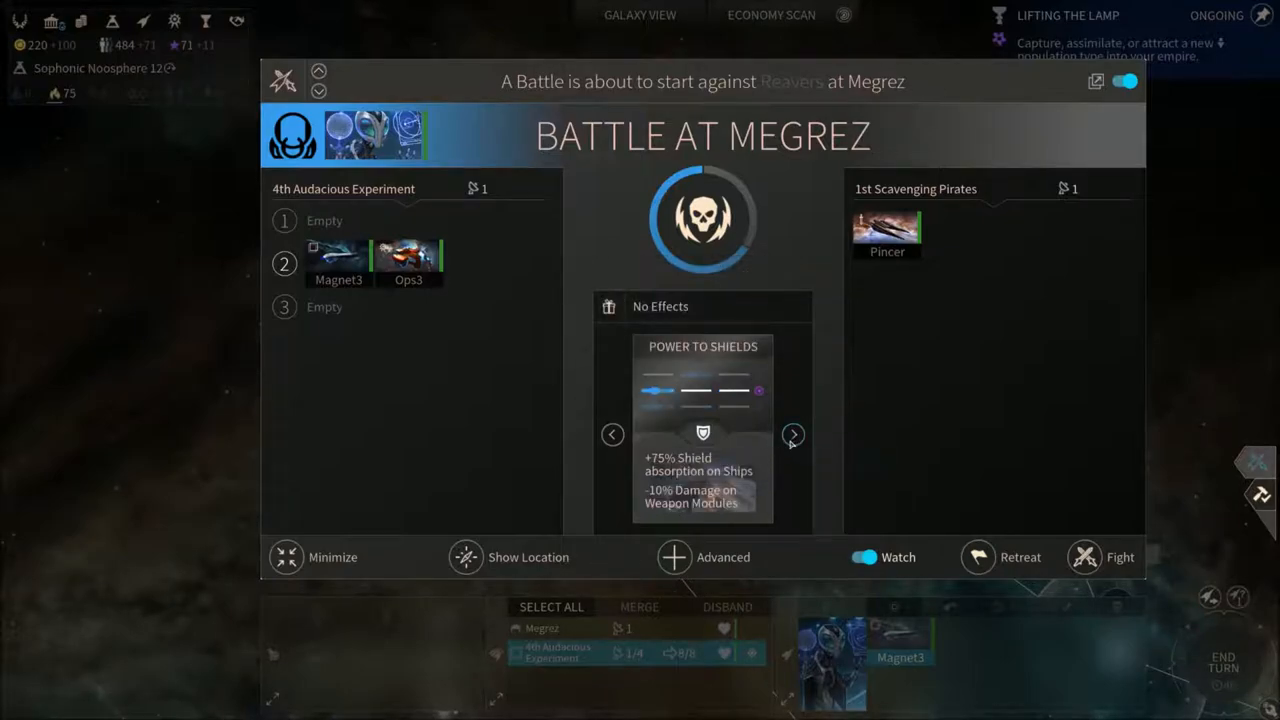
{"action": "left_click", "coordinate": [792, 434]}
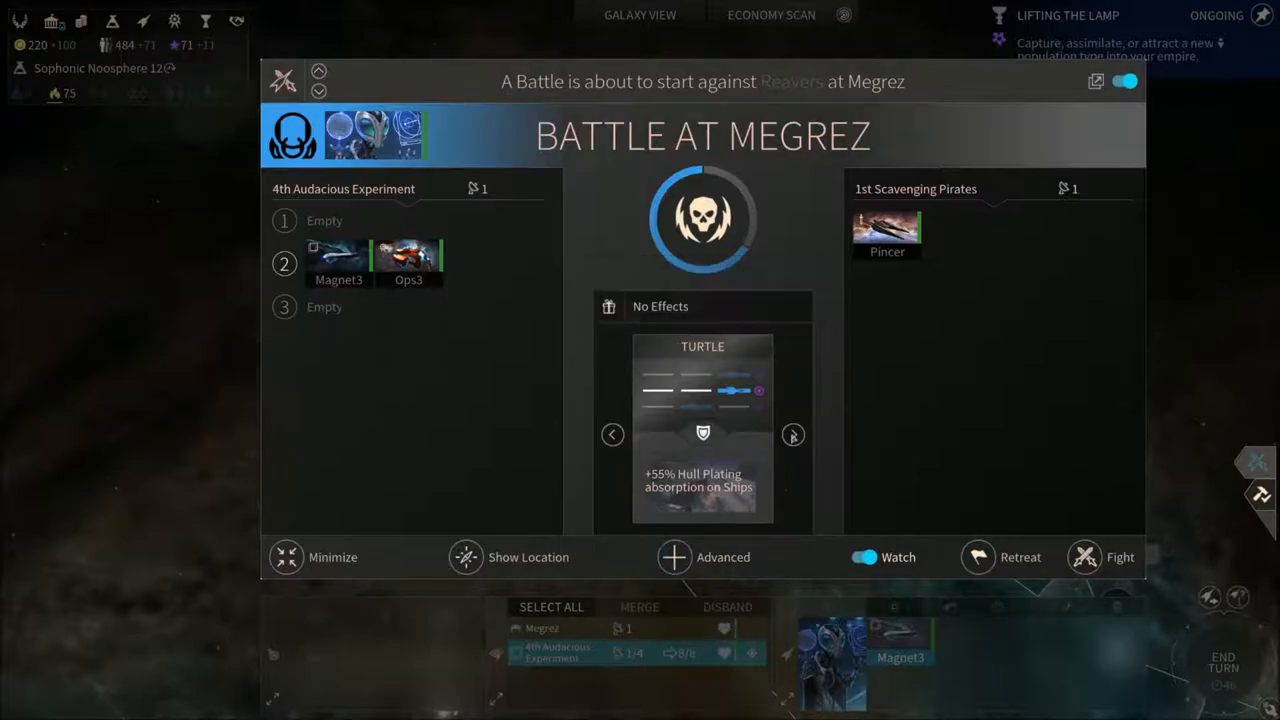
{"action": "left_click", "coordinate": [792, 434]}
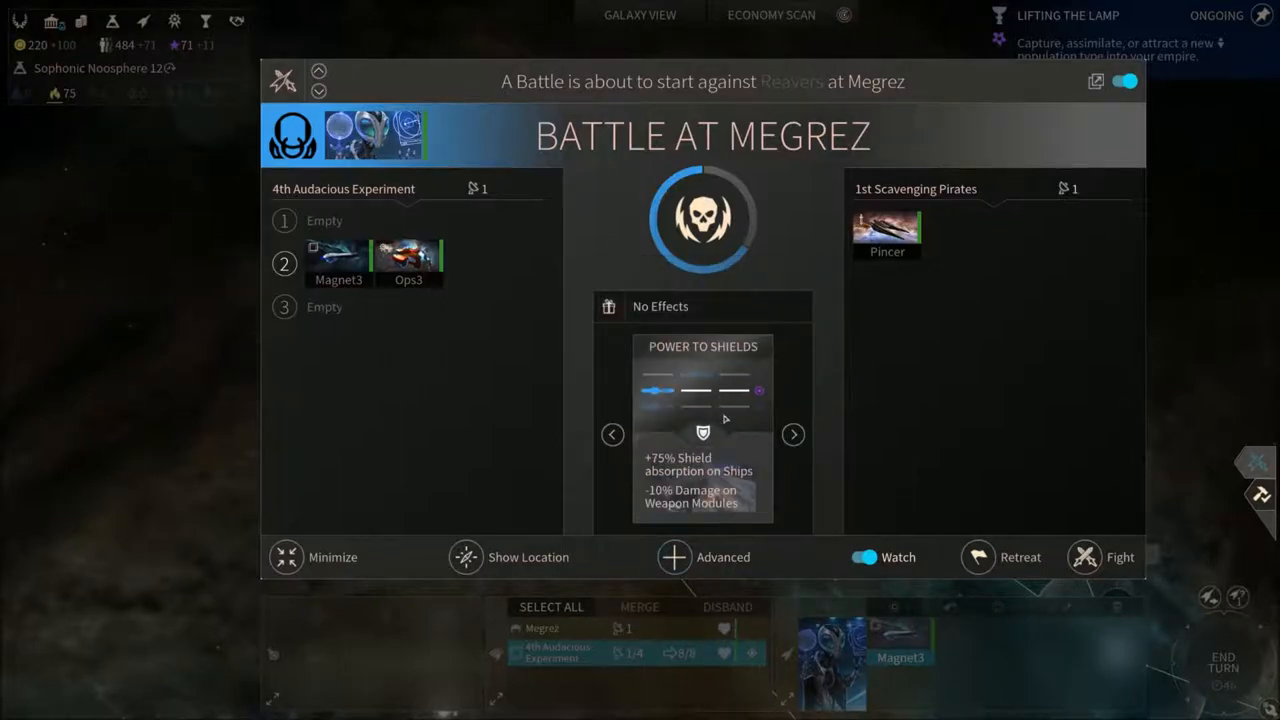
{"action": "mouse_move", "coordinate": [750, 502]}
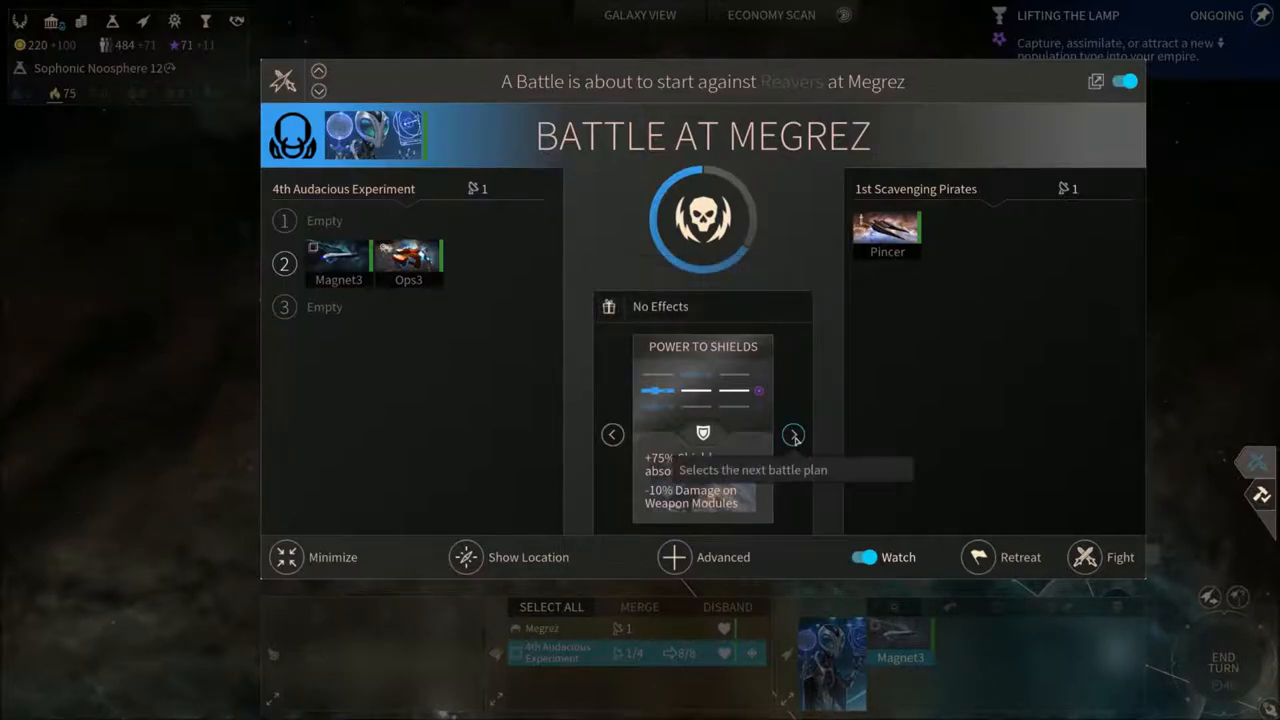
{"action": "left_click", "coordinate": [792, 434]}
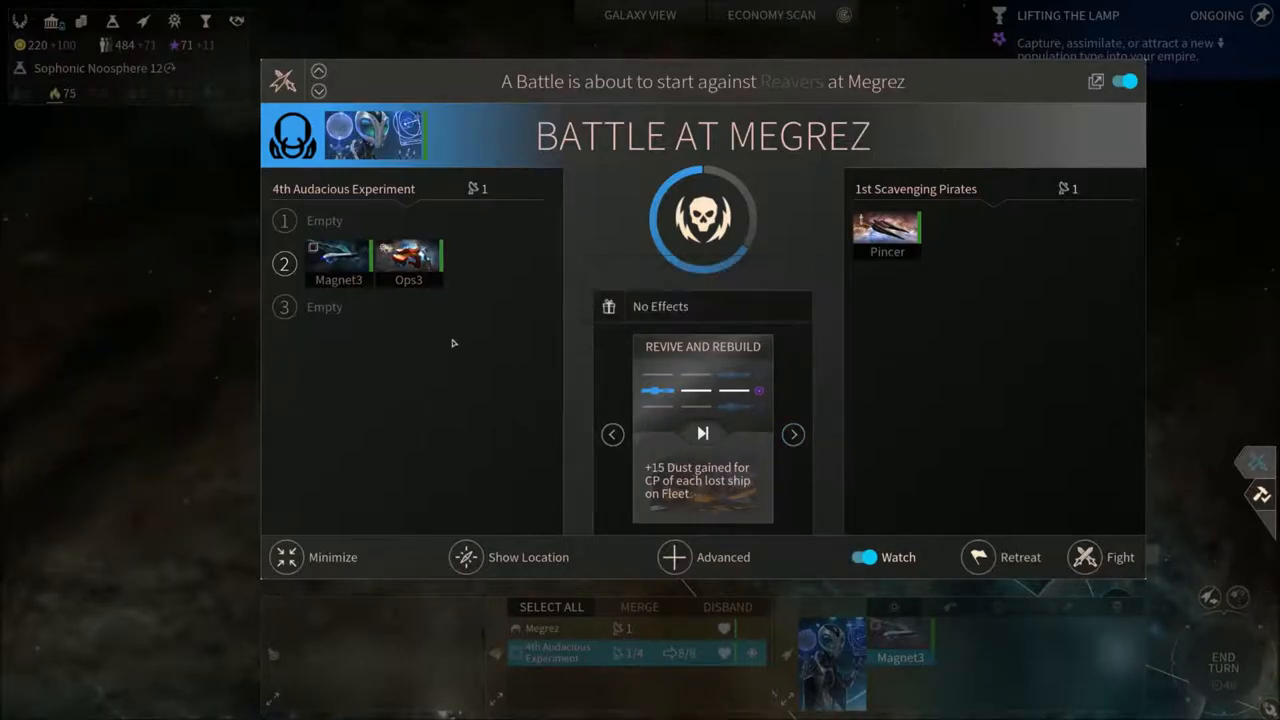
{"action": "mouse_move", "coordinate": [792, 434]}
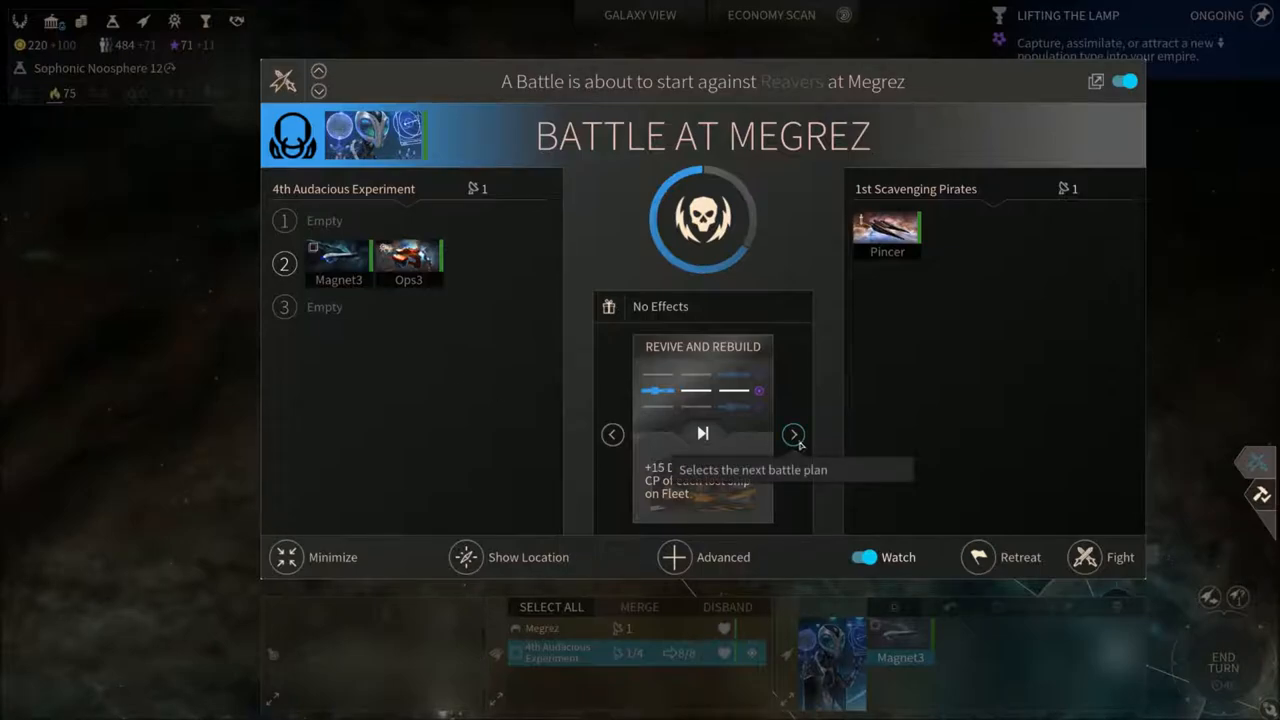
{"action": "left_click", "coordinate": [792, 434]}
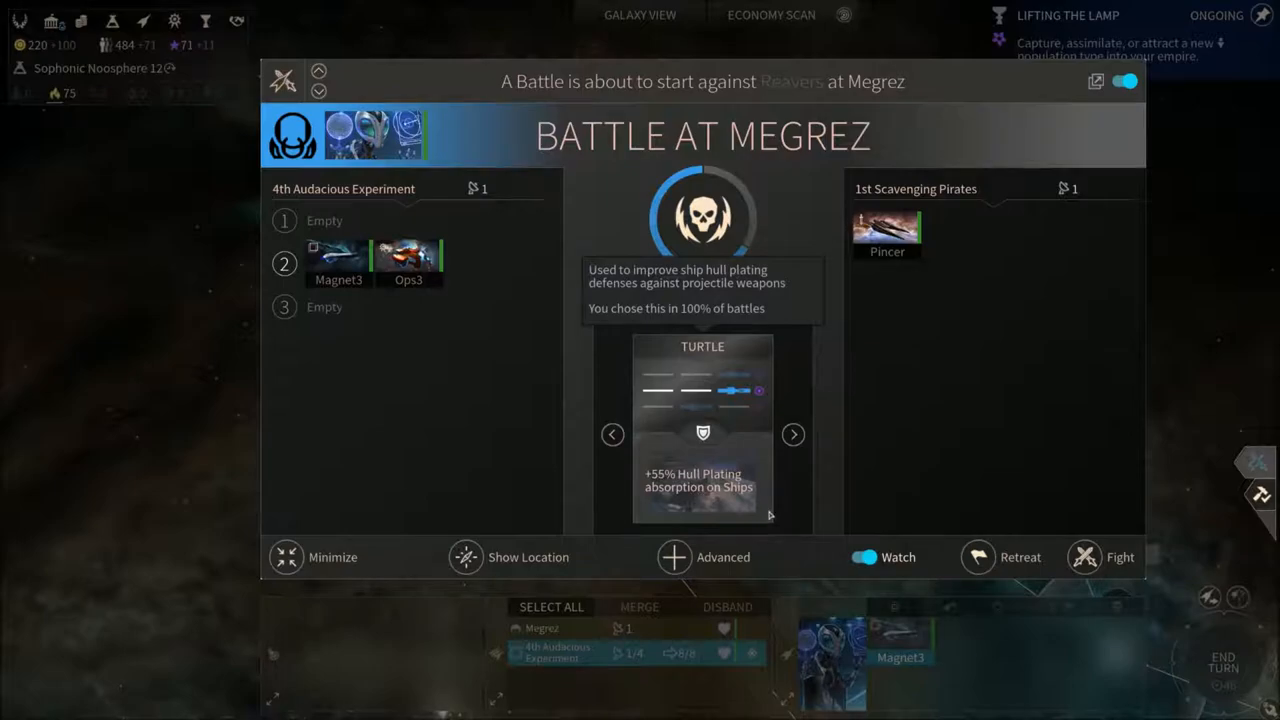
{"action": "mouse_move", "coordinate": [750, 496]}
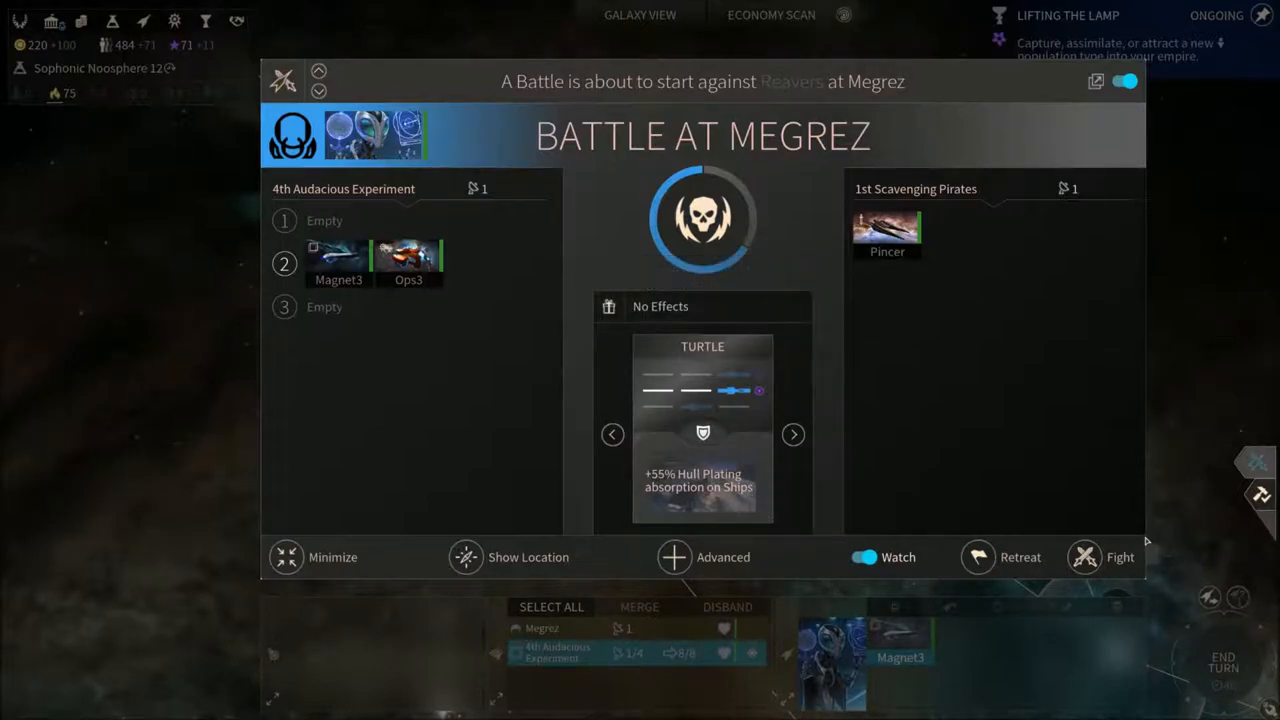
{"action": "mouse_move", "coordinate": [1120, 556]}
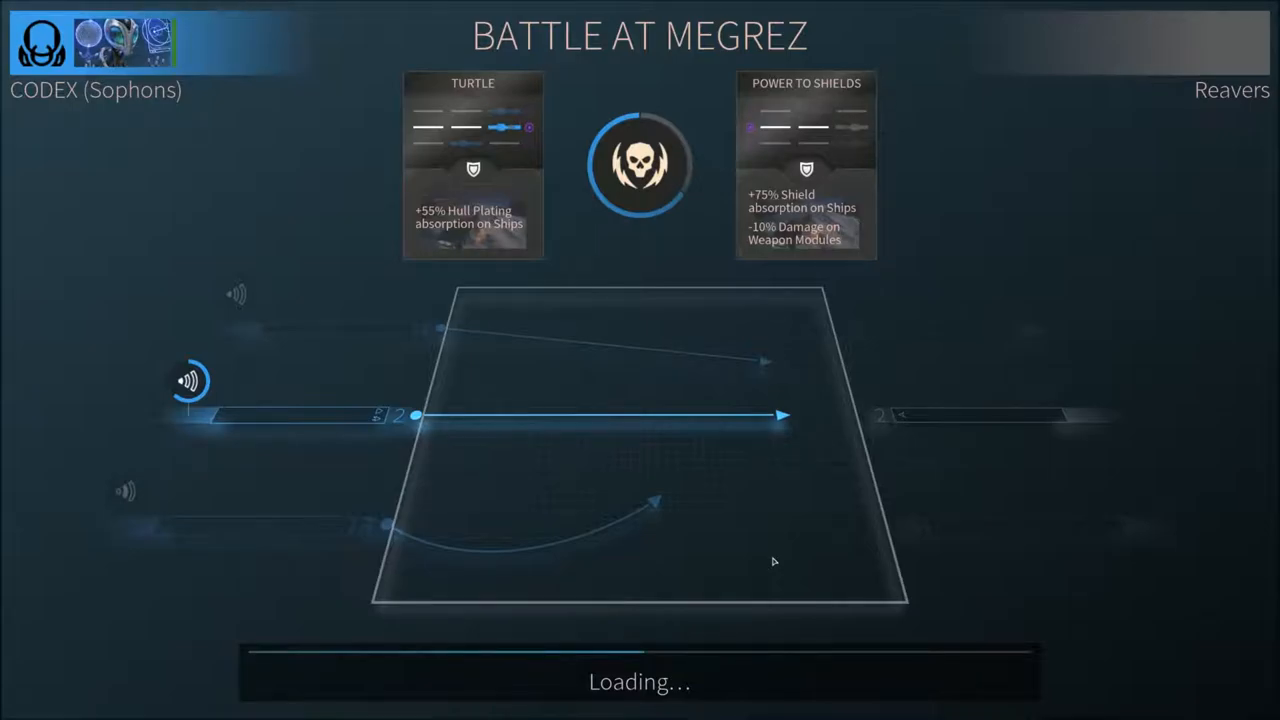
{"action": "mouse_move", "coordinate": [1024, 616]}
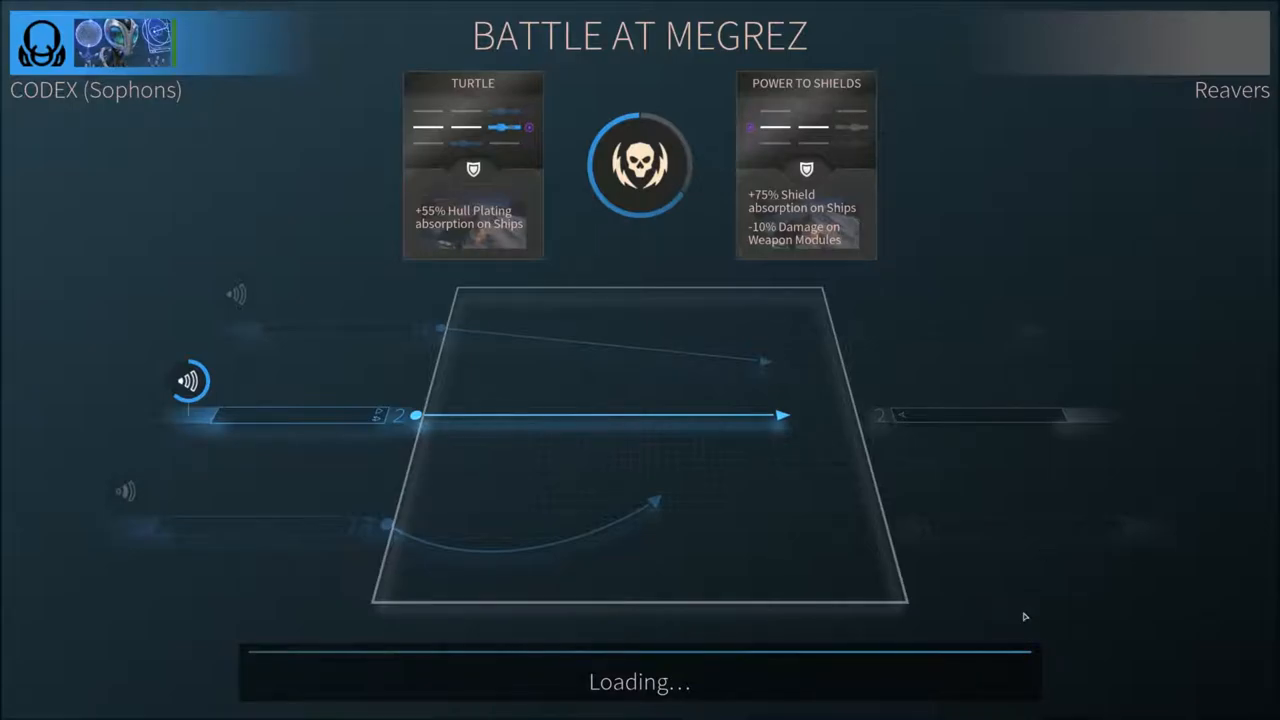
{"action": "mouse_move", "coordinate": [796, 568]}
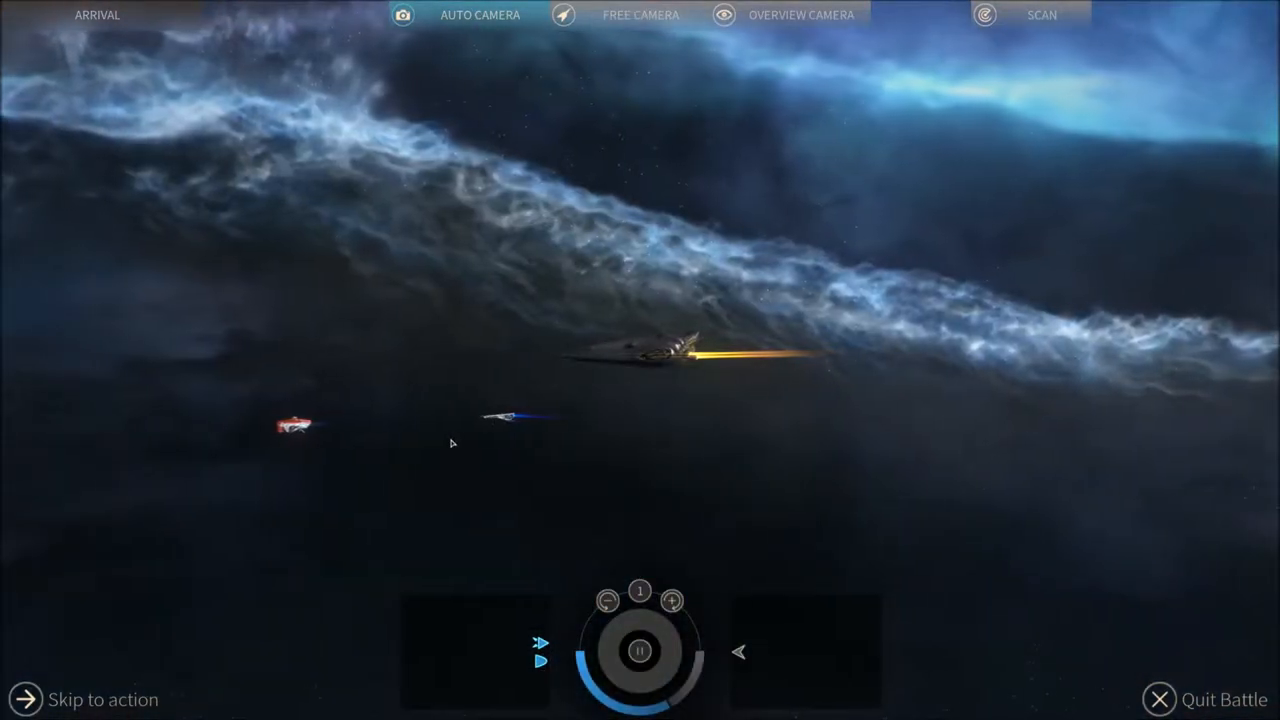
{"action": "mouse_move", "coordinate": [640, 16]}
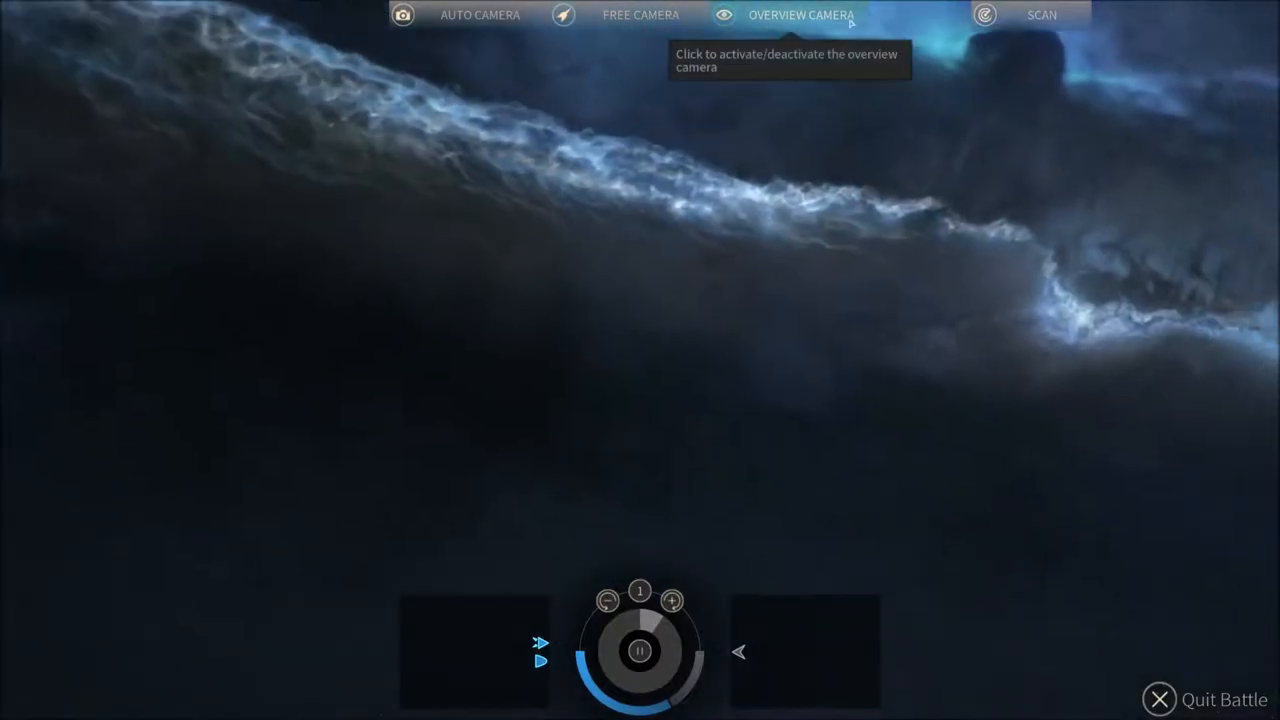
- Watch the Megrez battle from the tactical overview camera until it finishes
{"action": "left_click", "coordinate": [800, 14]}
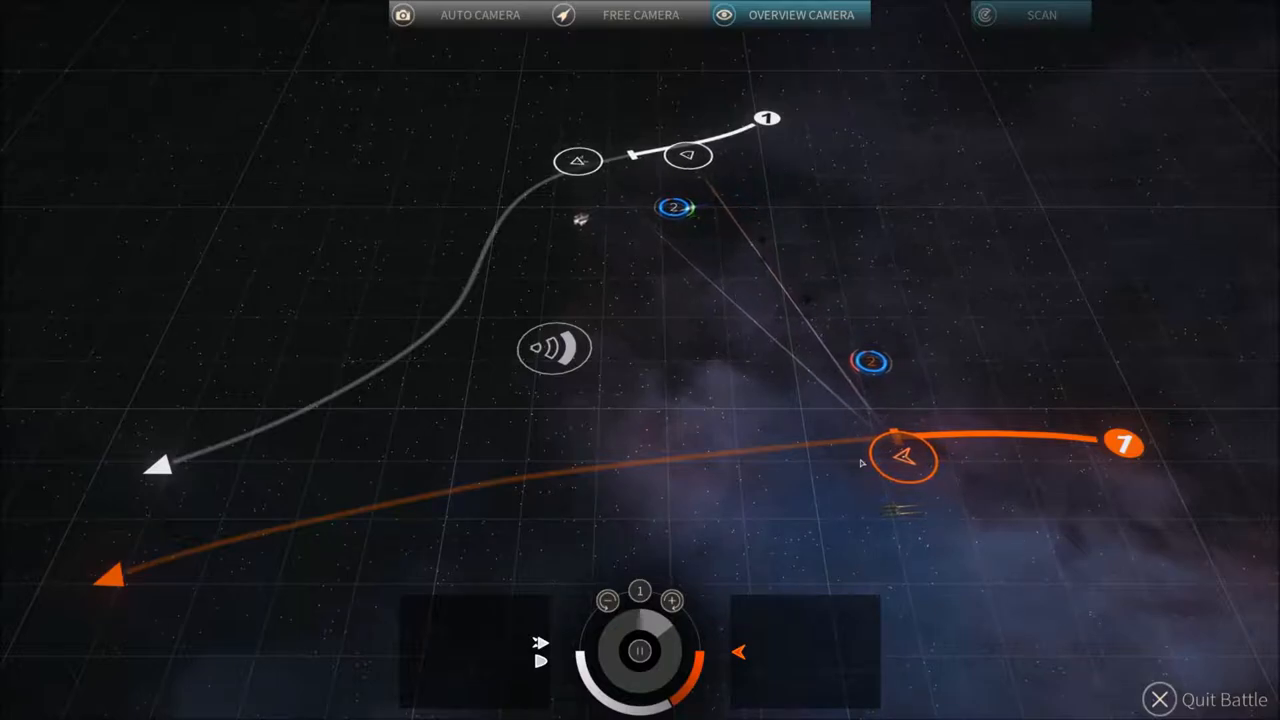
{"action": "mouse_move", "coordinate": [672, 600]}
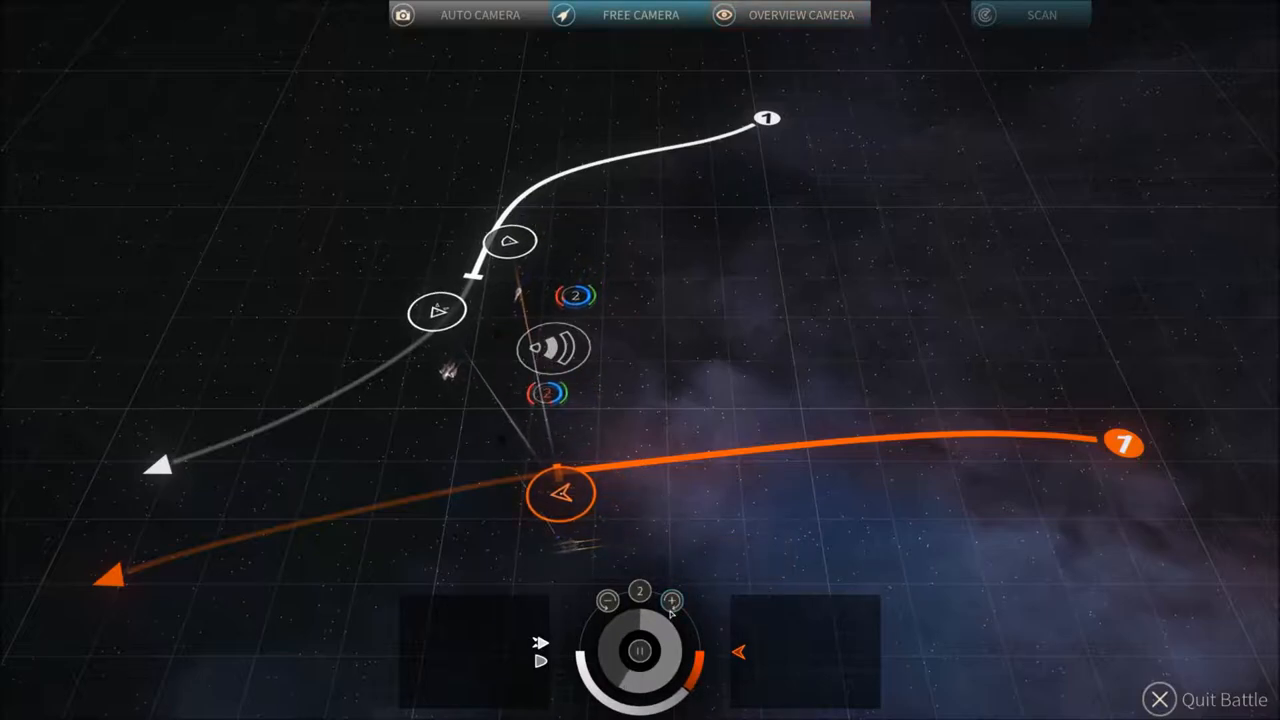
{"action": "left_click", "coordinate": [672, 600]}
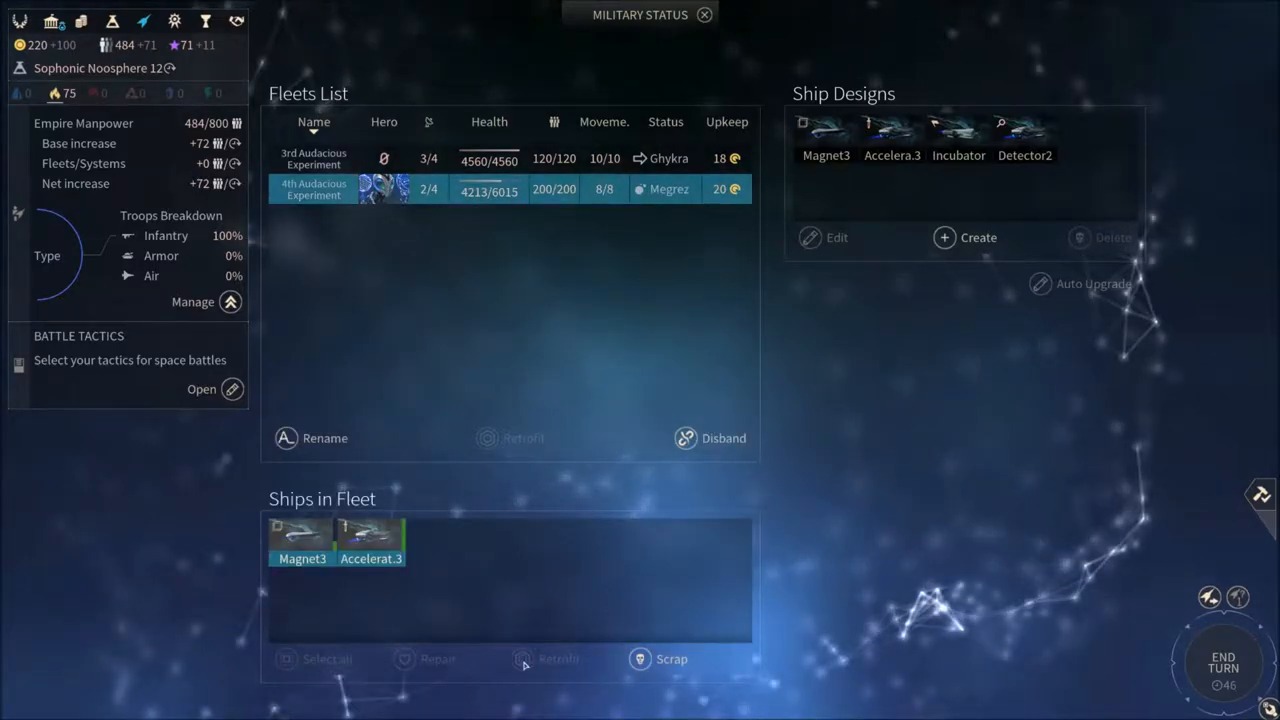
- Review the Magnet 3 ship's stats in the 4th Audacious Experiment fleet, then return to the galaxy
{"action": "left_click", "coordinate": [302, 540]}
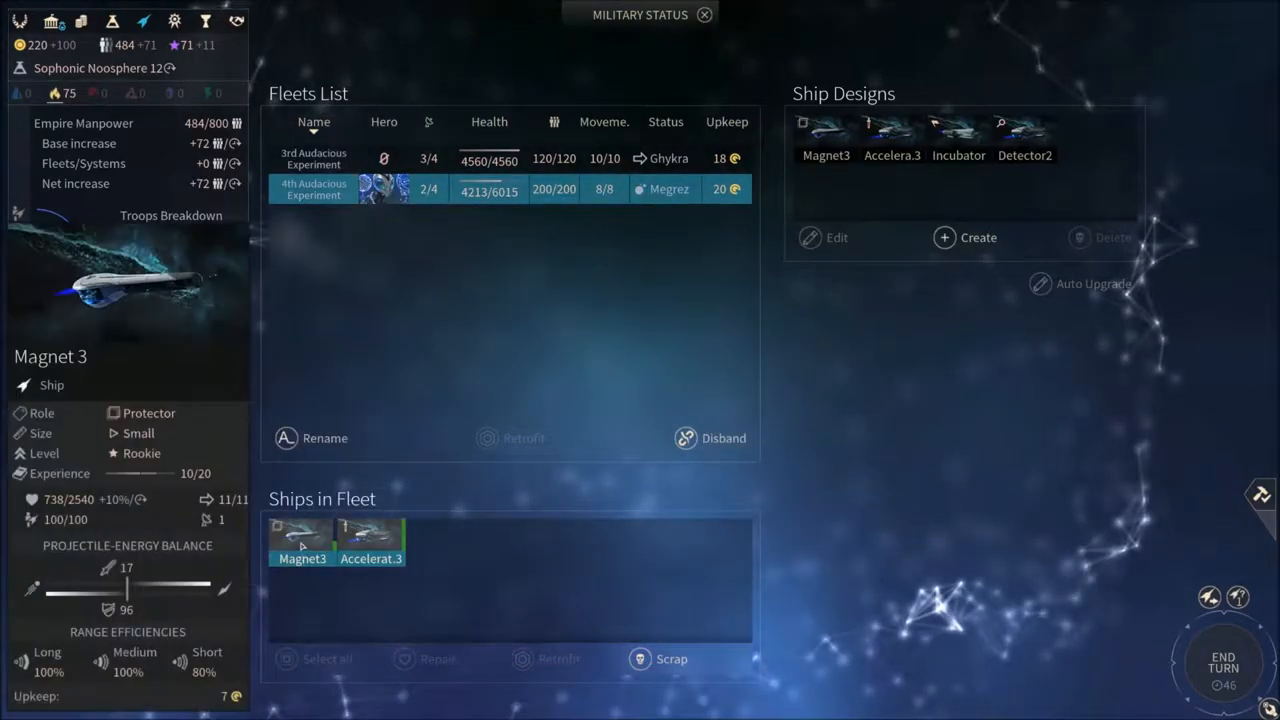
{"action": "left_click", "coordinate": [704, 14]}
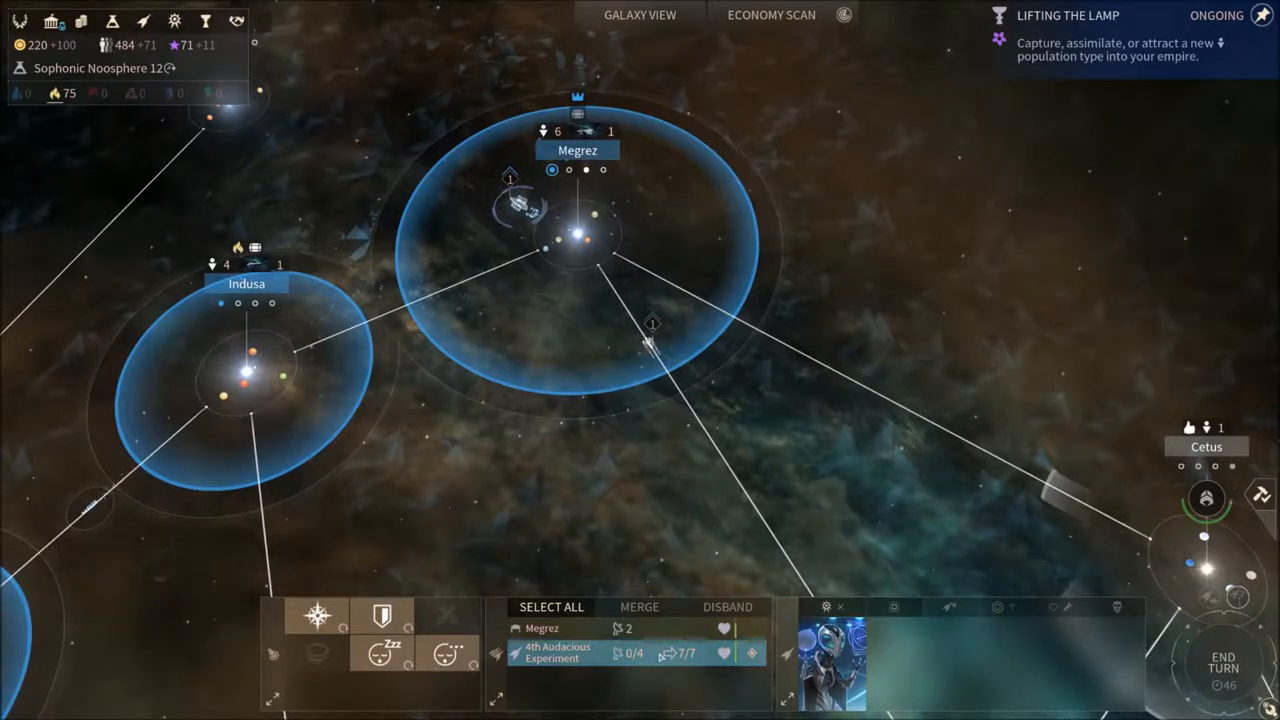
{"action": "mouse_move", "coordinate": [1020, 400]}
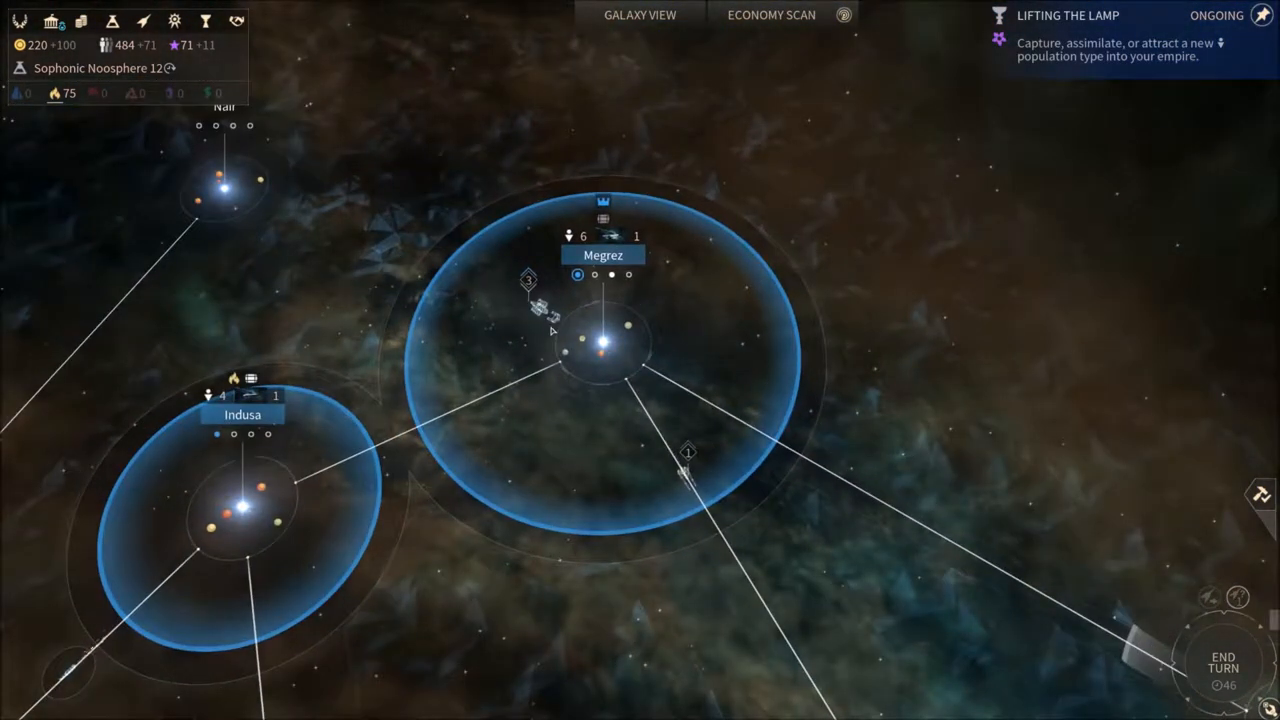
- Bring up Hero Management showing Fahemmn Nutharr attached to the 4th Audacious Experiment
{"action": "left_click", "coordinate": [540, 304]}
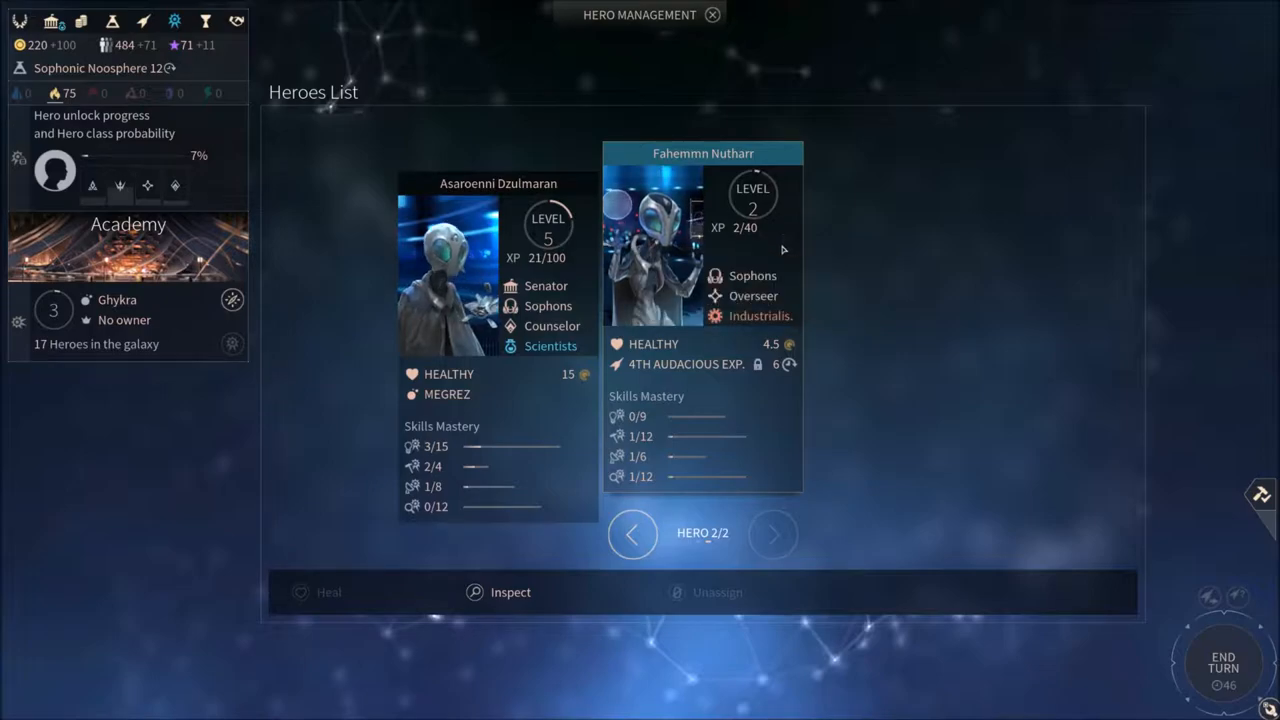
- Close the hero roster and end the turn, triggering the luxury price announcement
{"action": "left_click", "coordinate": [712, 14]}
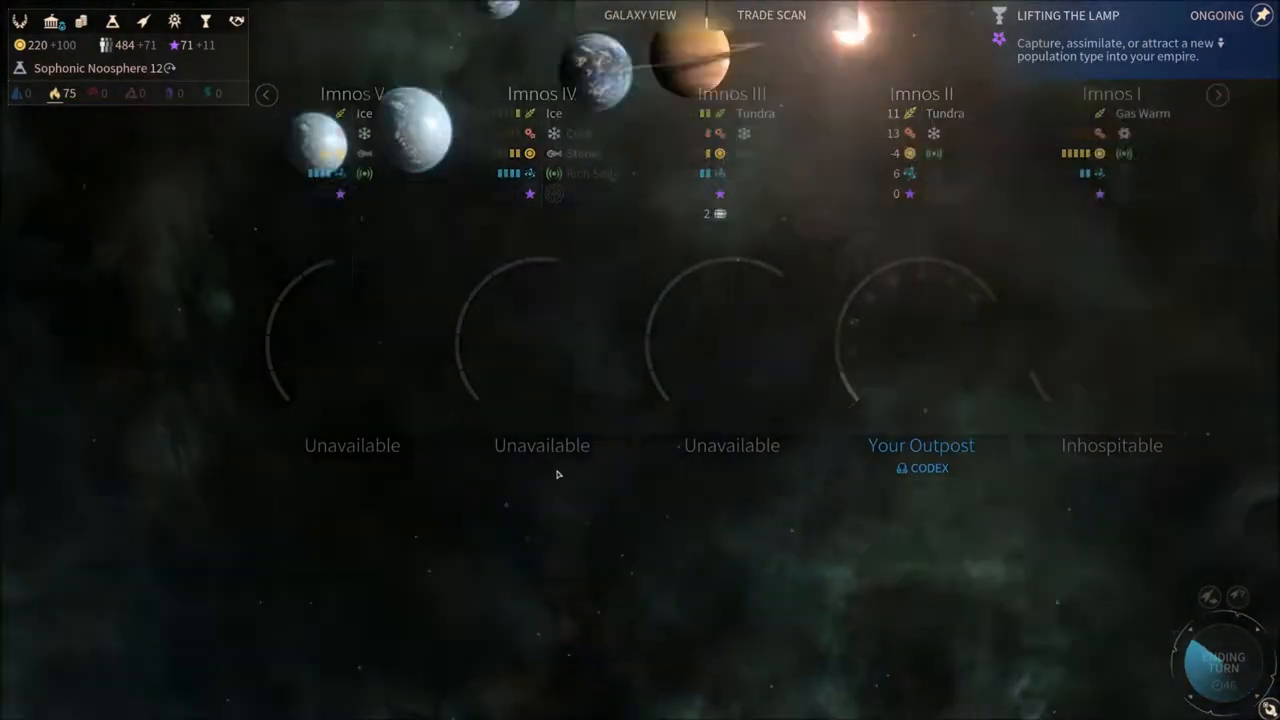
{"action": "left_click", "coordinate": [640, 14]}
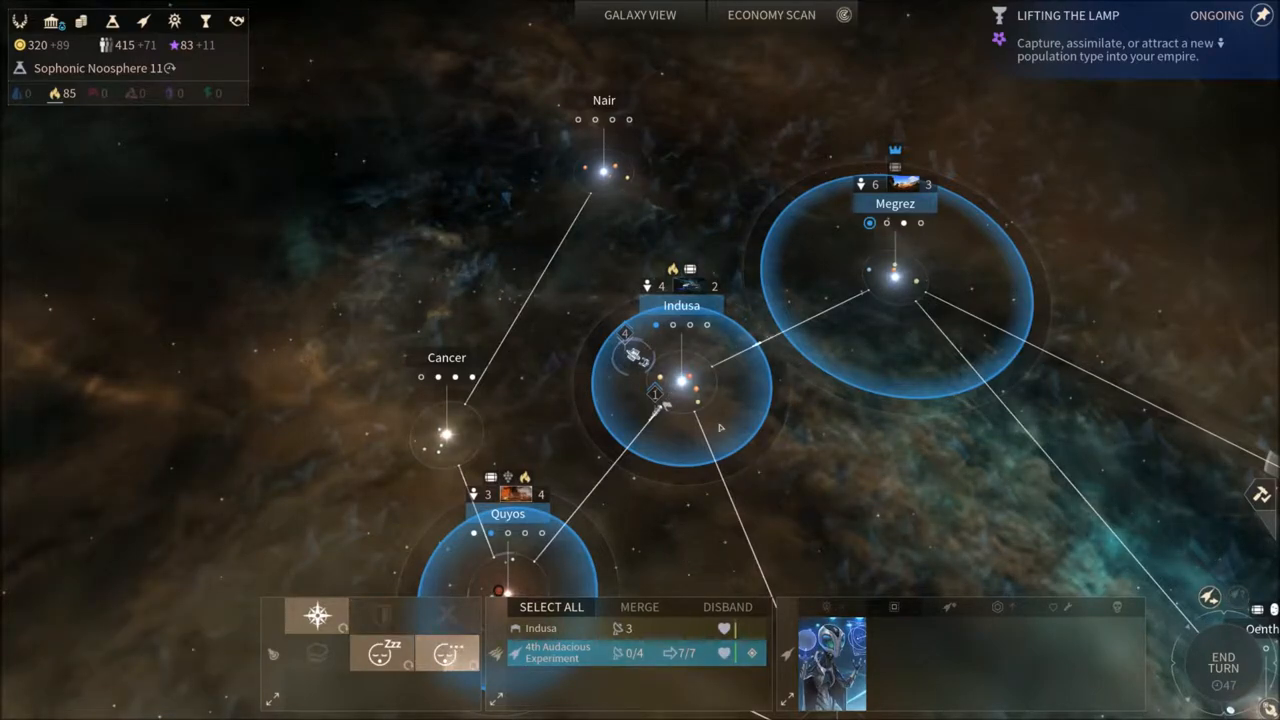
{"action": "mouse_move", "coordinate": [1210, 592]}
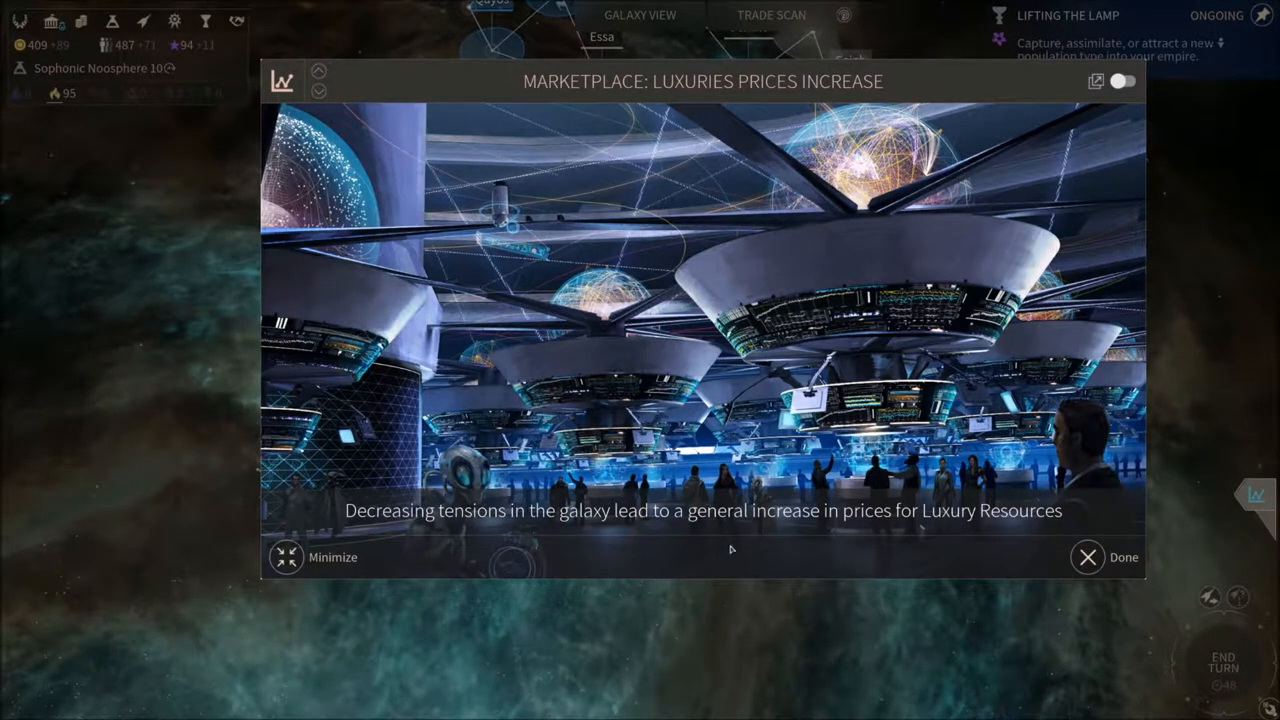
- Sell 30 units of Hyperium on the marketplace, raising the Dust reserve to 693
{"action": "left_click", "coordinate": [1088, 556]}
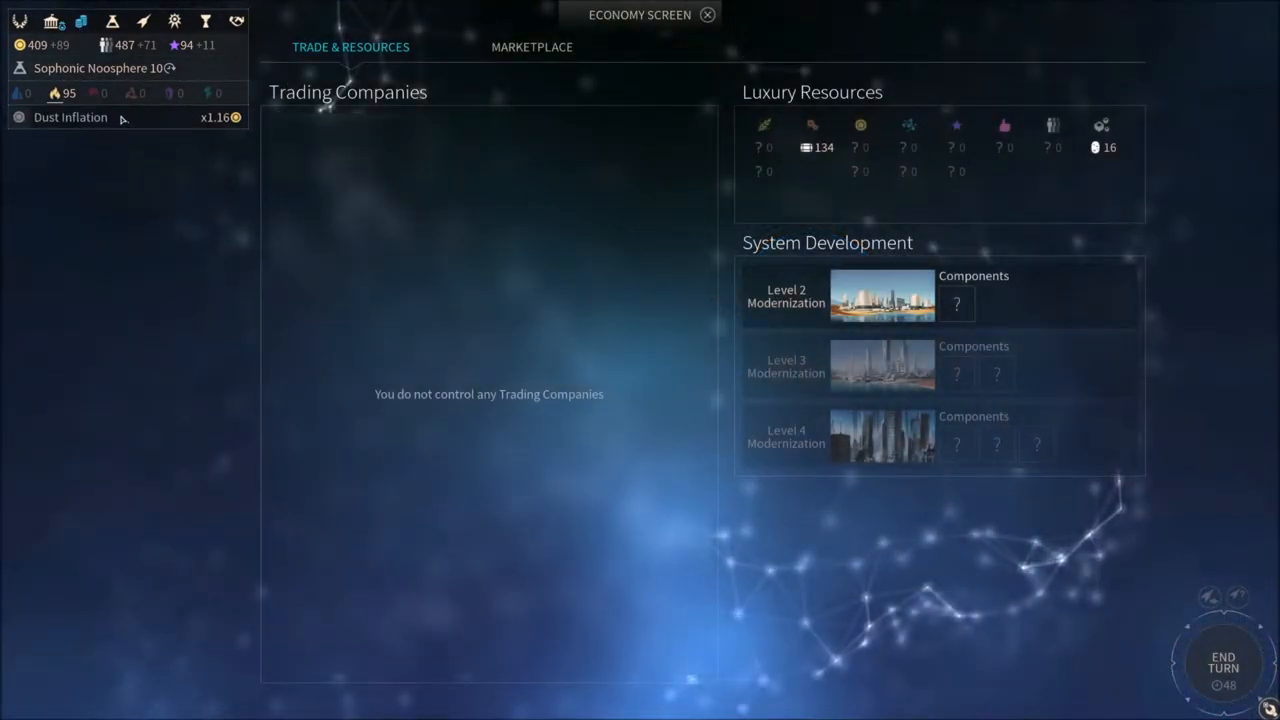
{"action": "left_click", "coordinate": [532, 48]}
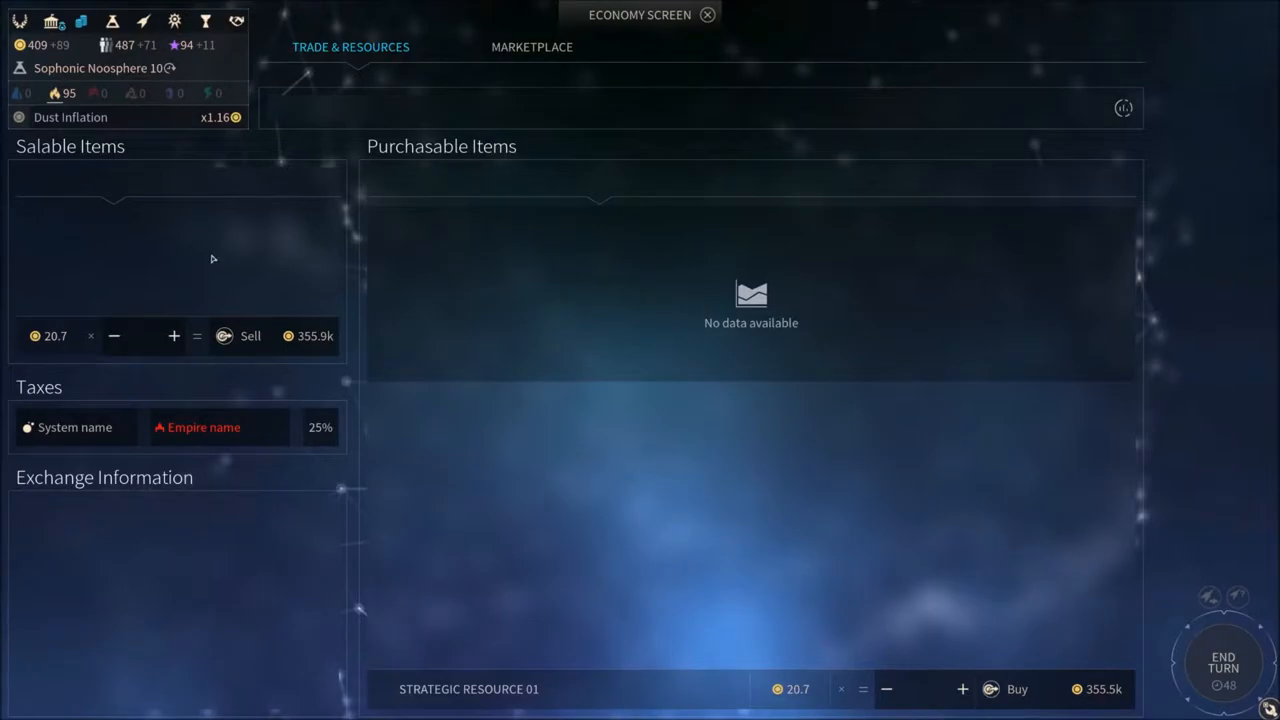
{"action": "left_click", "coordinate": [532, 48]}
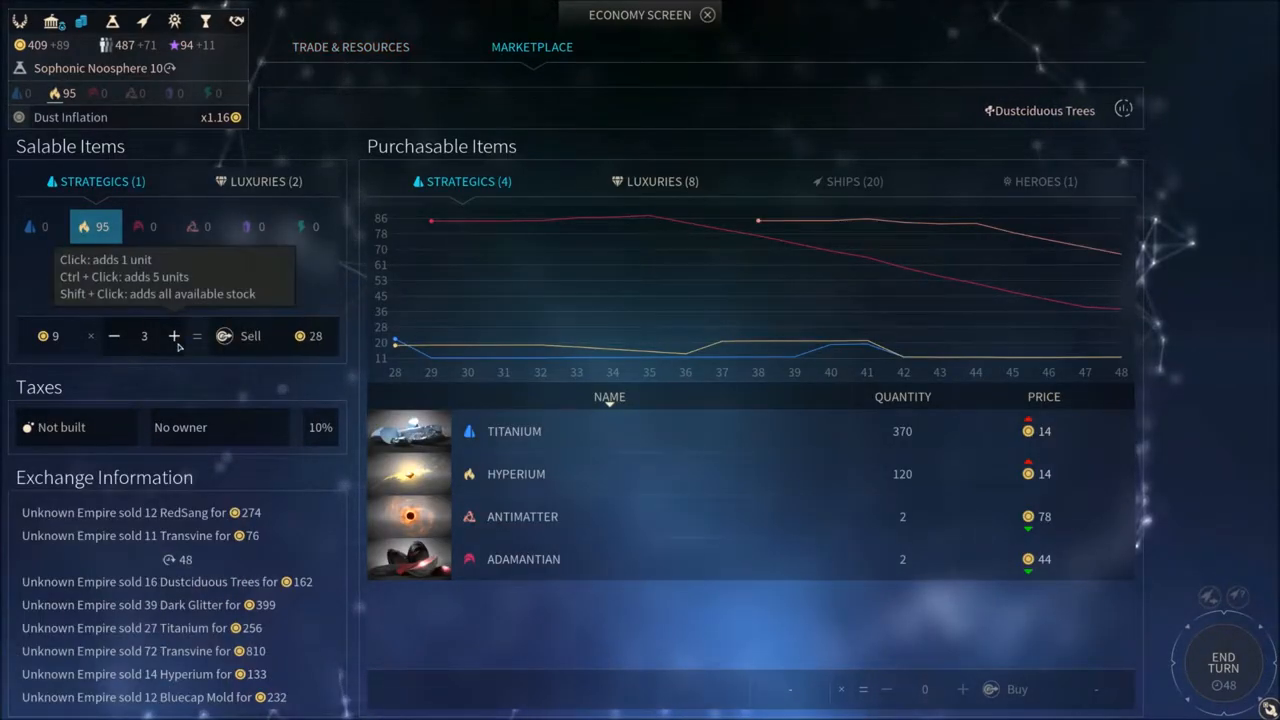
{"action": "left_click", "coordinate": [174, 336]}
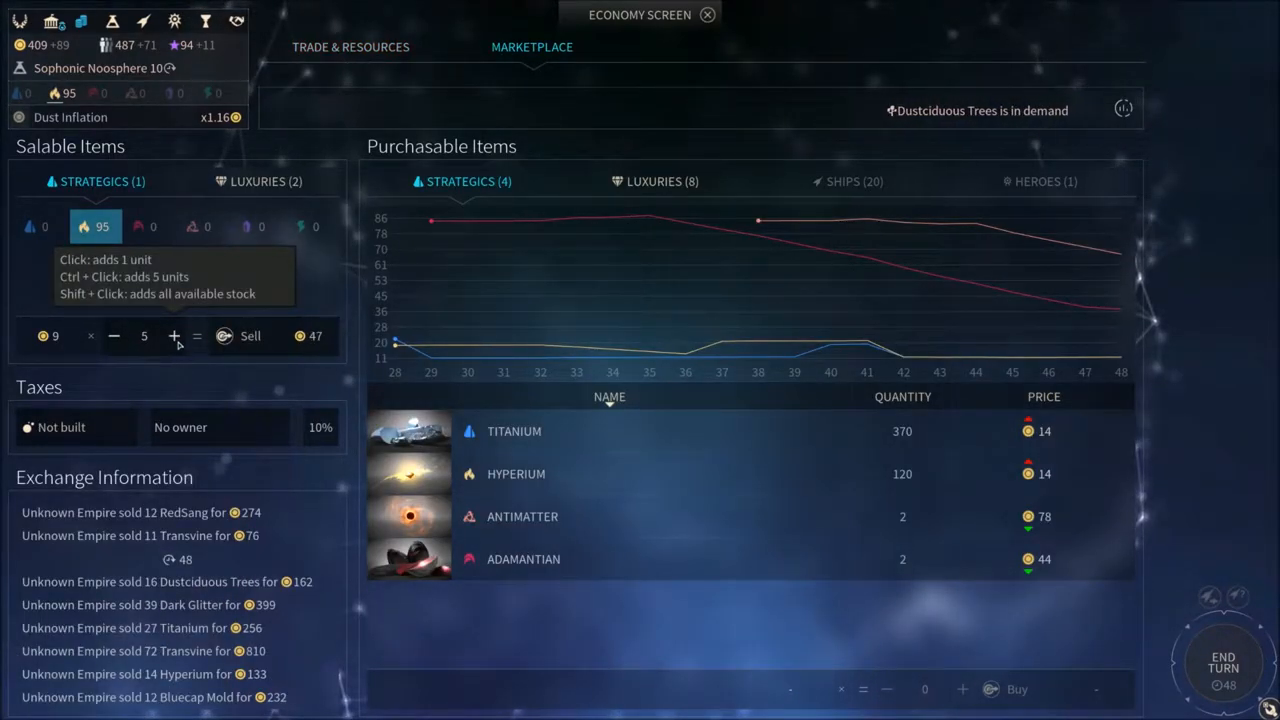
{"action": "left_click", "coordinate": [176, 336]}
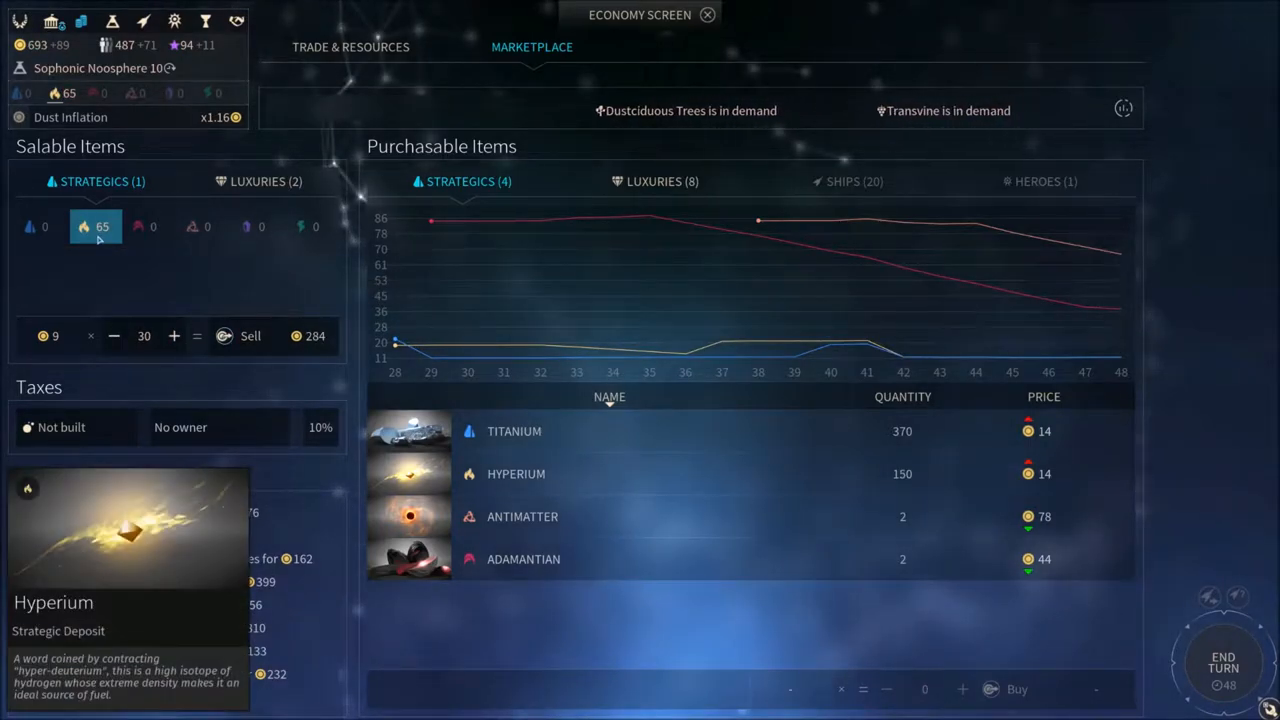
{"action": "left_click", "coordinate": [708, 14]}
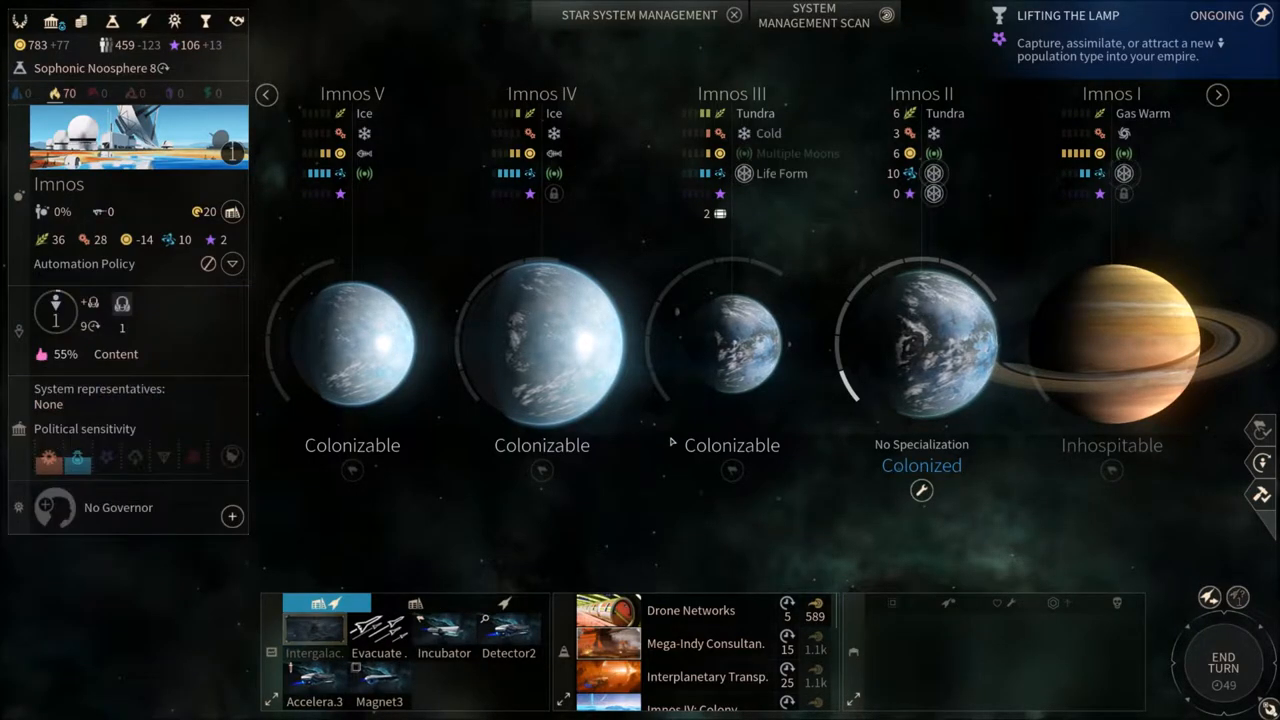
- End the turn after reviewing Imnos, bringing up Megrez's Pilgrims population report
{"action": "left_click", "coordinate": [640, 14]}
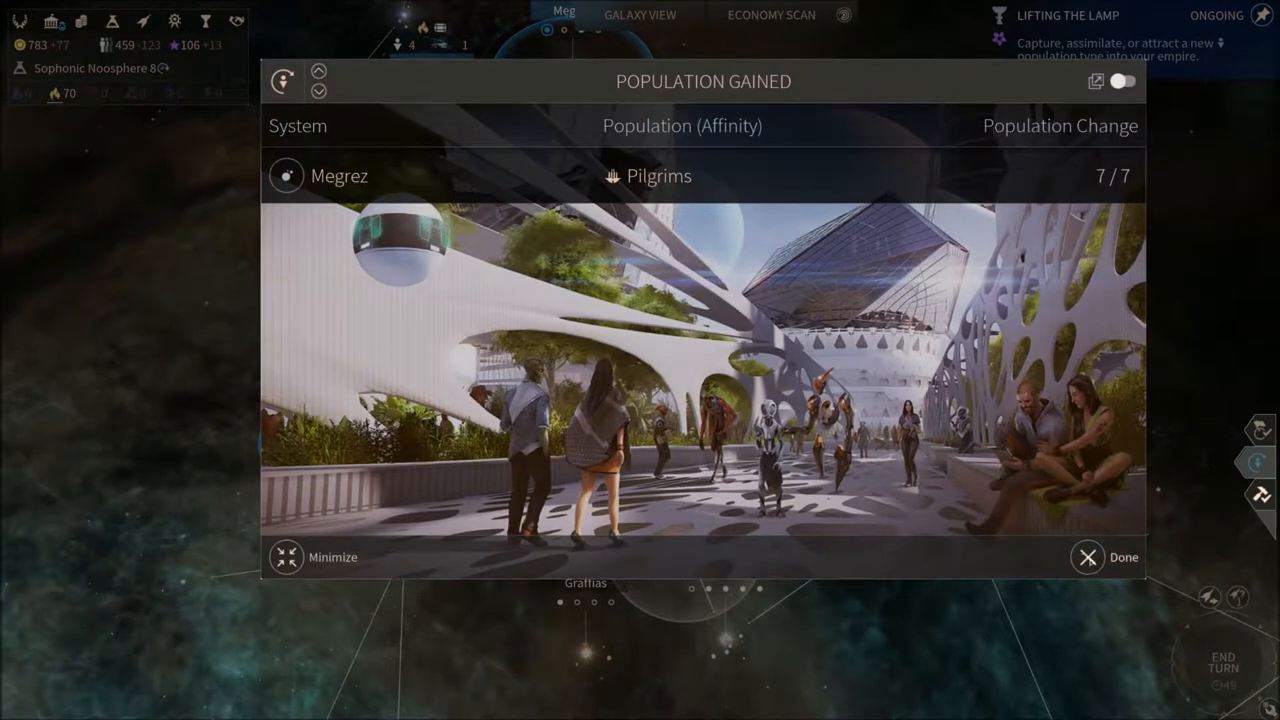
- Dismiss the Population Gained report, review Niris and Pilgrims negotiation options, and close them
{"action": "left_click", "coordinate": [1088, 556]}
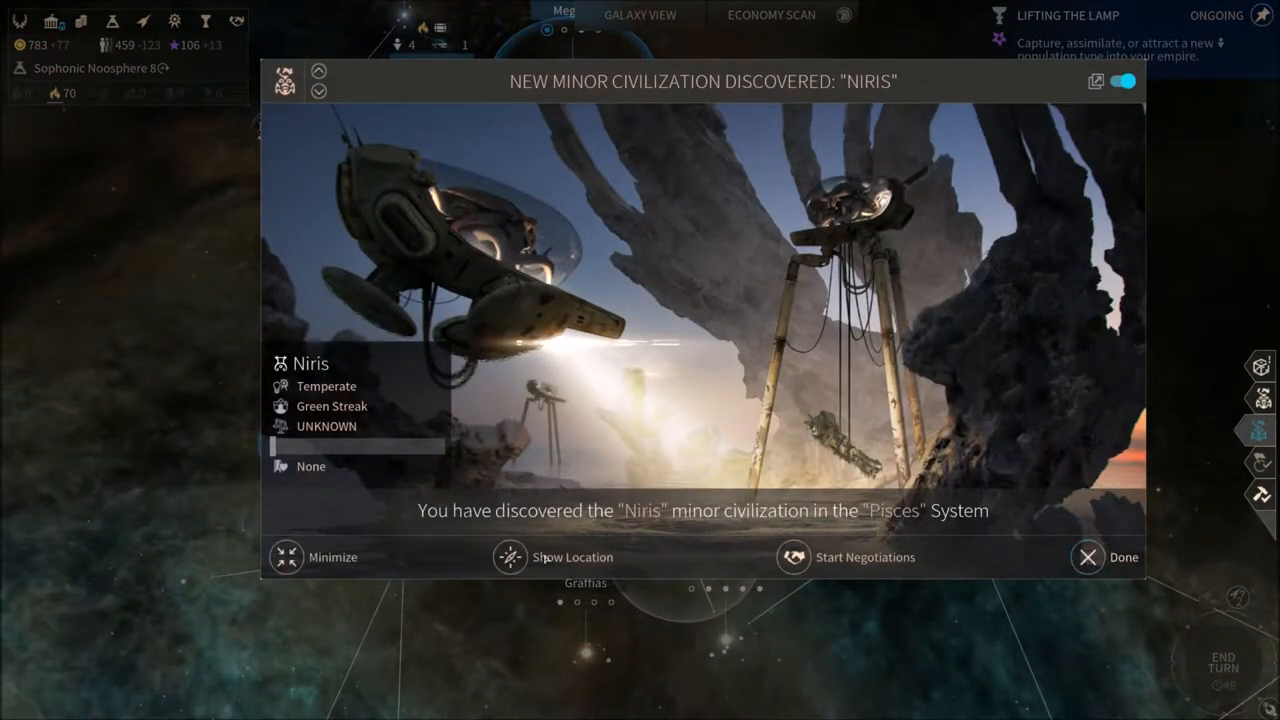
{"action": "left_click", "coordinate": [864, 556]}
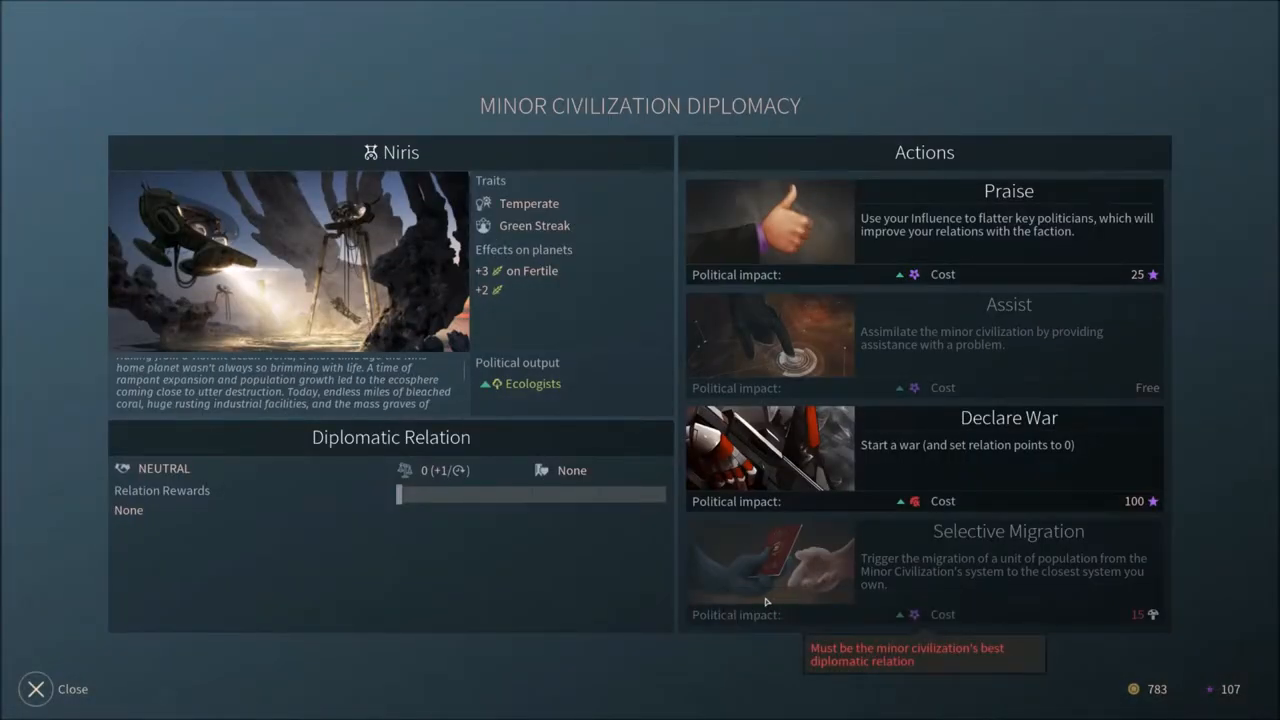
{"action": "mouse_move", "coordinate": [764, 600]}
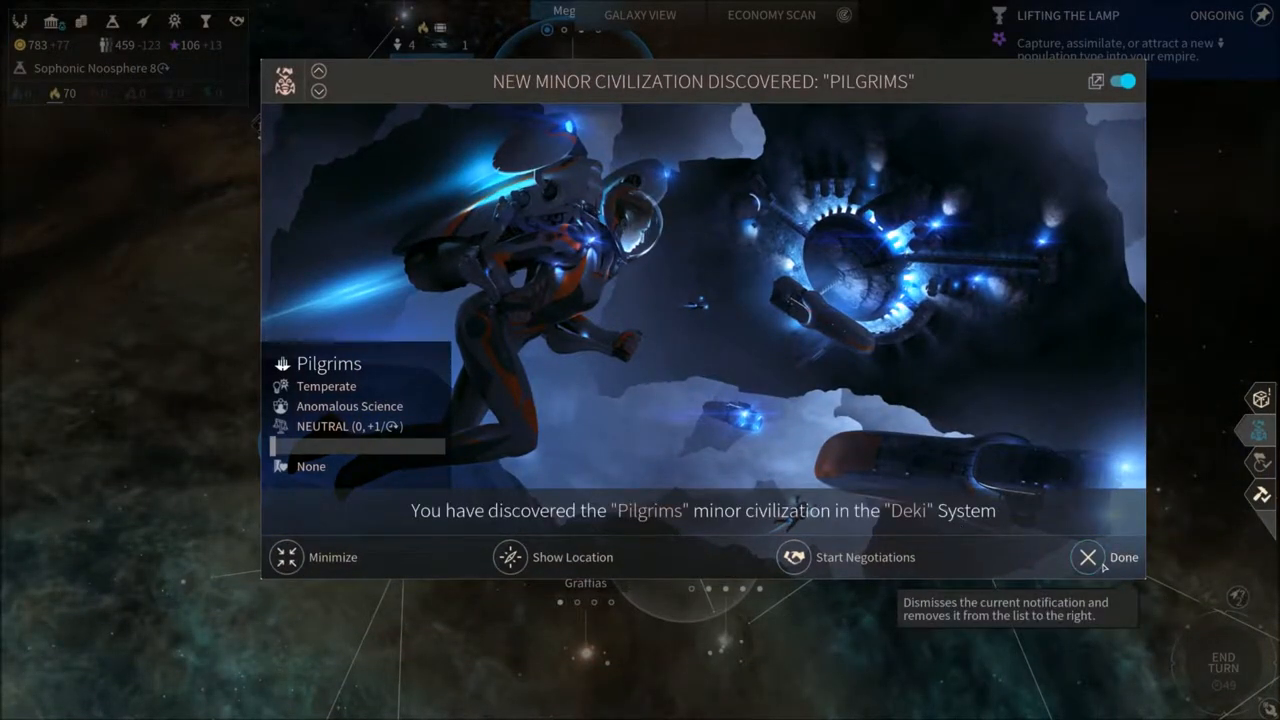
{"action": "mouse_move", "coordinate": [1010, 588]}
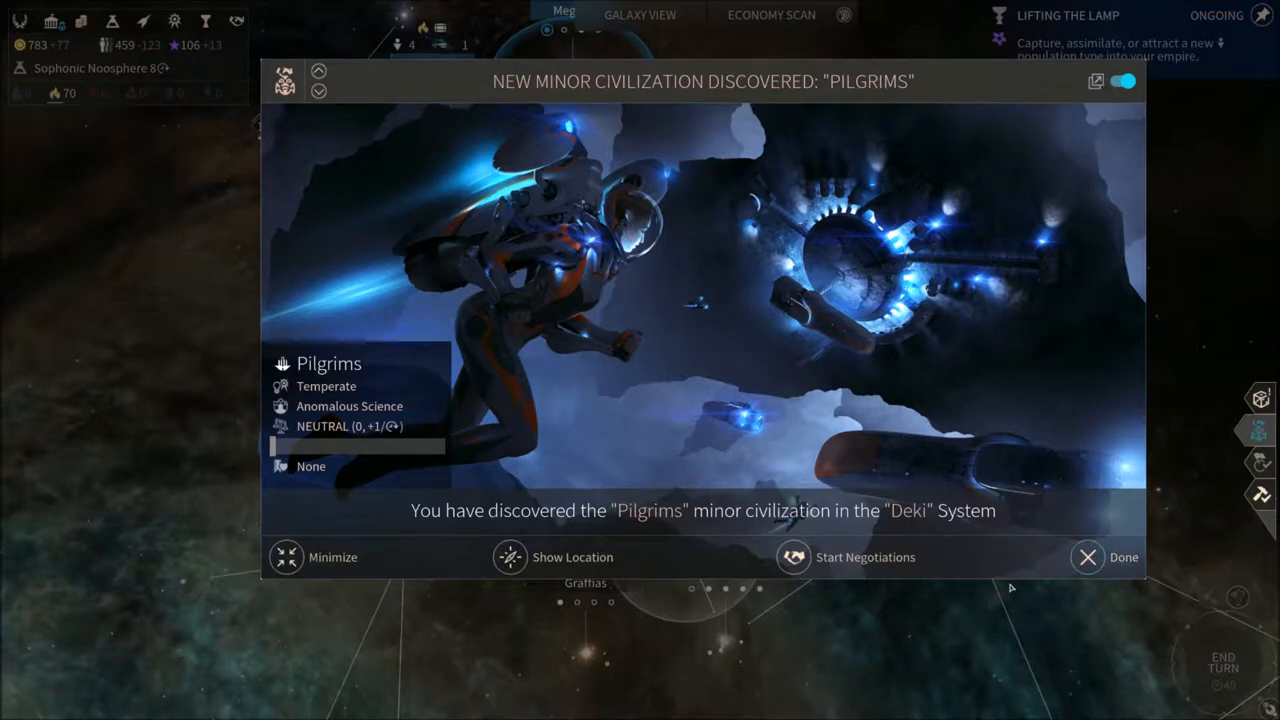
{"action": "mouse_move", "coordinate": [1026, 548]}
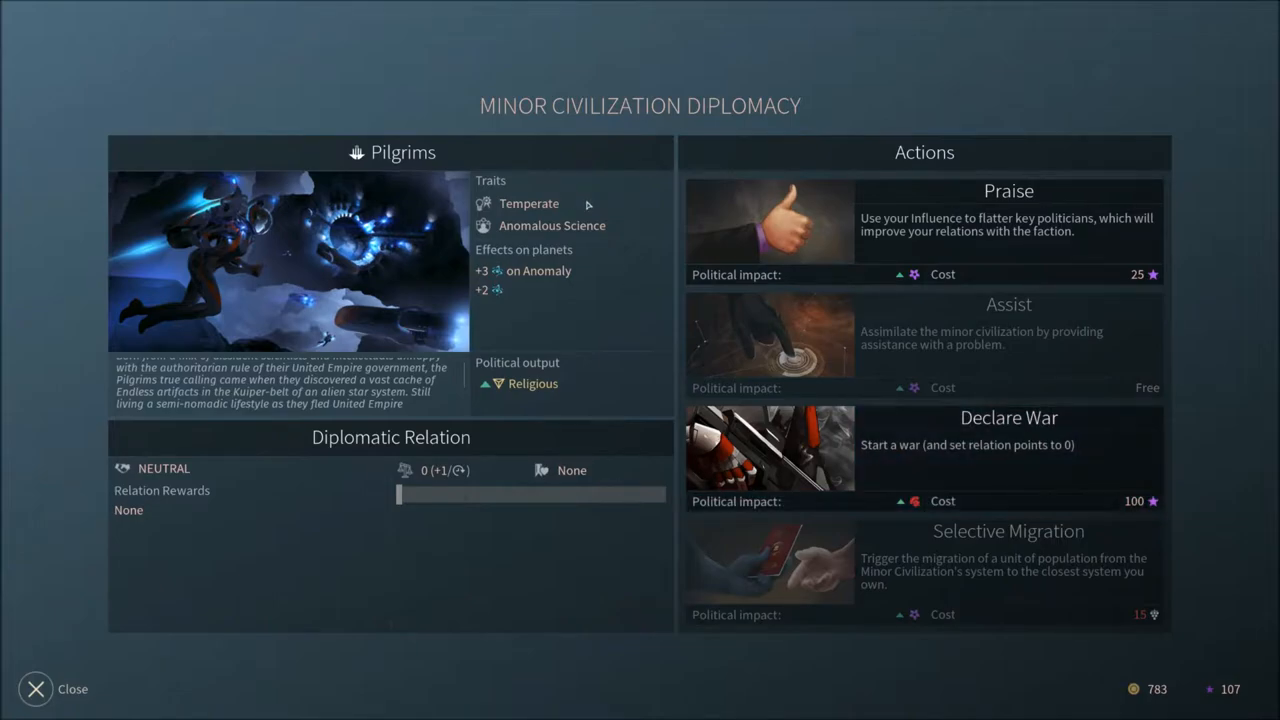
{"action": "mouse_move", "coordinate": [472, 344]}
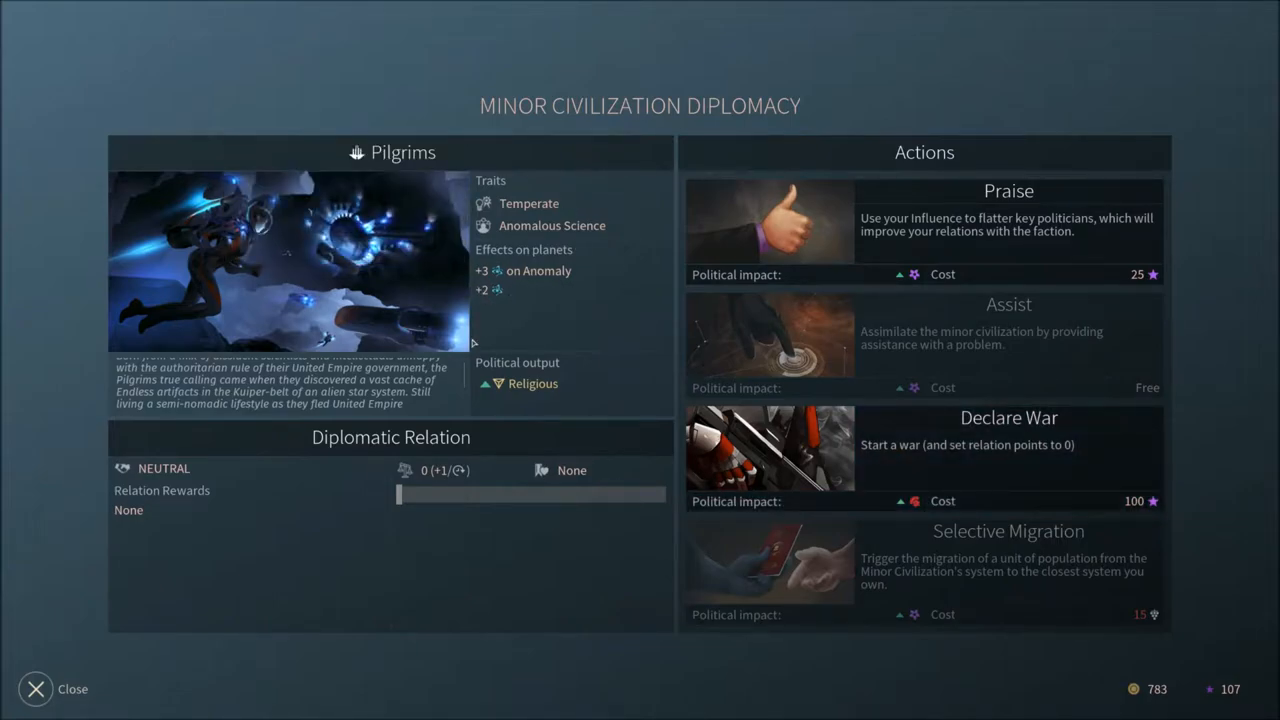
{"action": "mouse_move", "coordinate": [504, 328]}
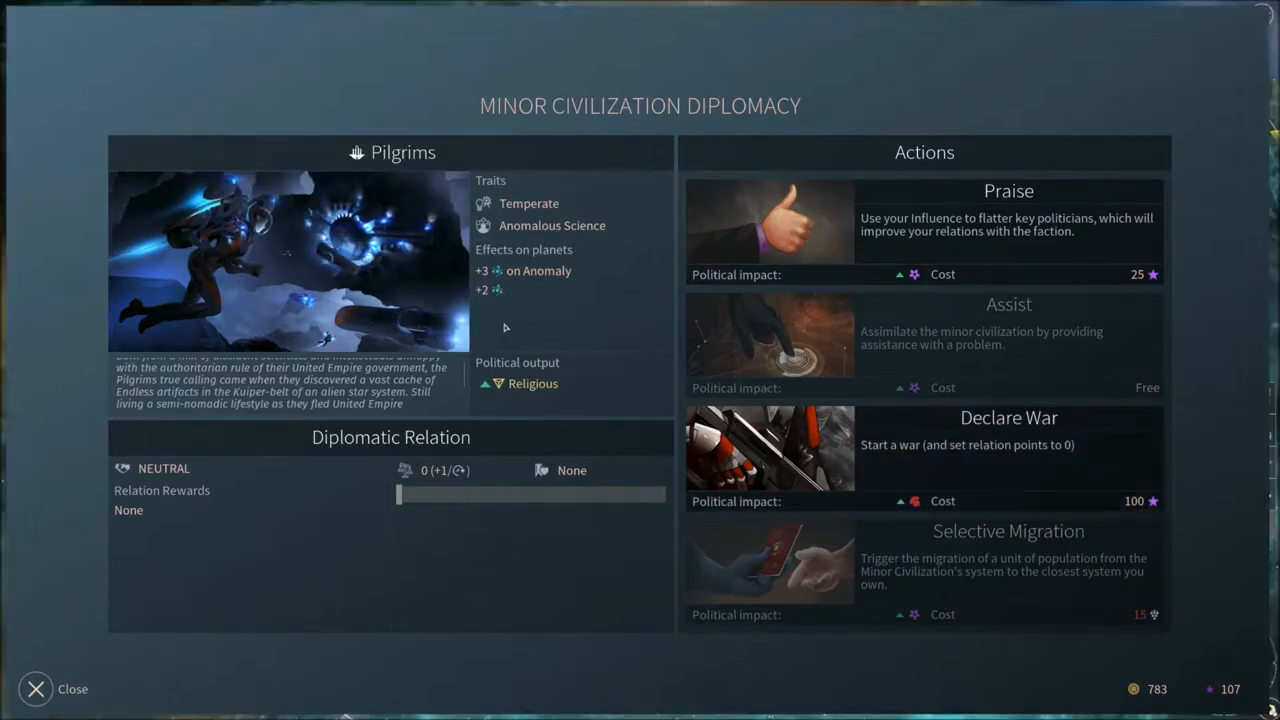
{"action": "left_click", "coordinate": [36, 688]}
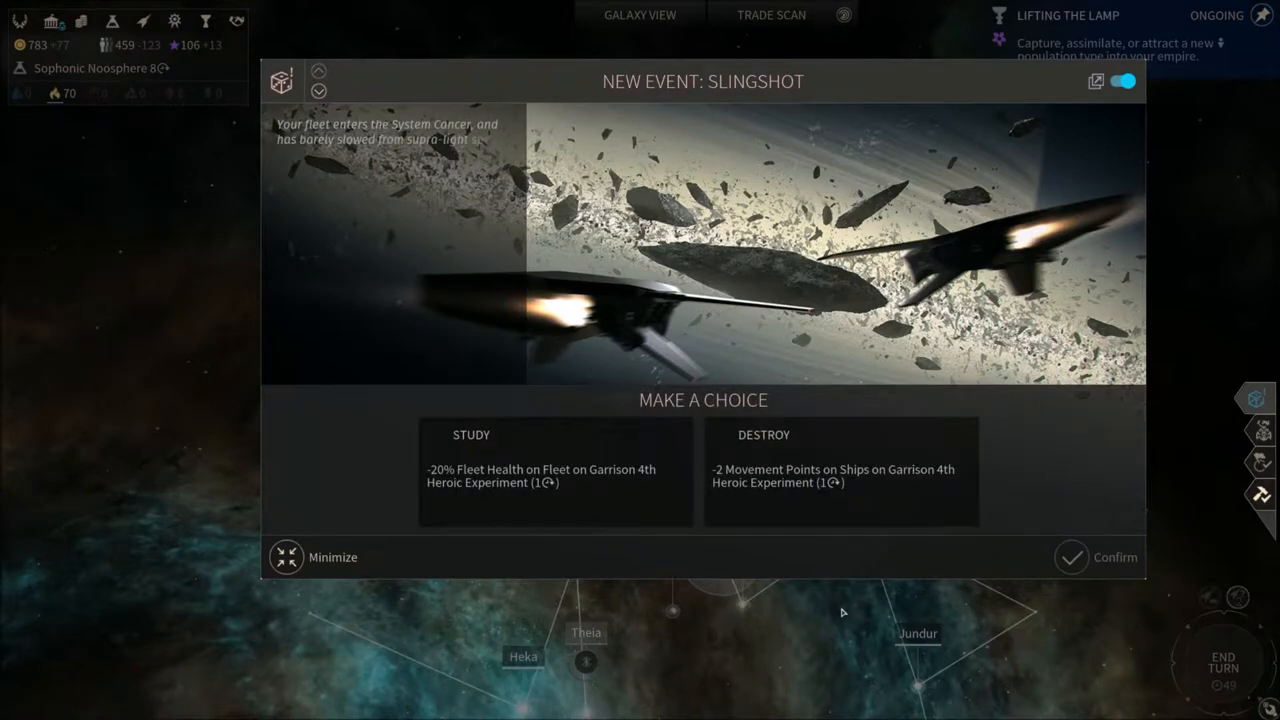
{"action": "mouse_move", "coordinate": [840, 562]}
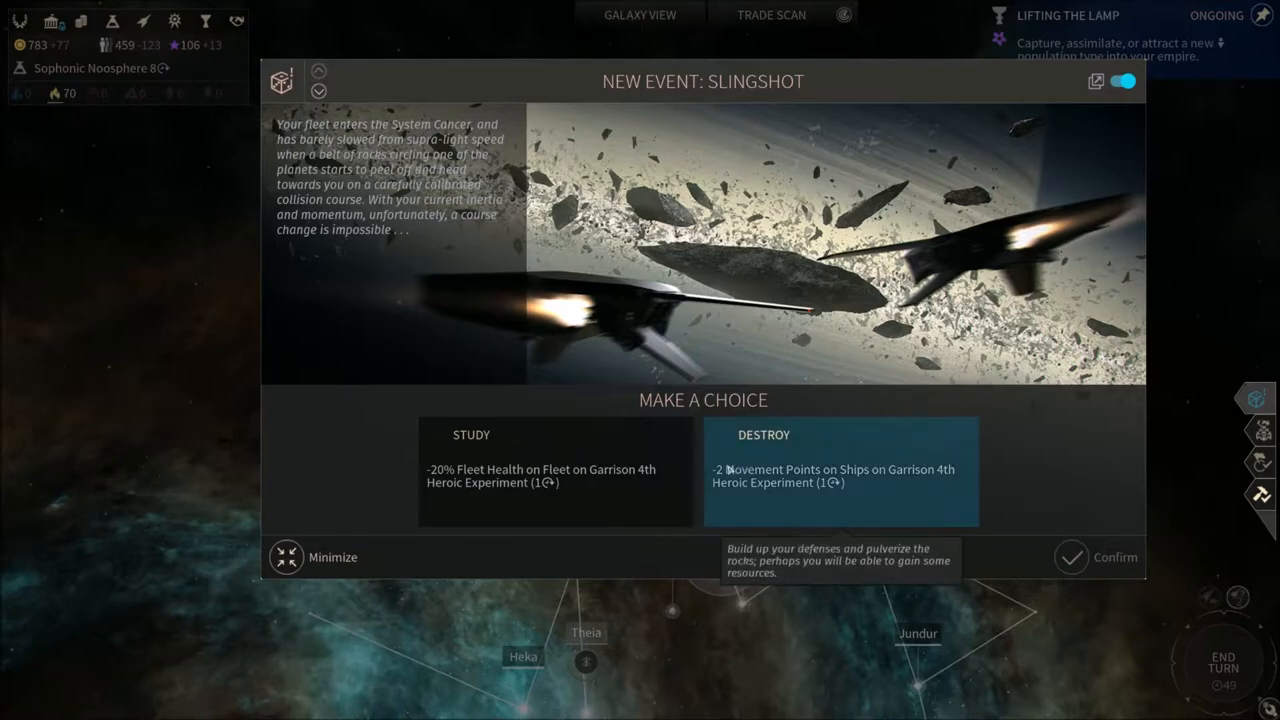
{"action": "mouse_move", "coordinate": [724, 480]}
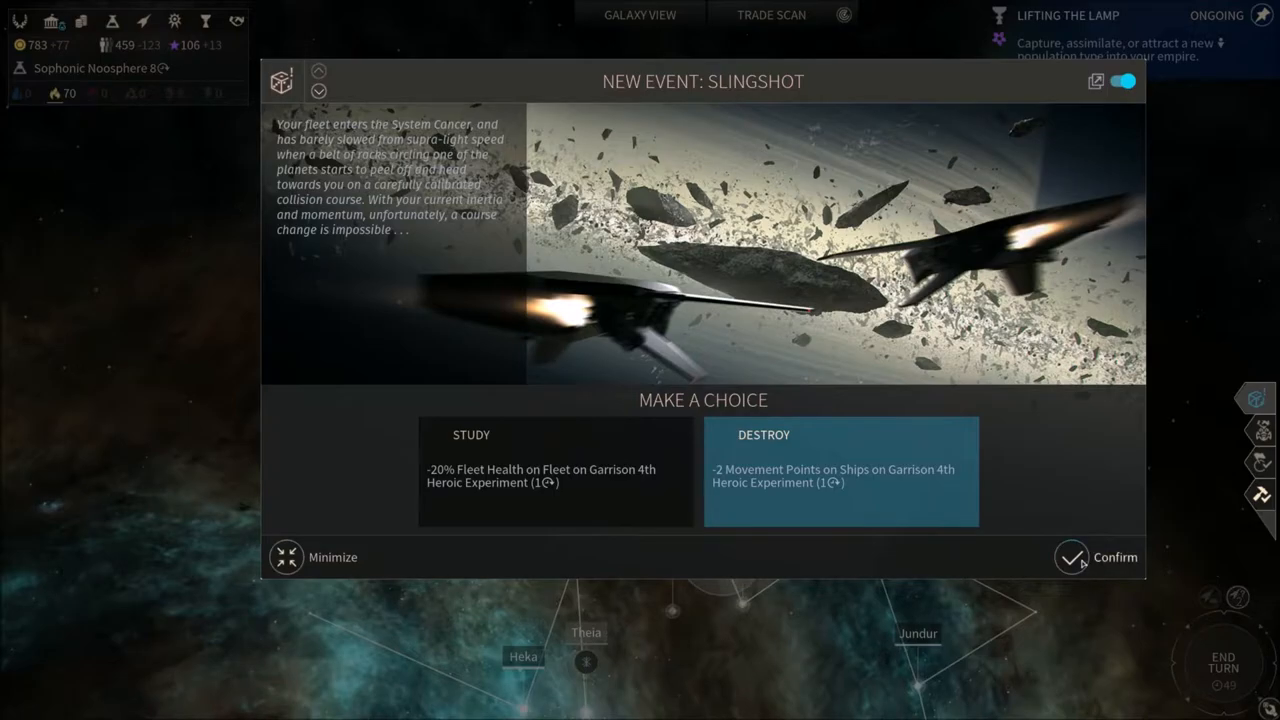
- Confirm the Destroy outcome for the Slingshot event
{"action": "left_click", "coordinate": [1072, 556]}
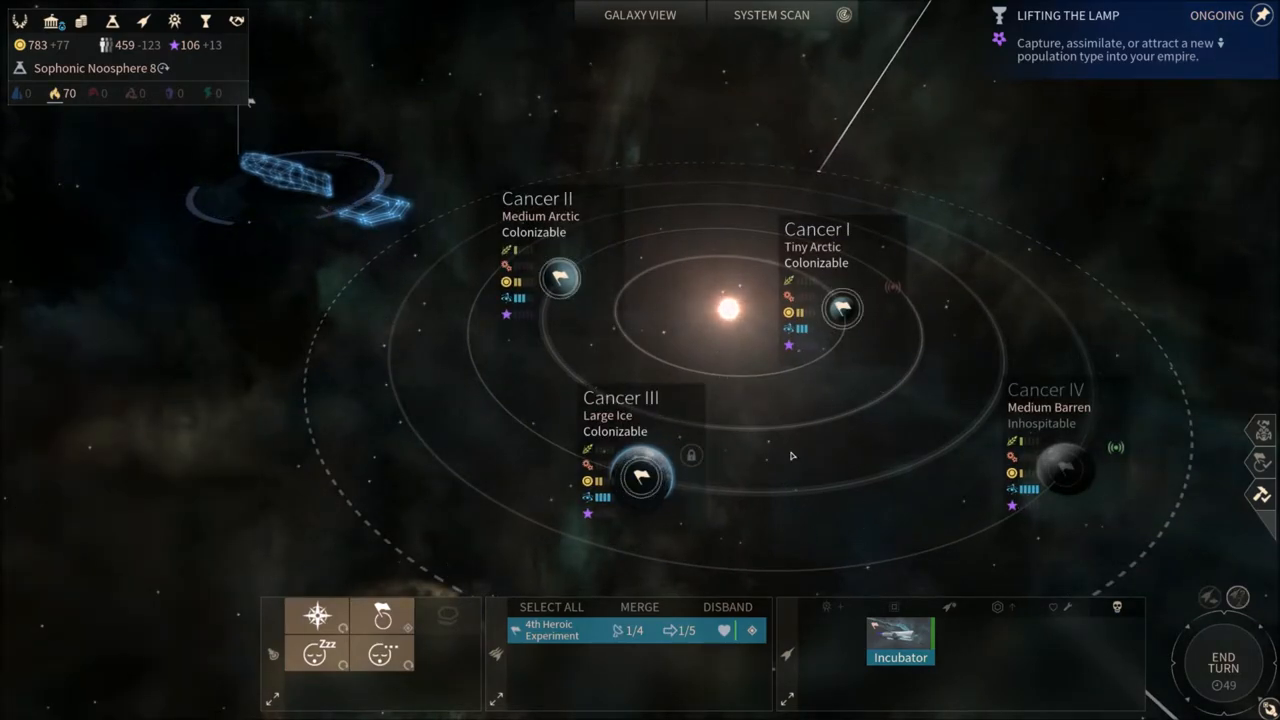
{"action": "mouse_move", "coordinate": [560, 278]}
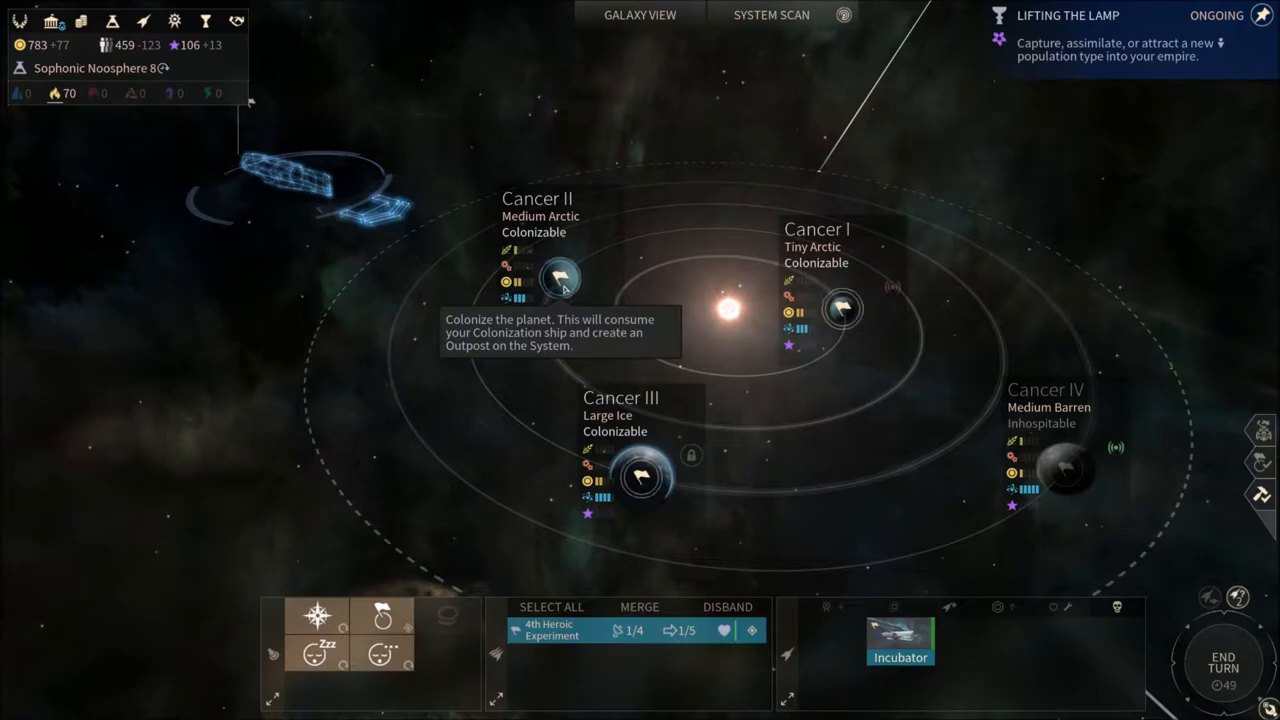
- Colonize Cancer II and buy the Merchants and Money outpost action, leaving 333 dust
{"action": "left_click", "coordinate": [560, 278]}
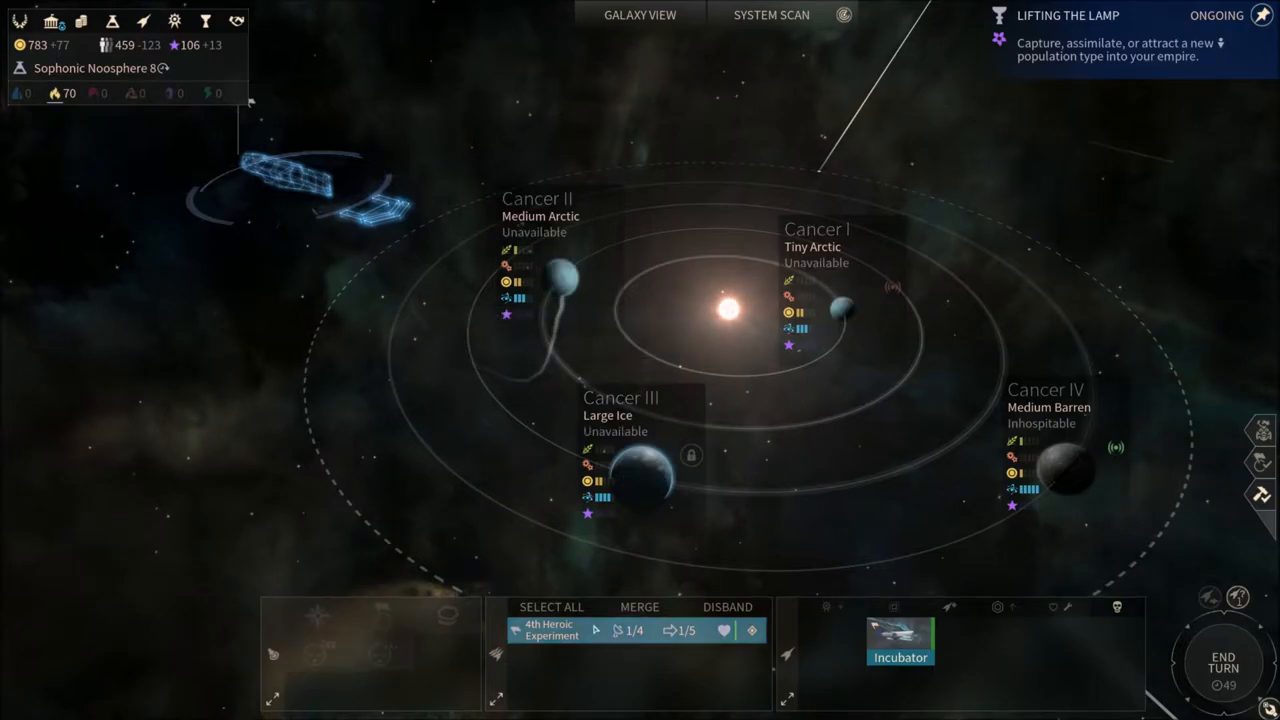
{"action": "left_click", "coordinate": [552, 276]}
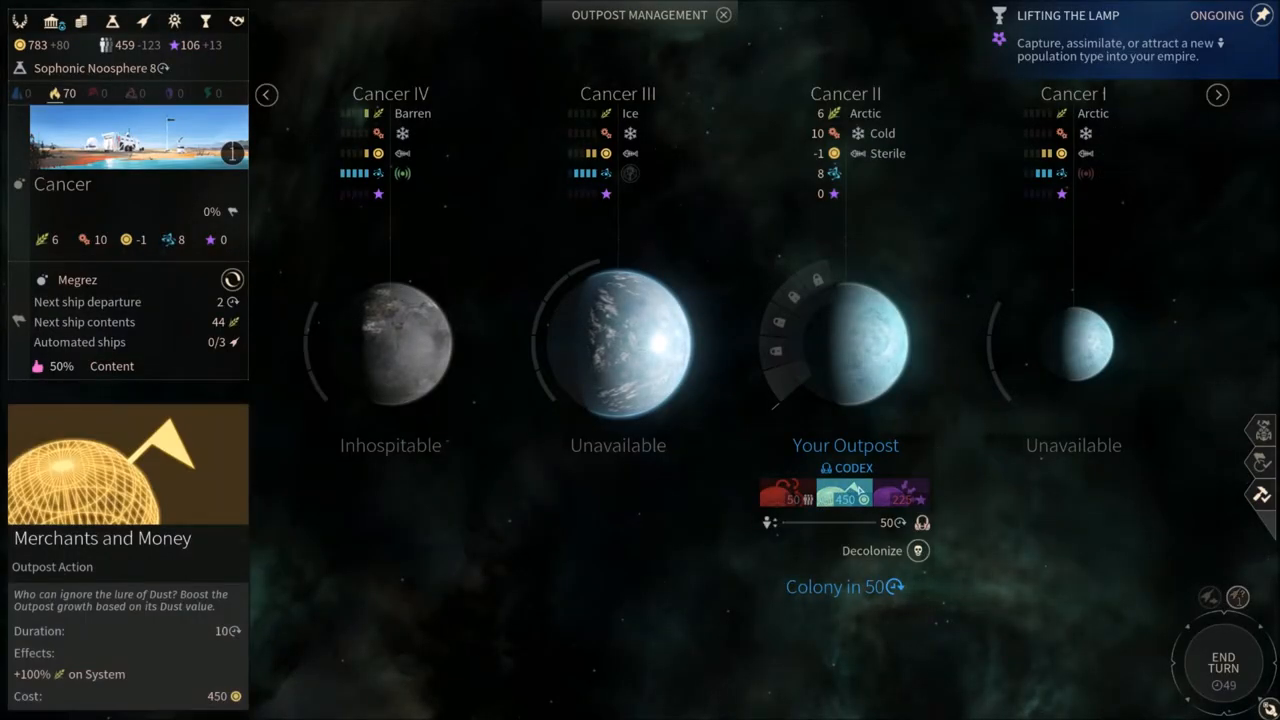
{"action": "left_click", "coordinate": [844, 490]}
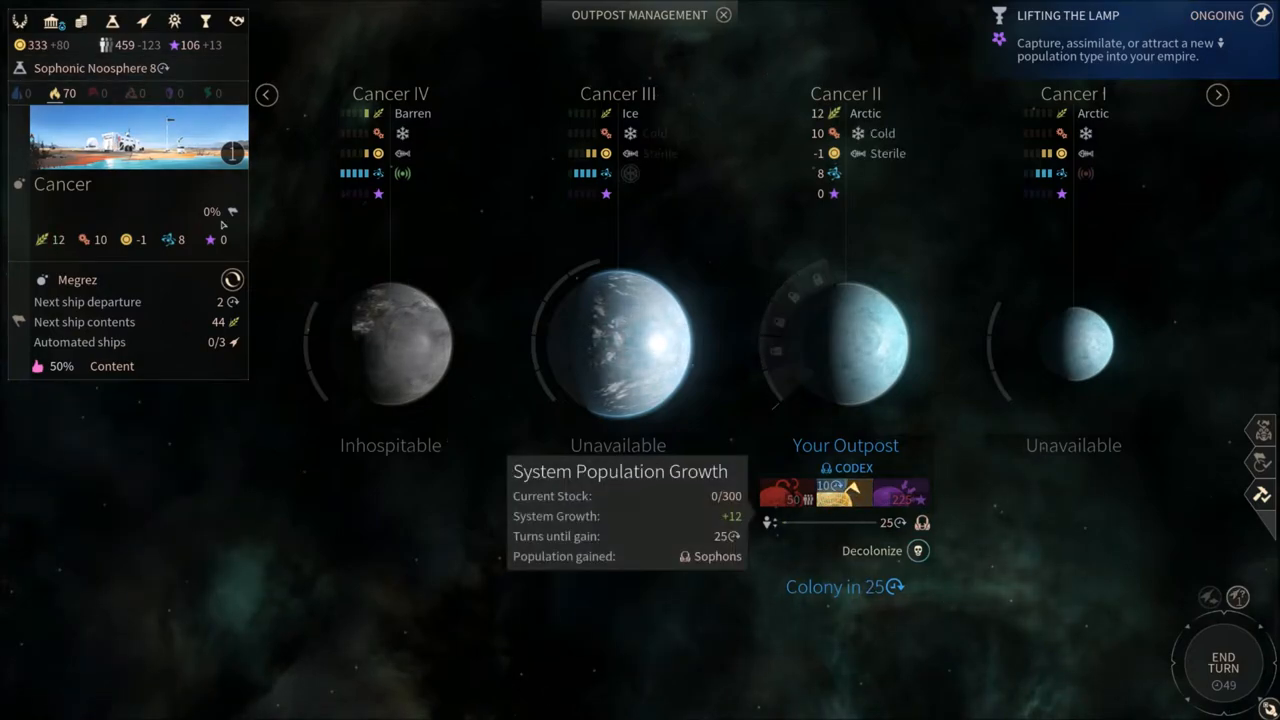
{"action": "left_click", "coordinate": [724, 16]}
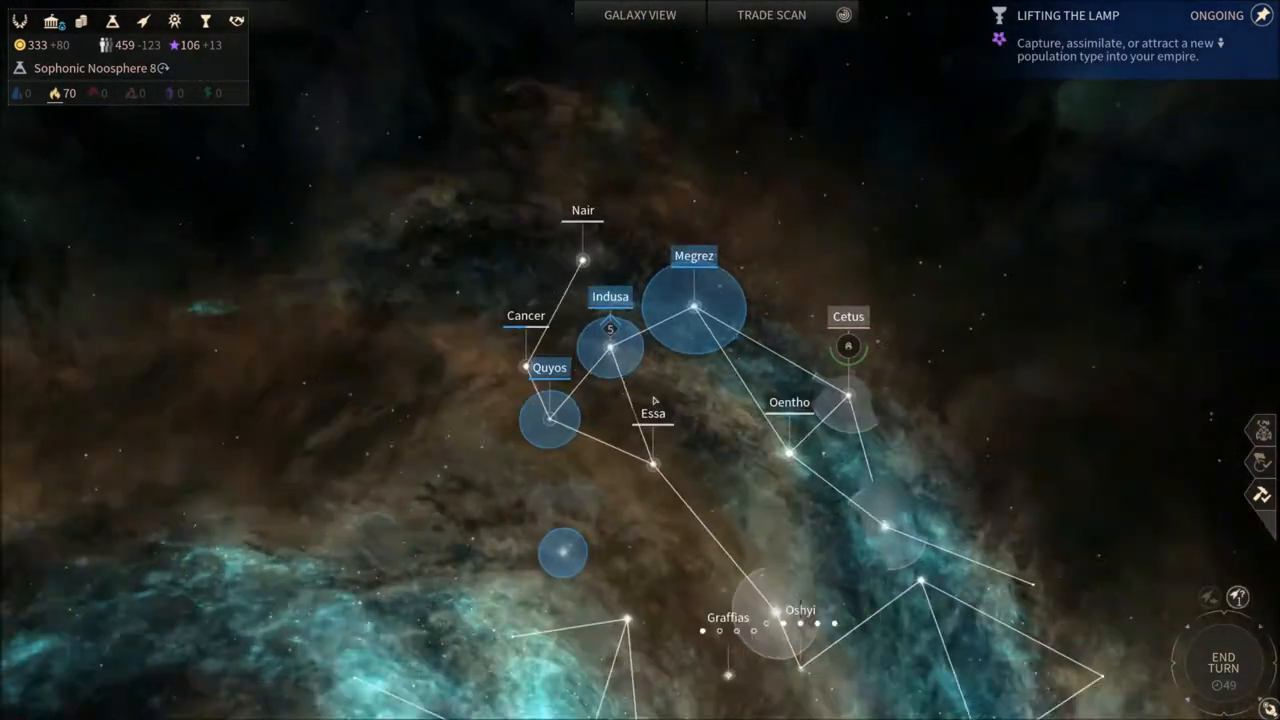
- Sell 35 Hyperium on the Economy marketplace, raising dust to 653, and return to the galaxy map
{"action": "left_click", "coordinate": [50, 20]}
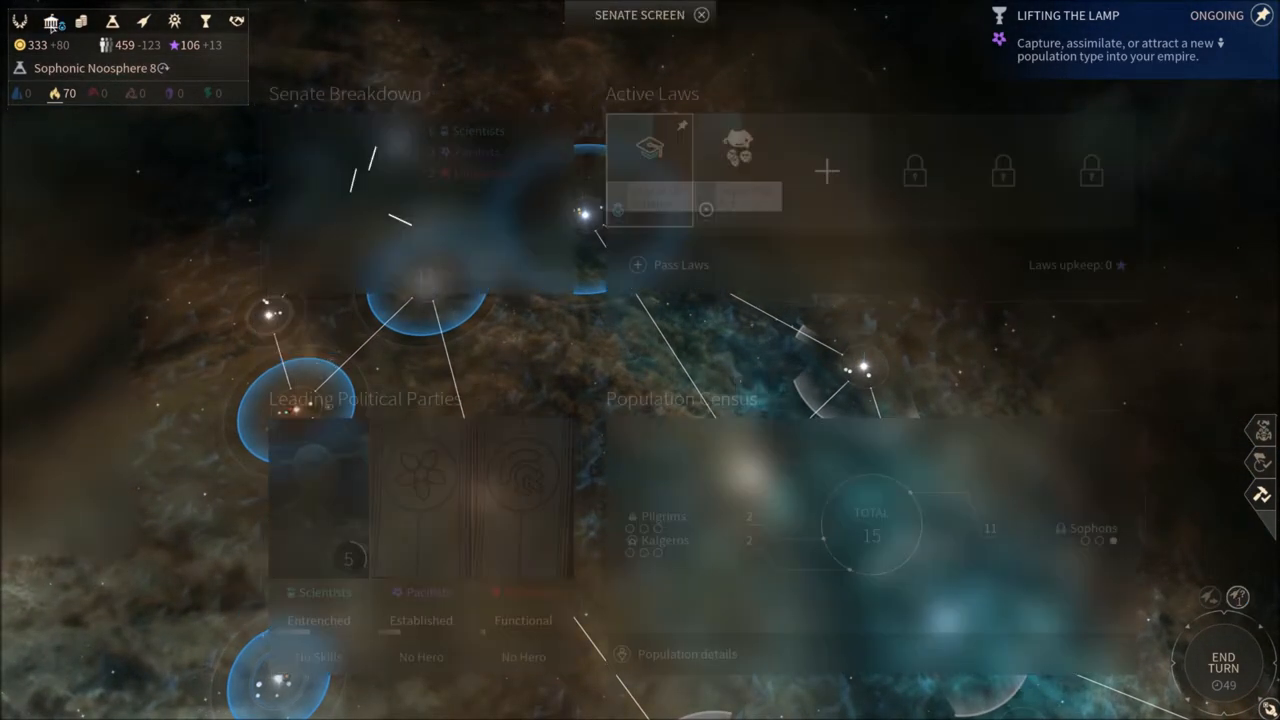
{"action": "left_click", "coordinate": [18, 20]}
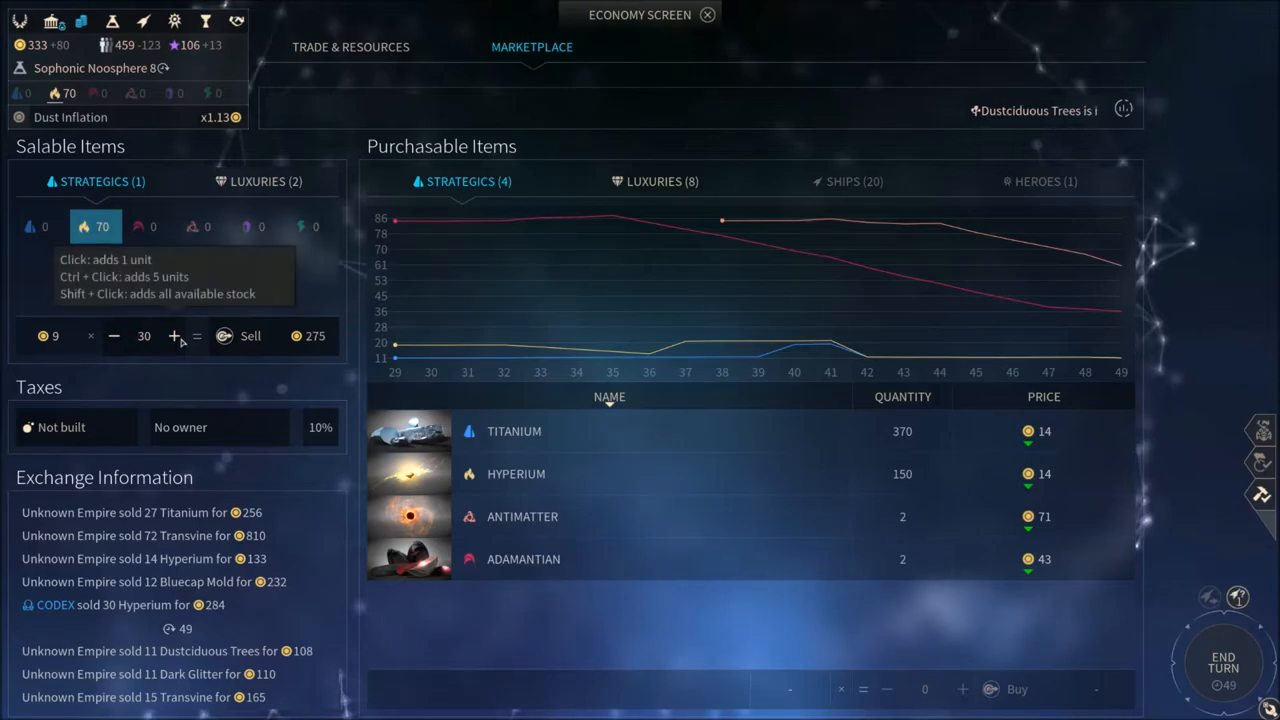
{"action": "left_click", "coordinate": [172, 336]}
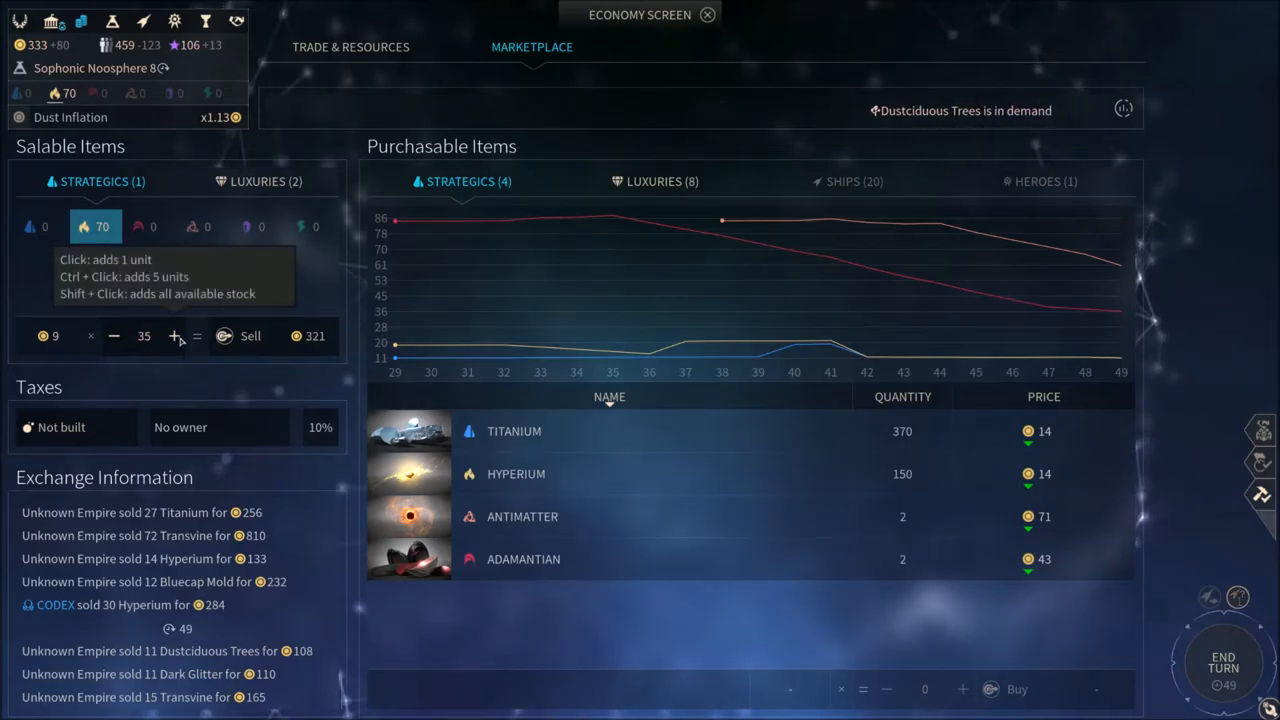
{"action": "left_click", "coordinate": [708, 14]}
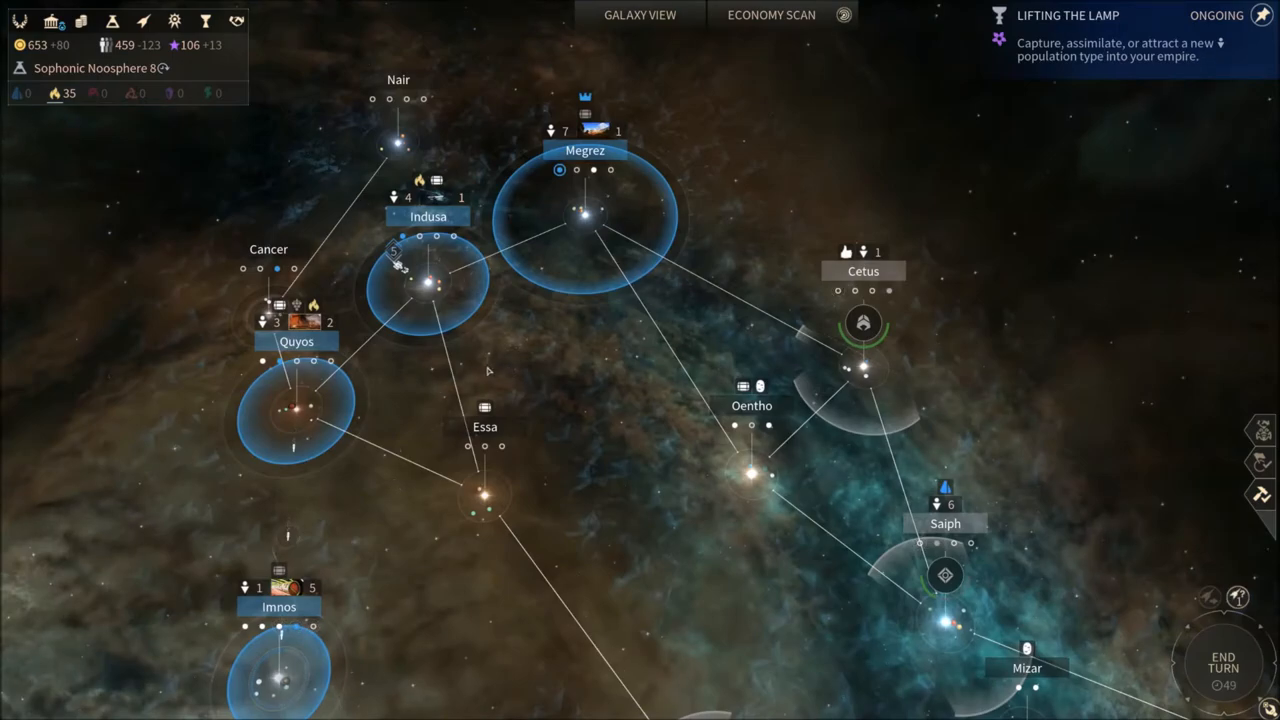
{"action": "mouse_move", "coordinate": [488, 362]}
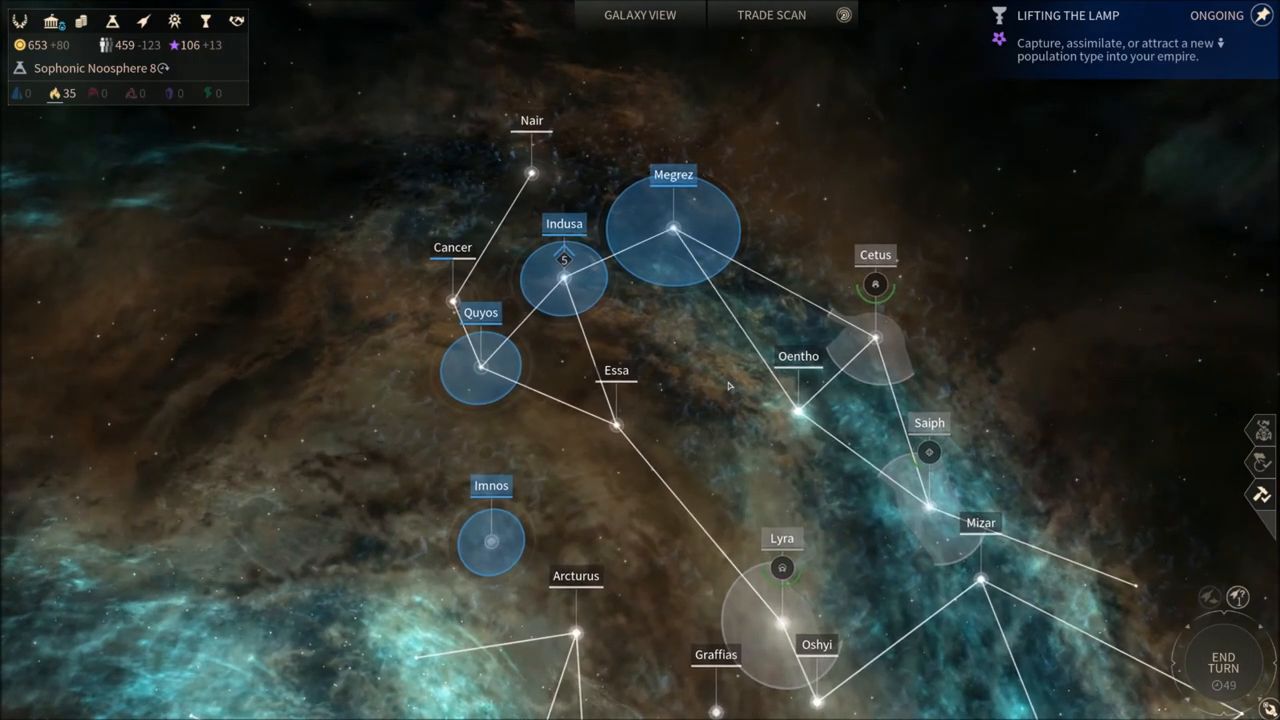
{"action": "left_click", "coordinate": [772, 14]}
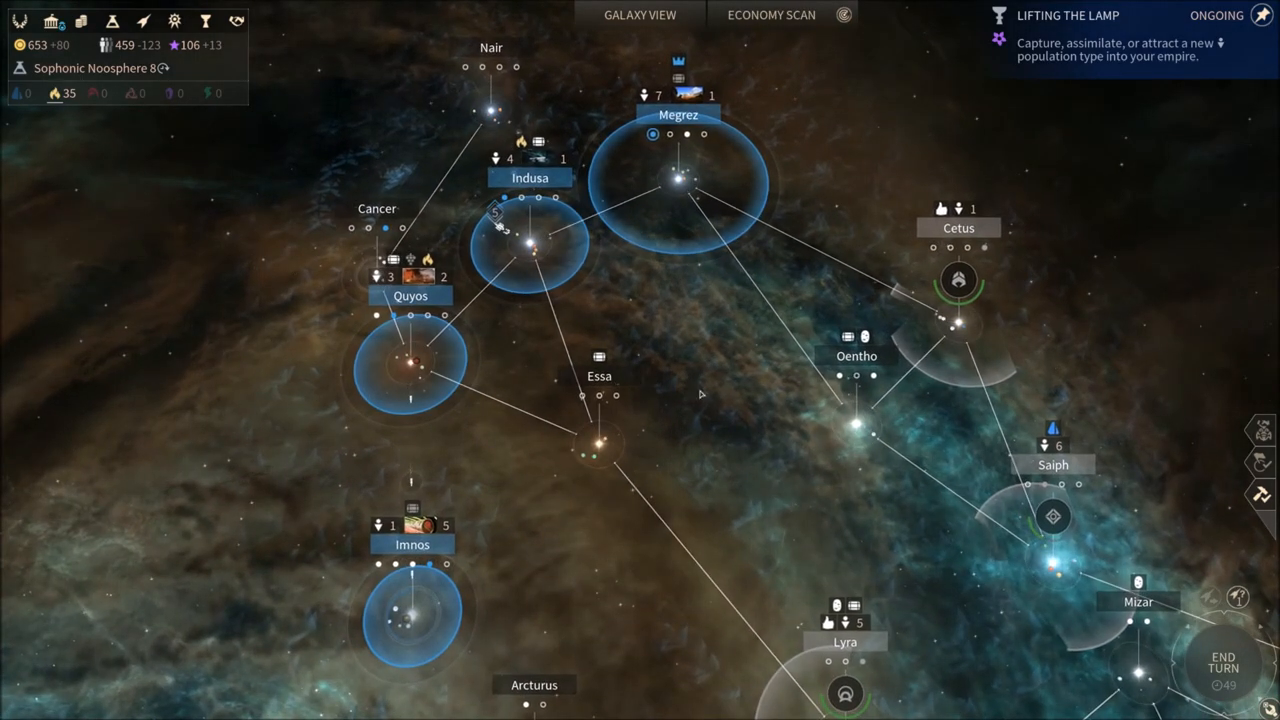